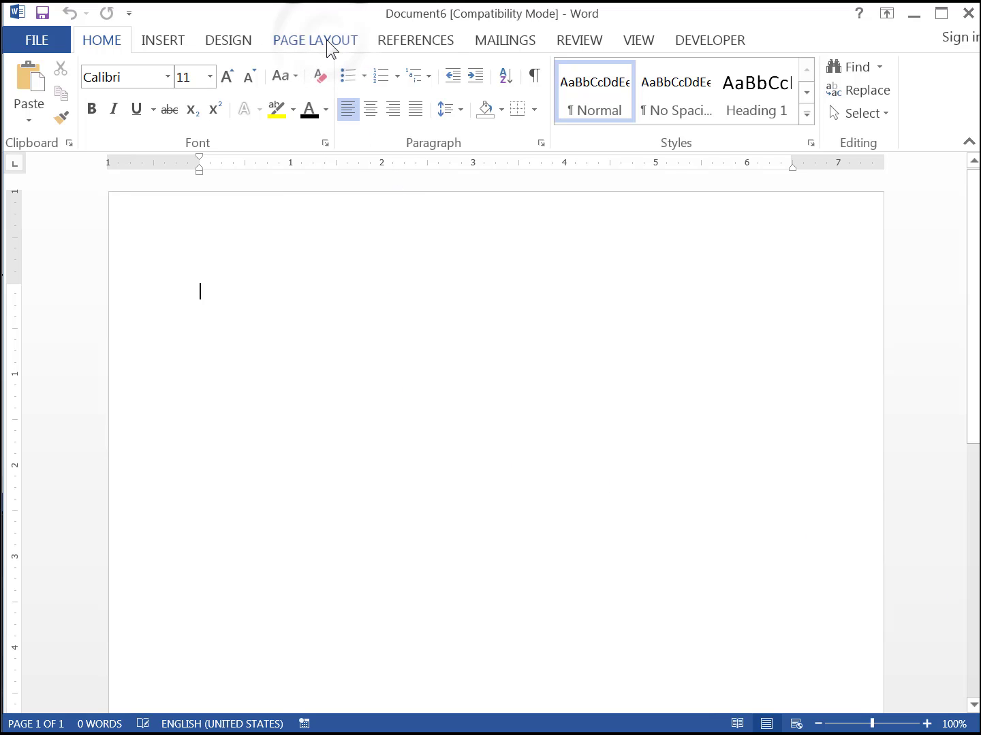
Set the page to 4 by 6 inches with all margins at 0 in Page Setup
{"action": "left_click", "coordinate": [315, 39]}
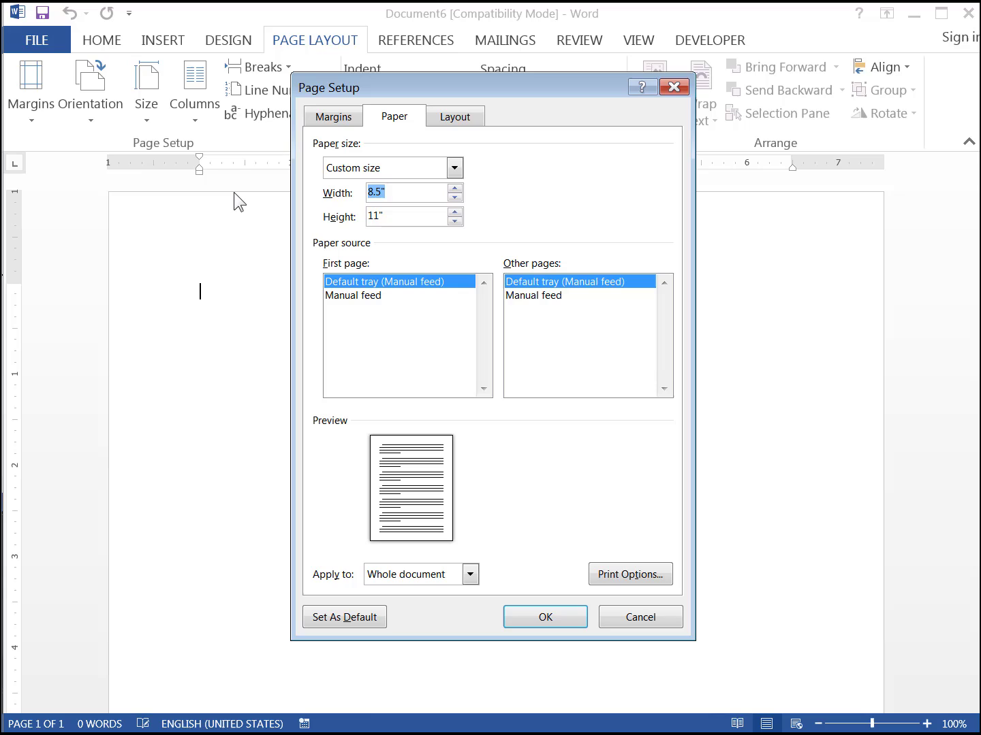
{"action": "type", "text": "46"}
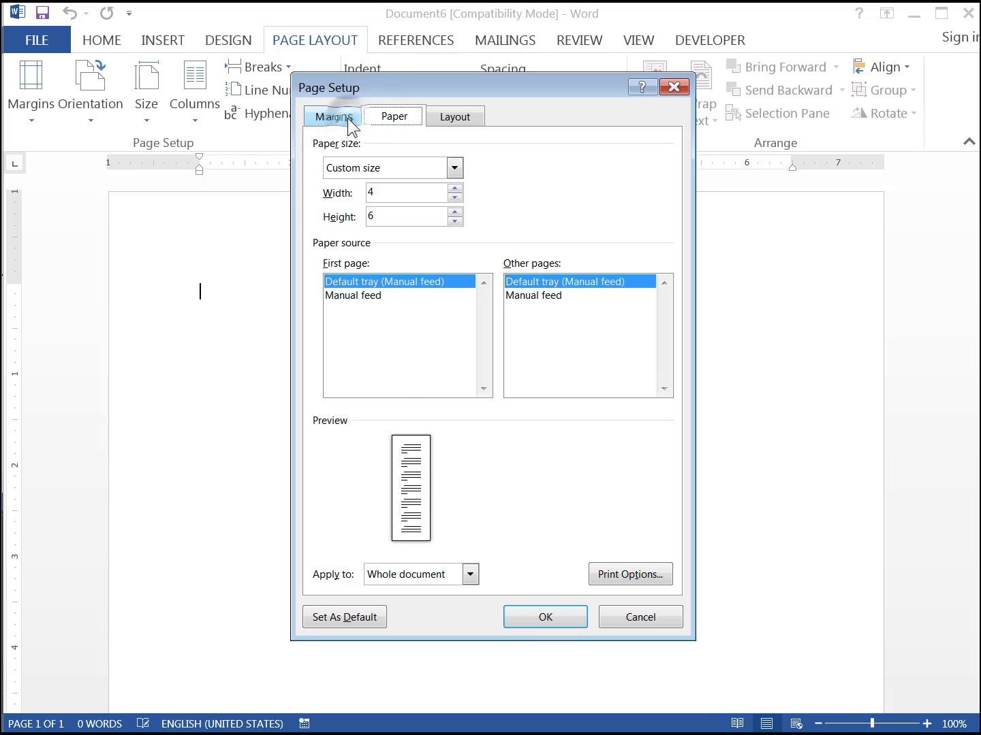
{"action": "left_click", "coordinate": [332, 116]}
{"action": "type", "text": "0"}
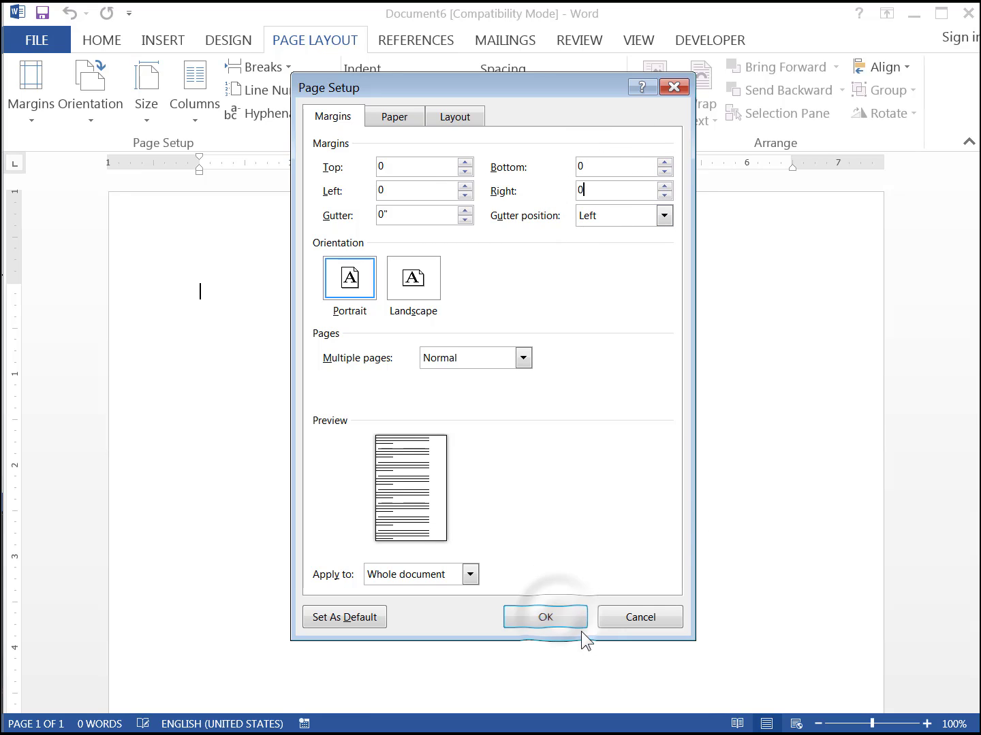
{"action": "left_click", "coordinate": [545, 617]}
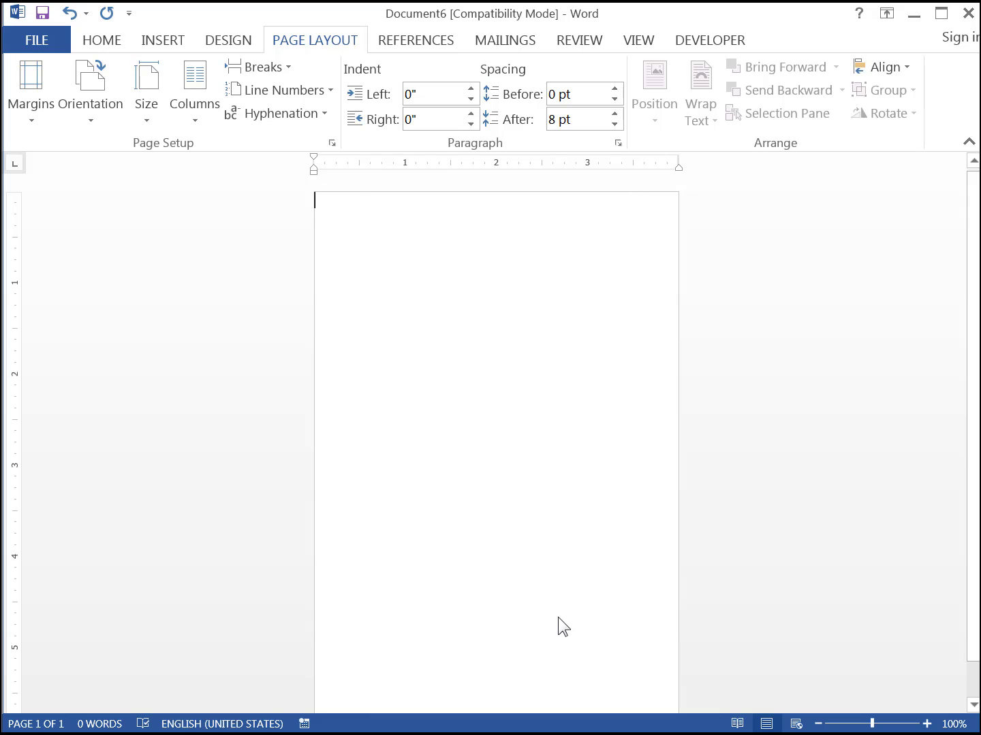
Insert a 2-column, 6-row table and bring up its context menu
{"action": "left_click", "coordinate": [164, 40]}
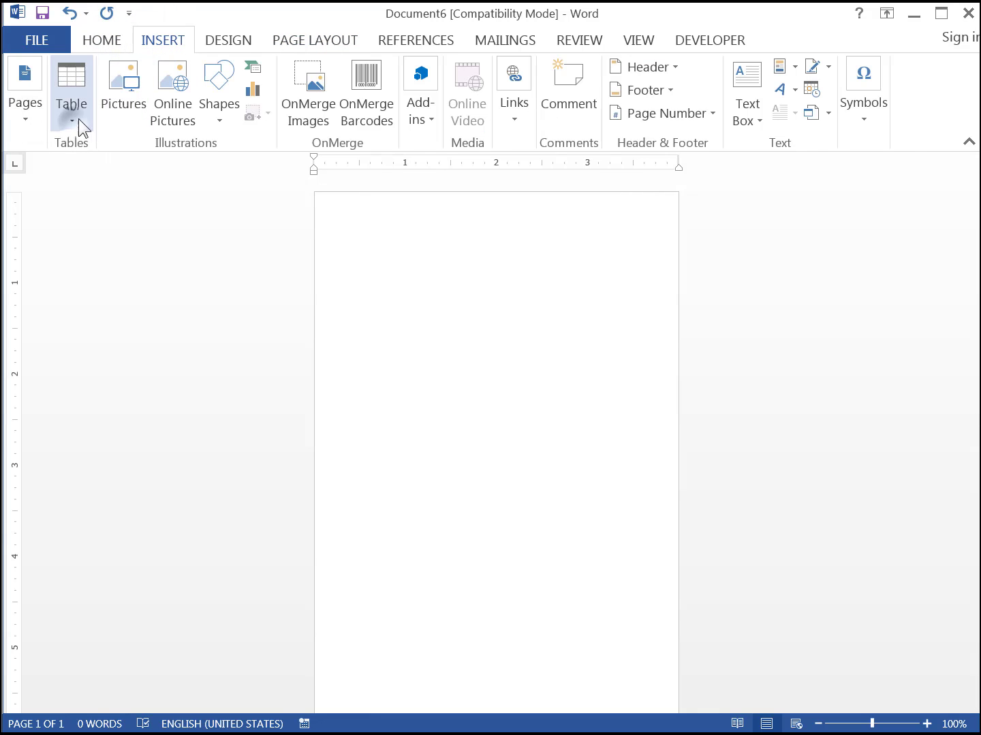
{"action": "left_click", "coordinate": [71, 89]}
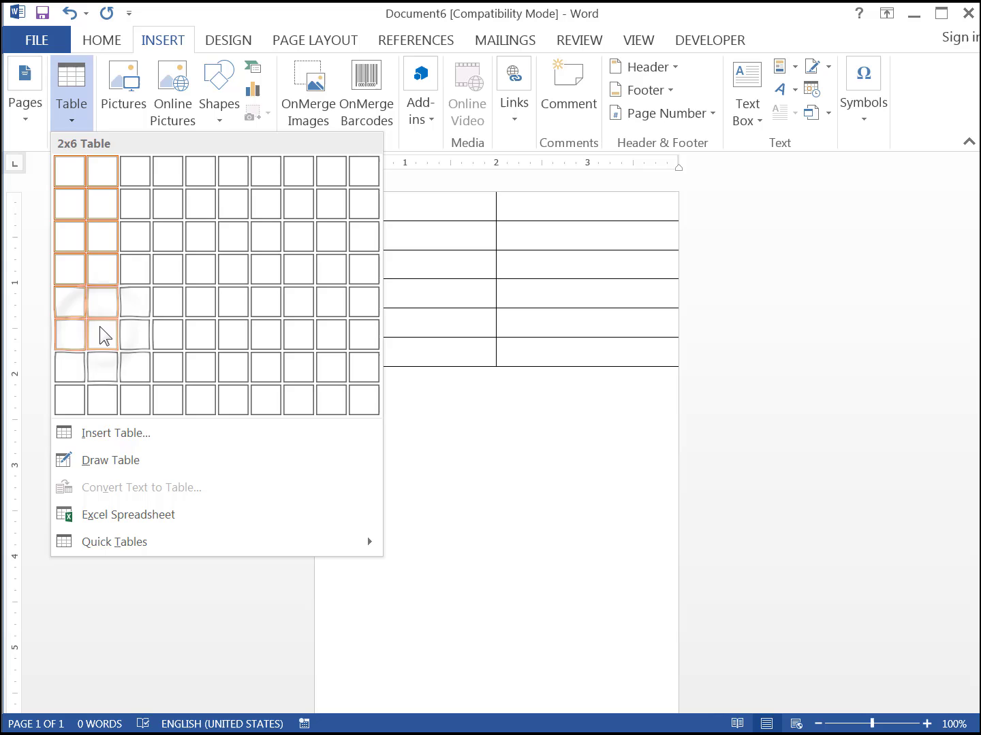
{"action": "left_click", "coordinate": [103, 334]}
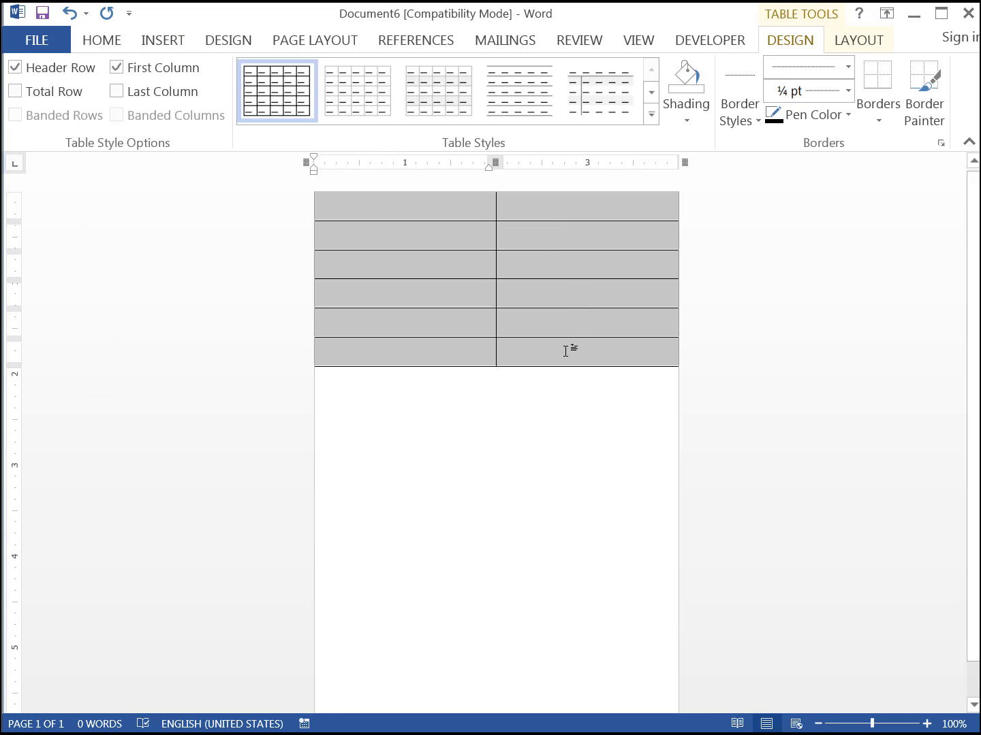
{"action": "right_click", "coordinate": [524, 327]}
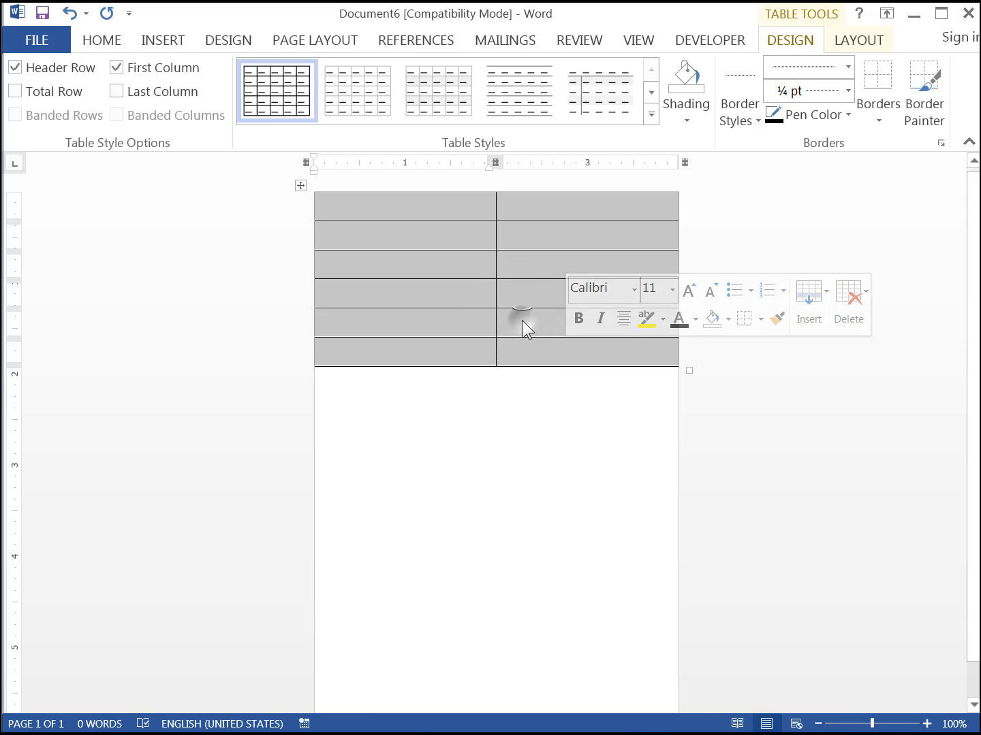
{"action": "right_click", "coordinate": [524, 327]}
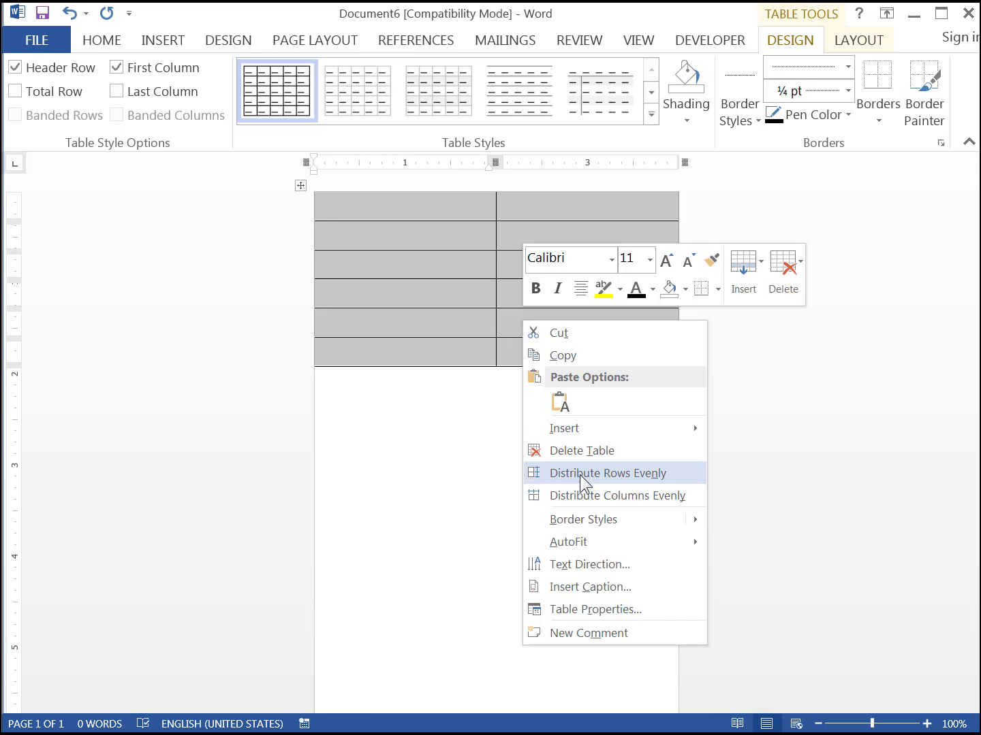
Set all default cell margins to 0 in Table Properties > Table > Options
{"action": "left_click", "coordinate": [600, 609]}
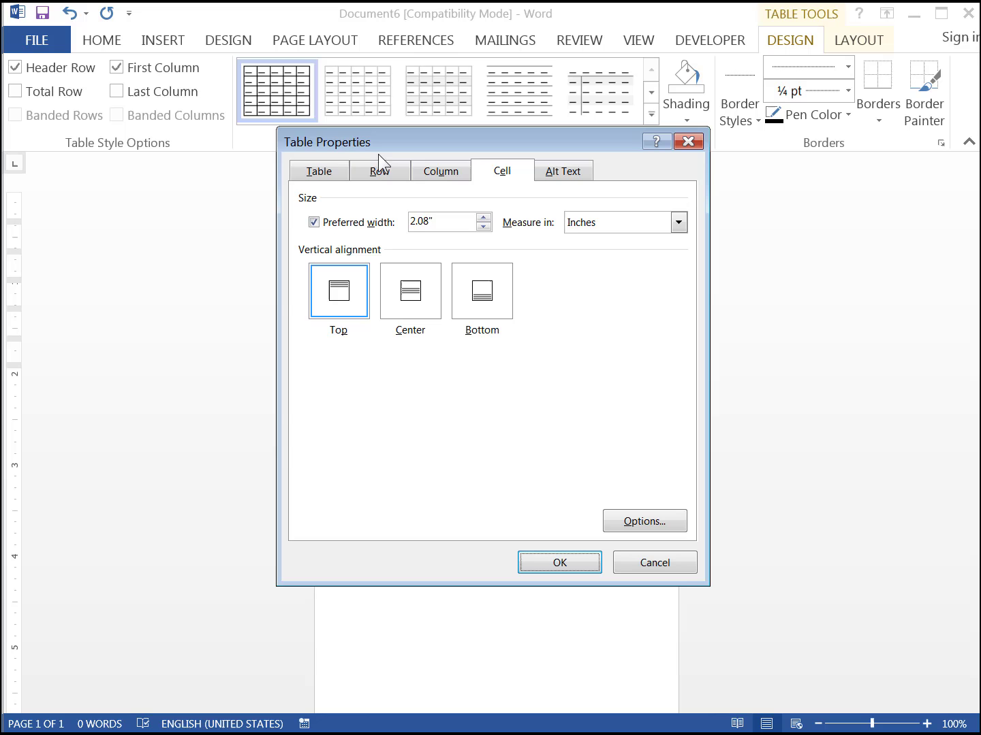
{"action": "left_click", "coordinate": [319, 172]}
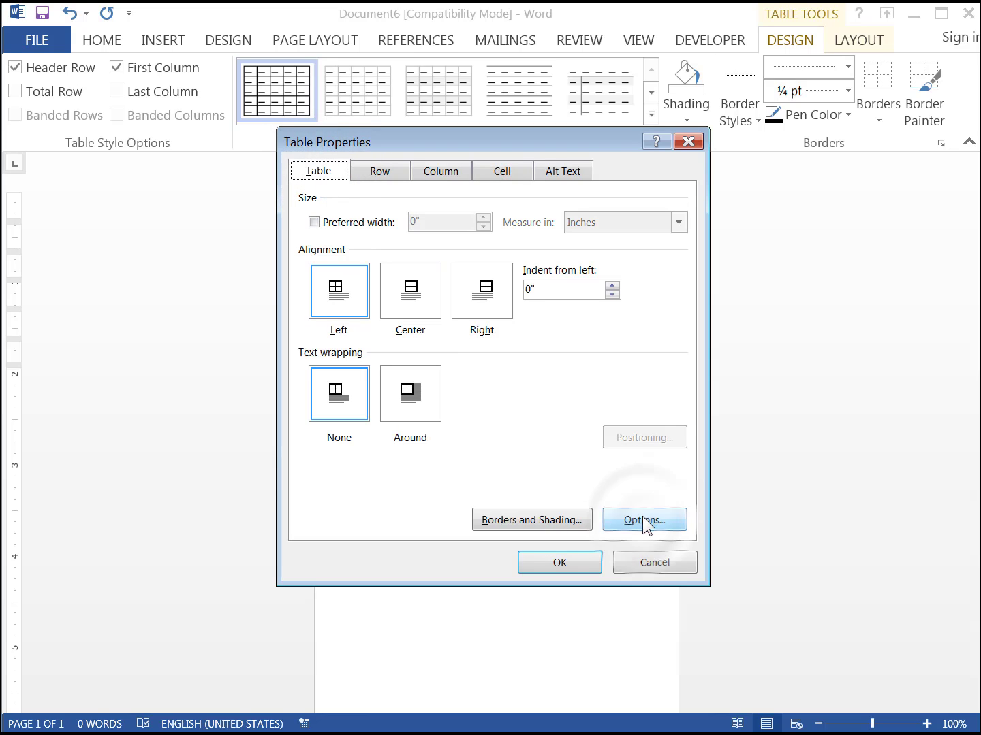
{"action": "left_click", "coordinate": [643, 520]}
{"action": "type", "text": "0"}
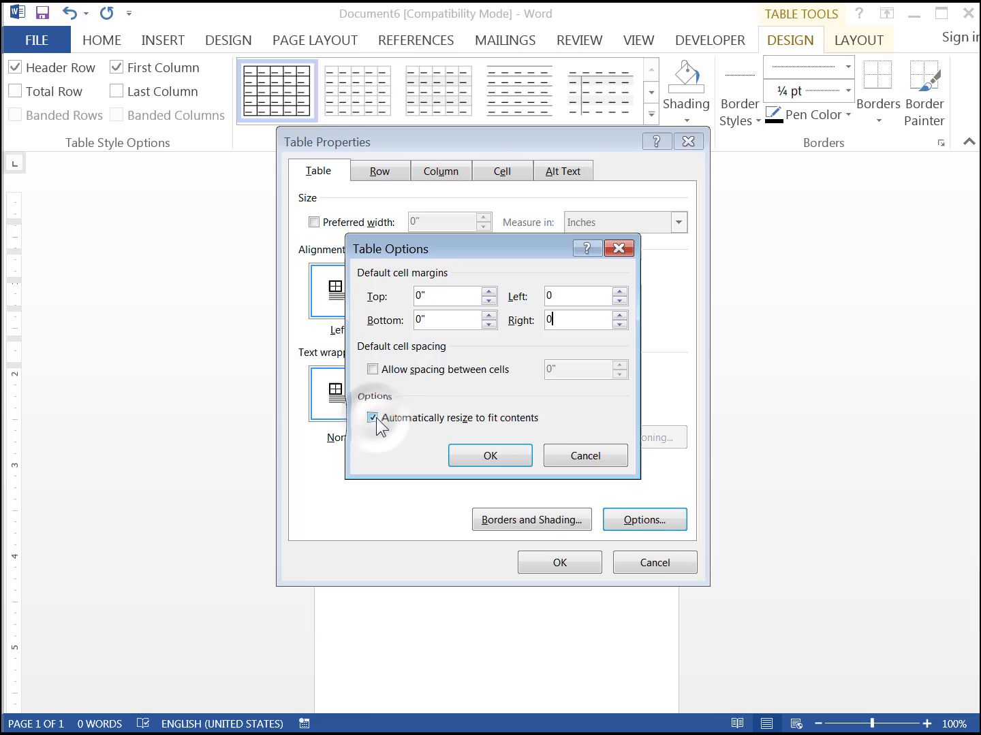
{"action": "left_click", "coordinate": [490, 455]}
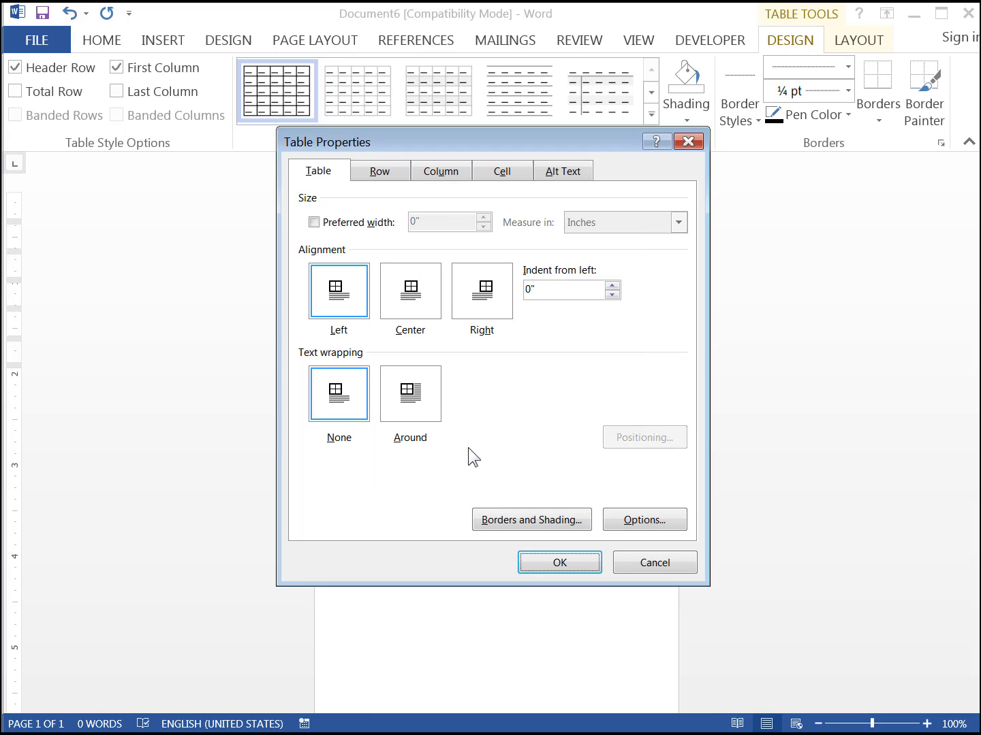
Set row height to exactly .99 inch and disallow rows breaking across pages
{"action": "left_click", "coordinate": [379, 171]}
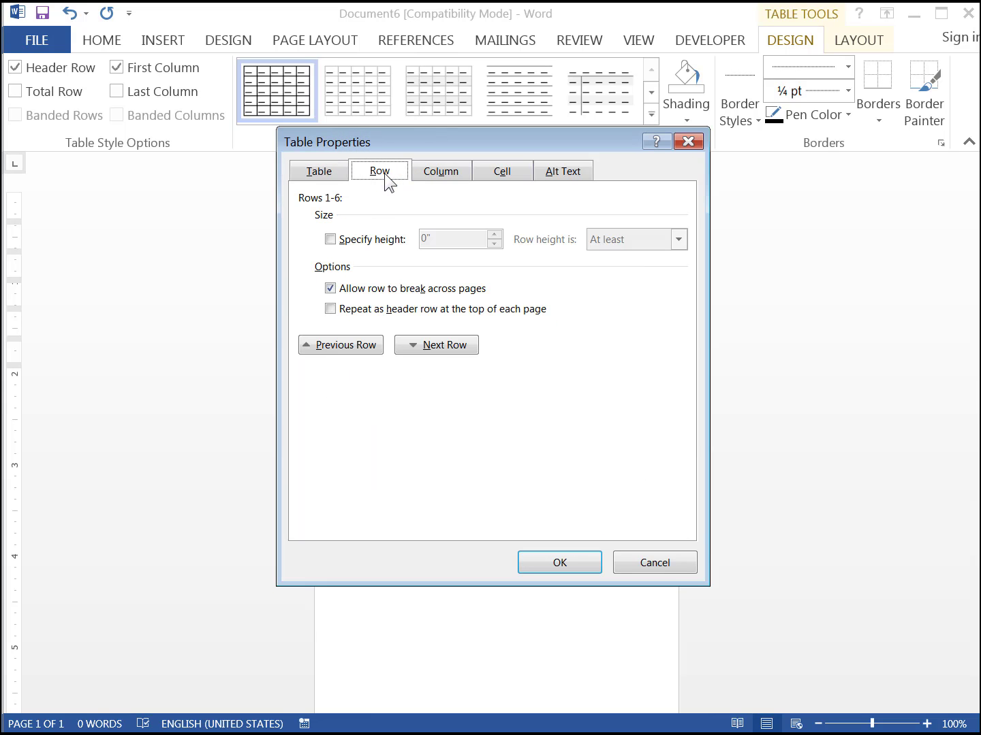
{"action": "mouse_move", "coordinate": [343, 210]}
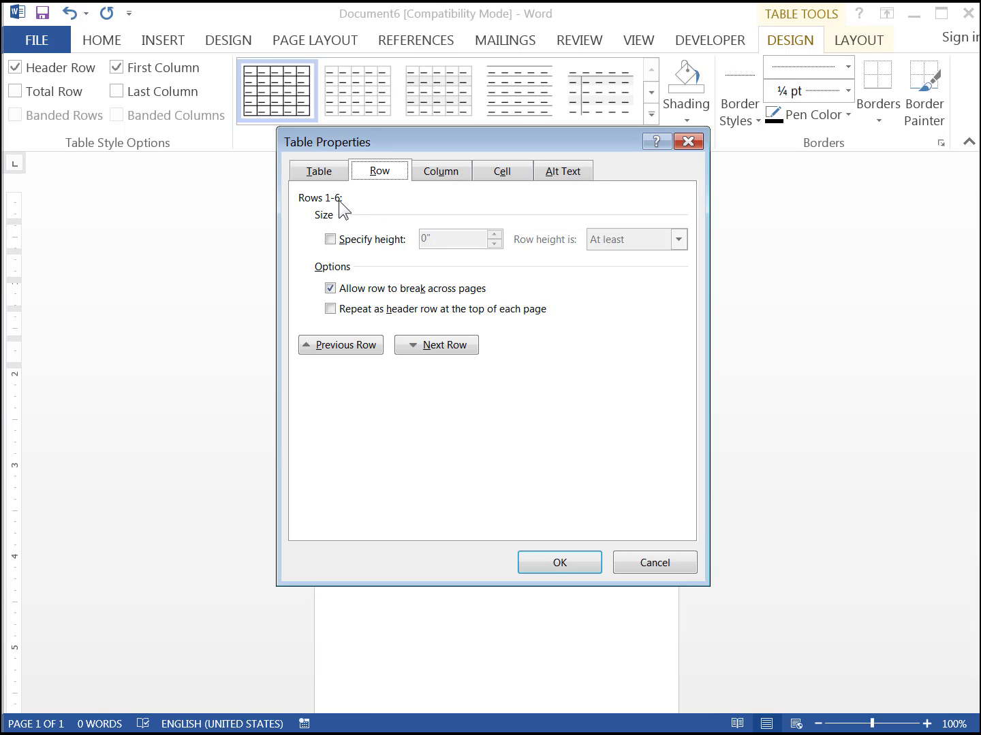
{"action": "left_click", "coordinate": [331, 239]}
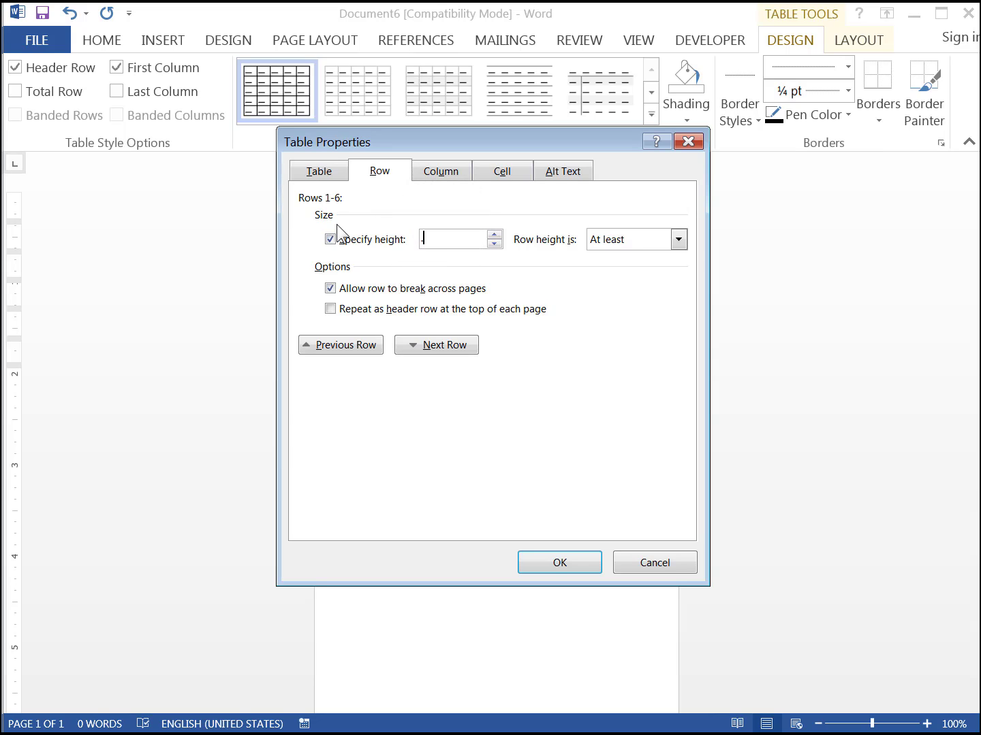
{"action": "type", "text": ".99"}
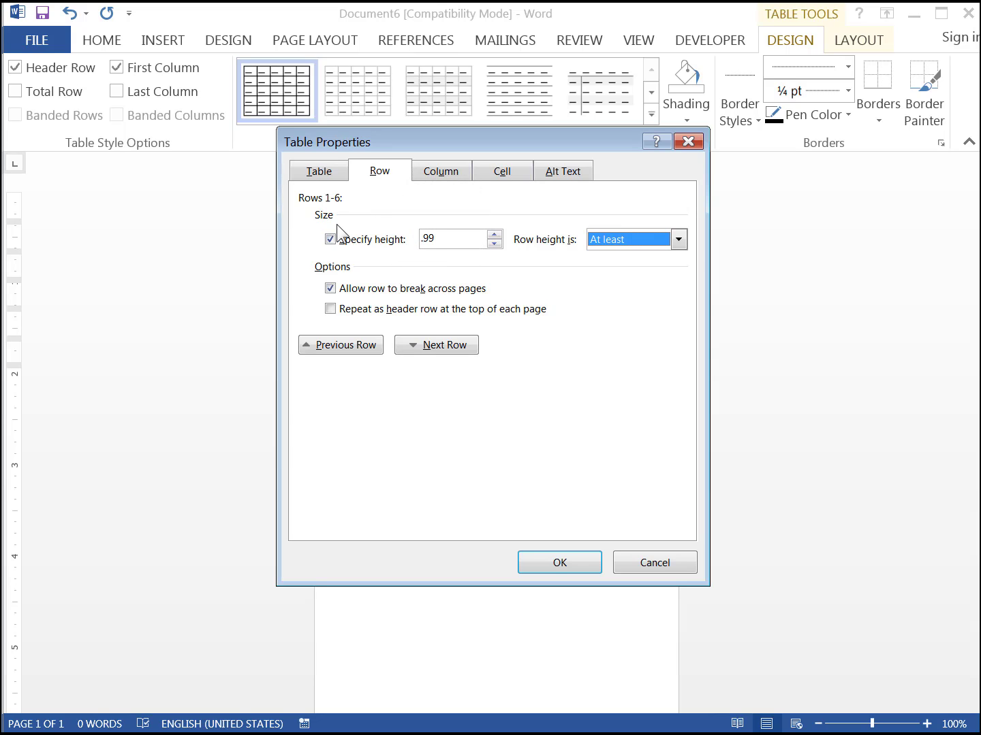
{"action": "left_click", "coordinate": [678, 240]}
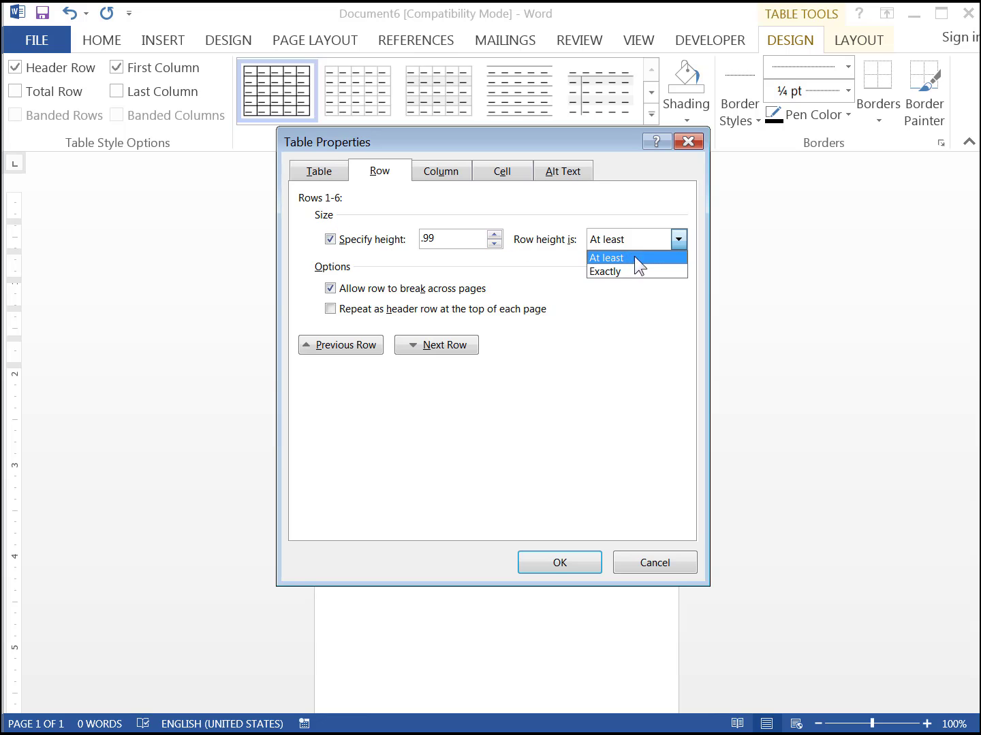
{"action": "left_click", "coordinate": [605, 273]}
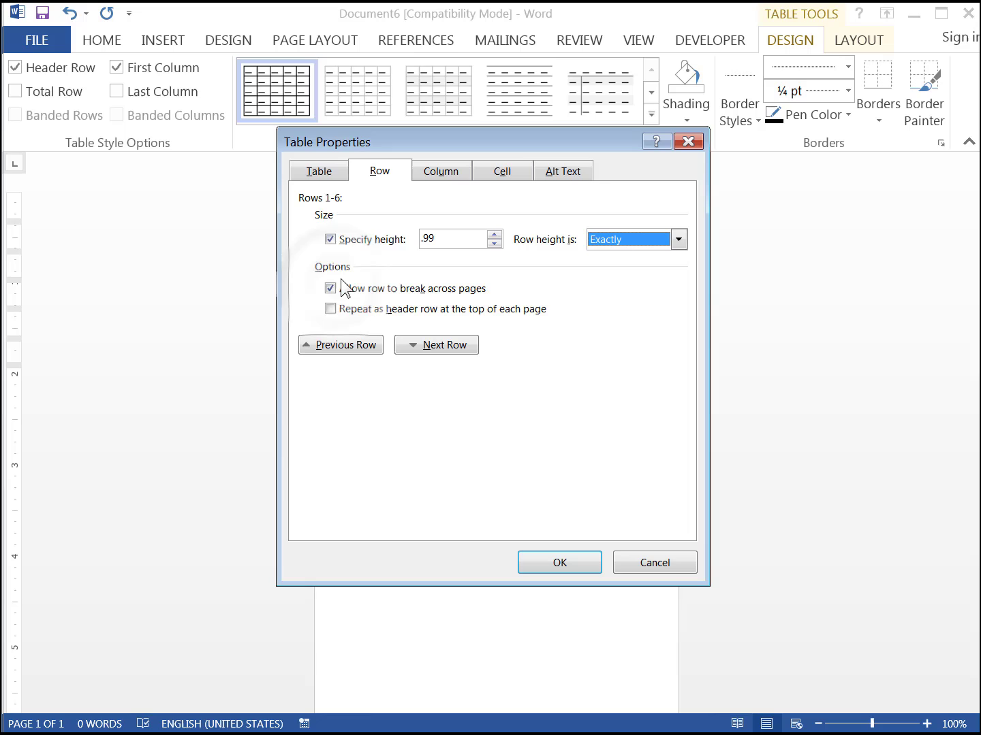
{"action": "left_click", "coordinate": [331, 289]}
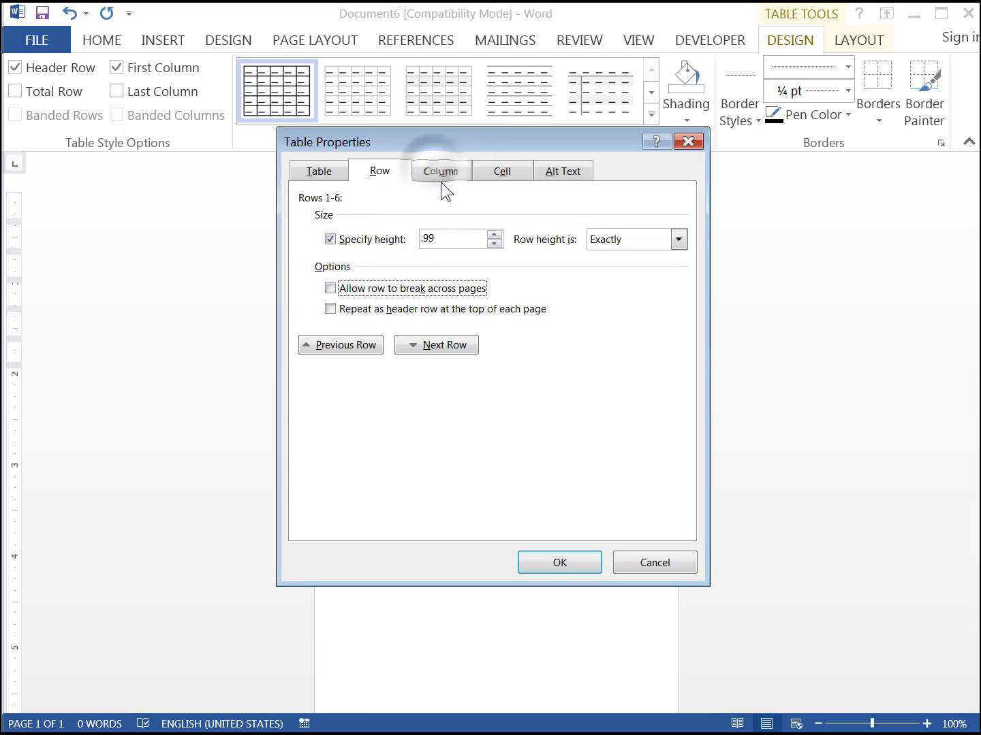
Set column 2's preferred width to 1 and column 1's to 3 on the Column tab
{"action": "left_click", "coordinate": [441, 171]}
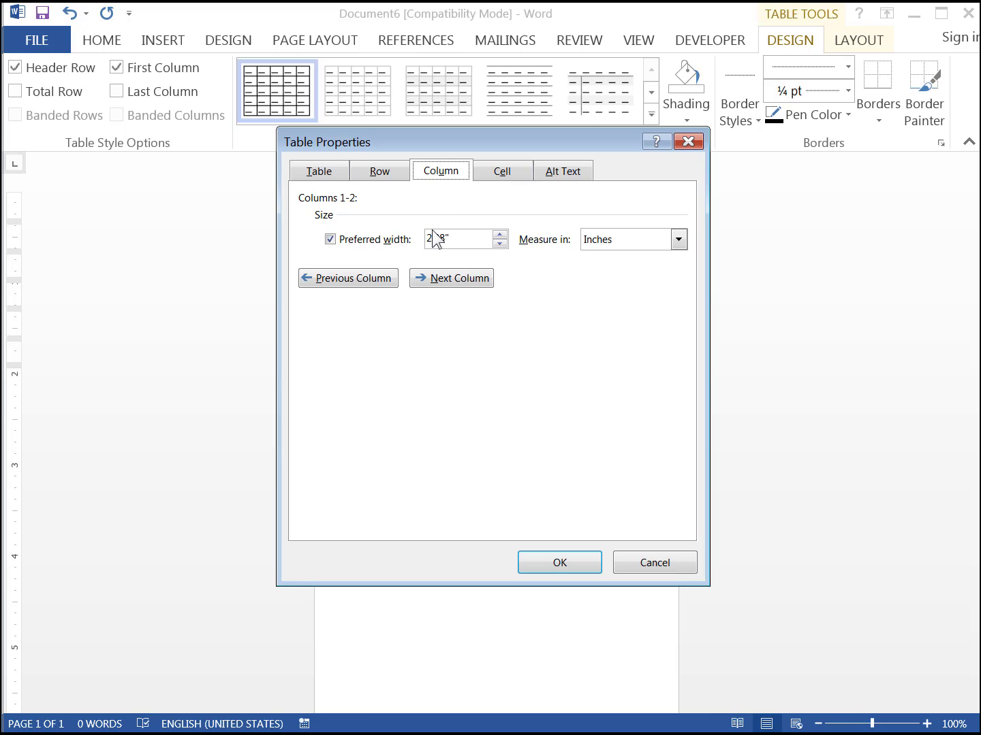
{"action": "left_click", "coordinate": [450, 278]}
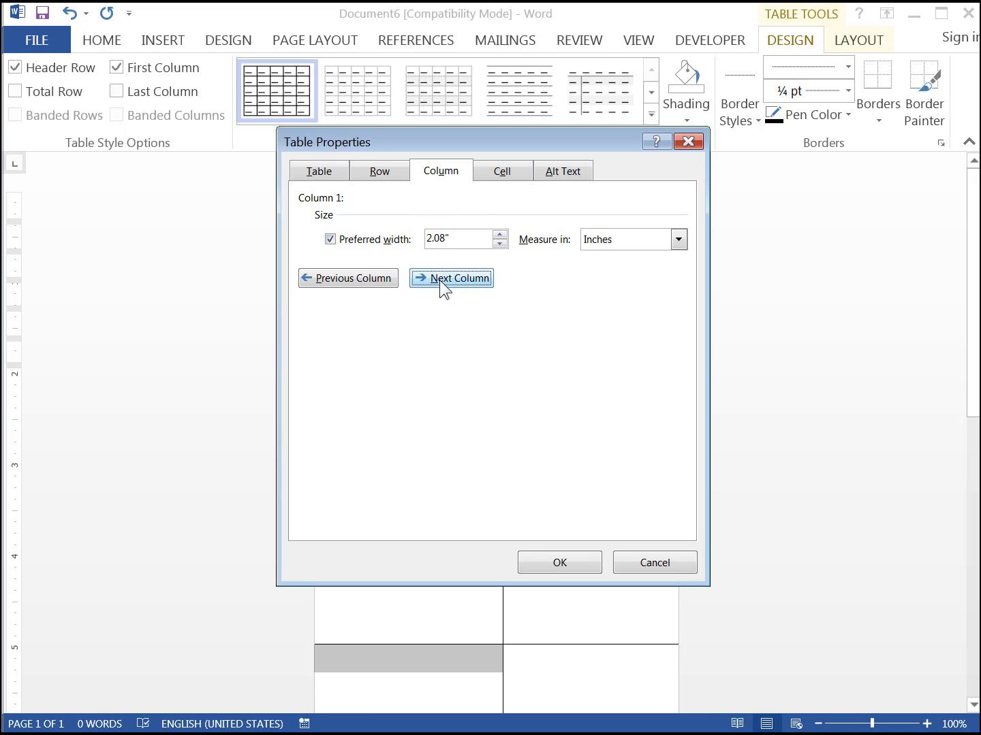
{"action": "left_click", "coordinate": [450, 278]}
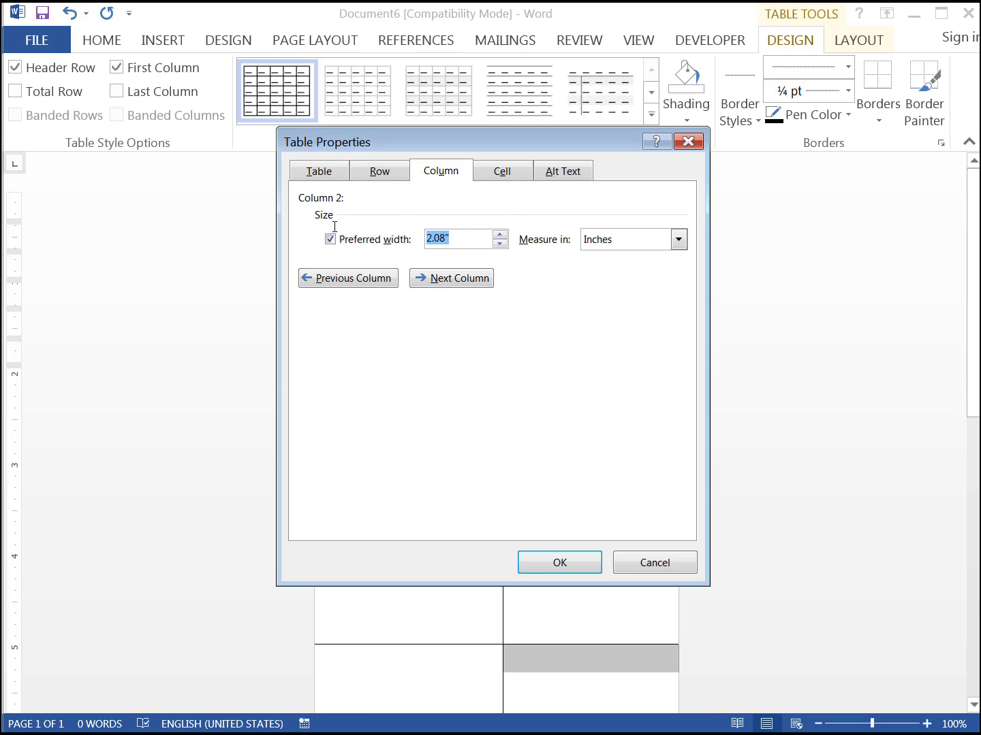
{"action": "type", "text": "1"}
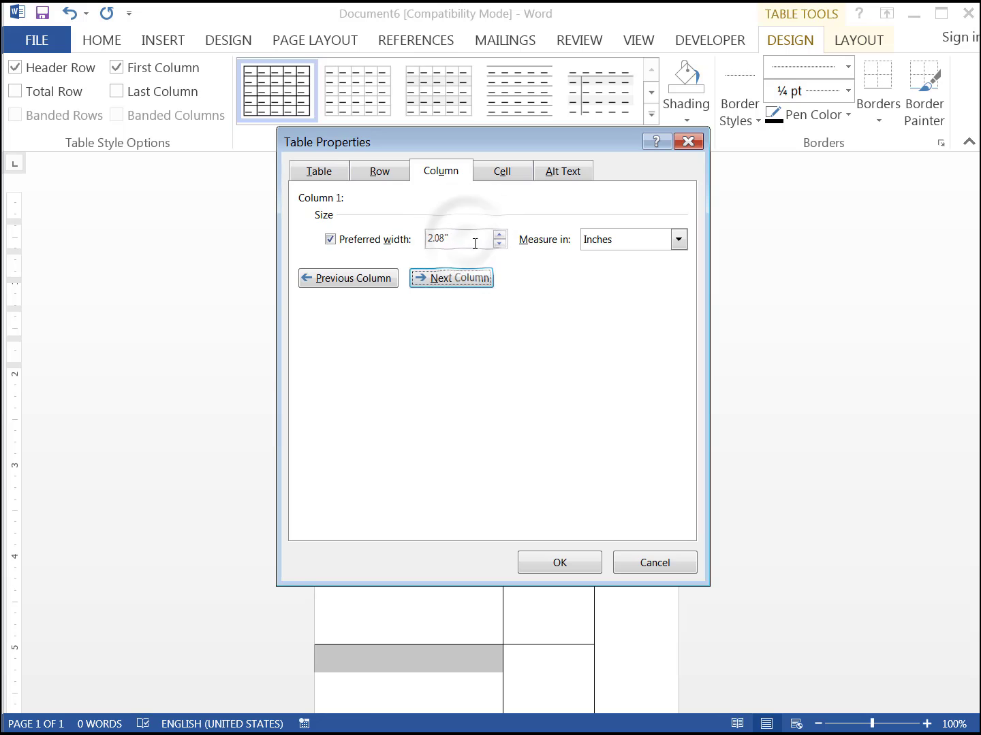
{"action": "type", "text": "3"}
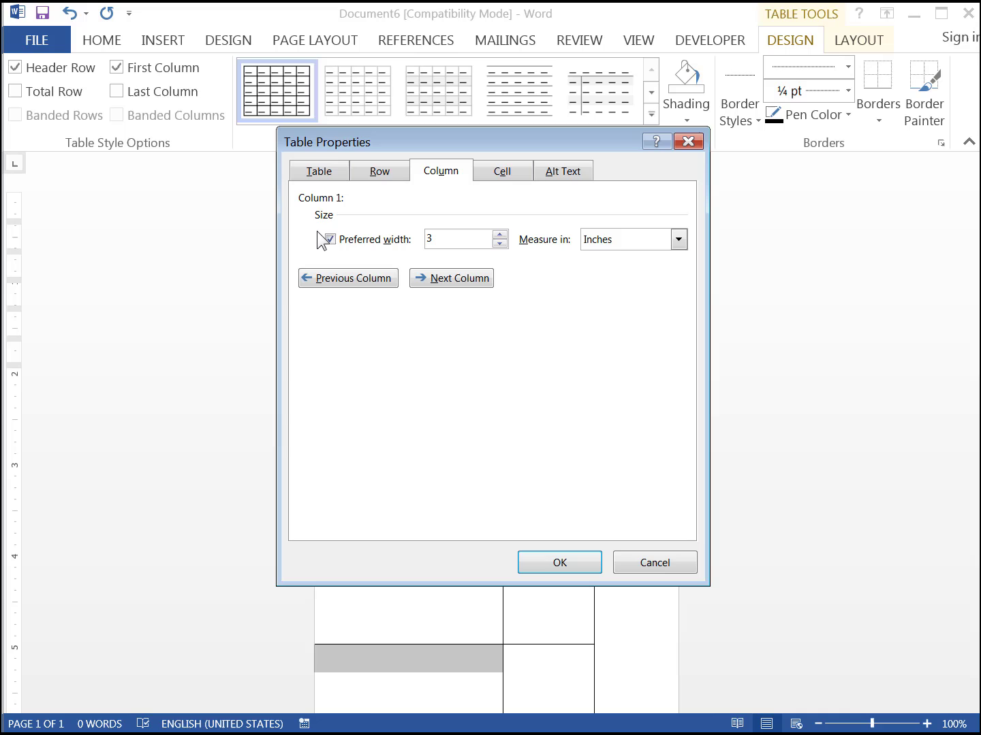
On the Cell tab set preferred width 3 inches, centre vertical alignment, and apply
{"action": "left_click", "coordinate": [501, 172]}
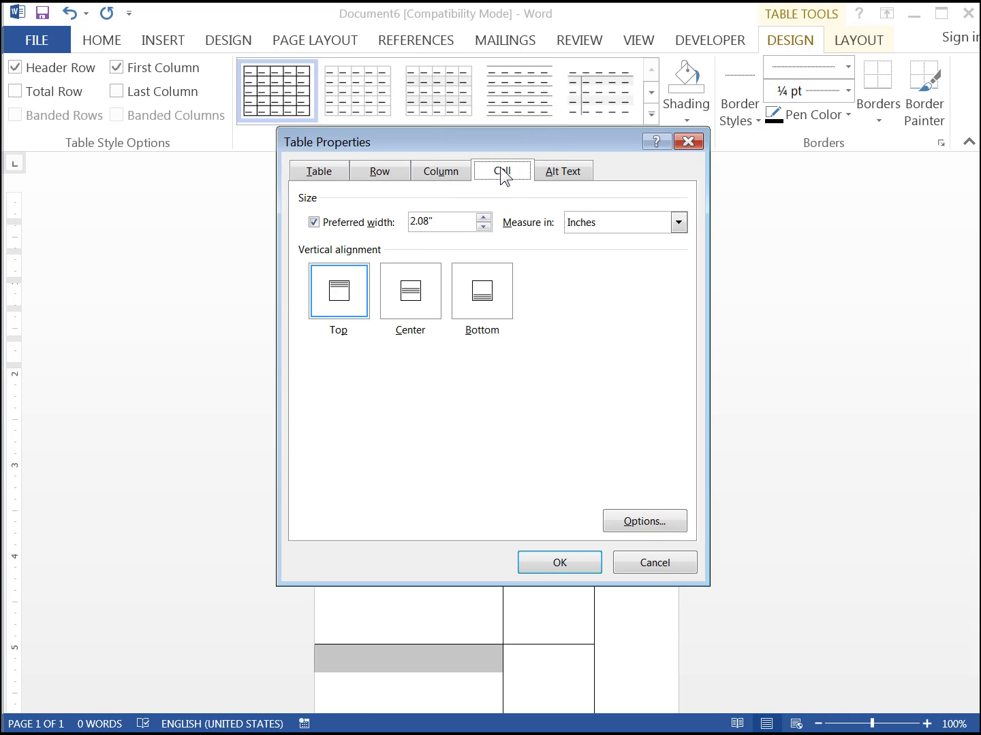
{"action": "left_click", "coordinate": [643, 520]}
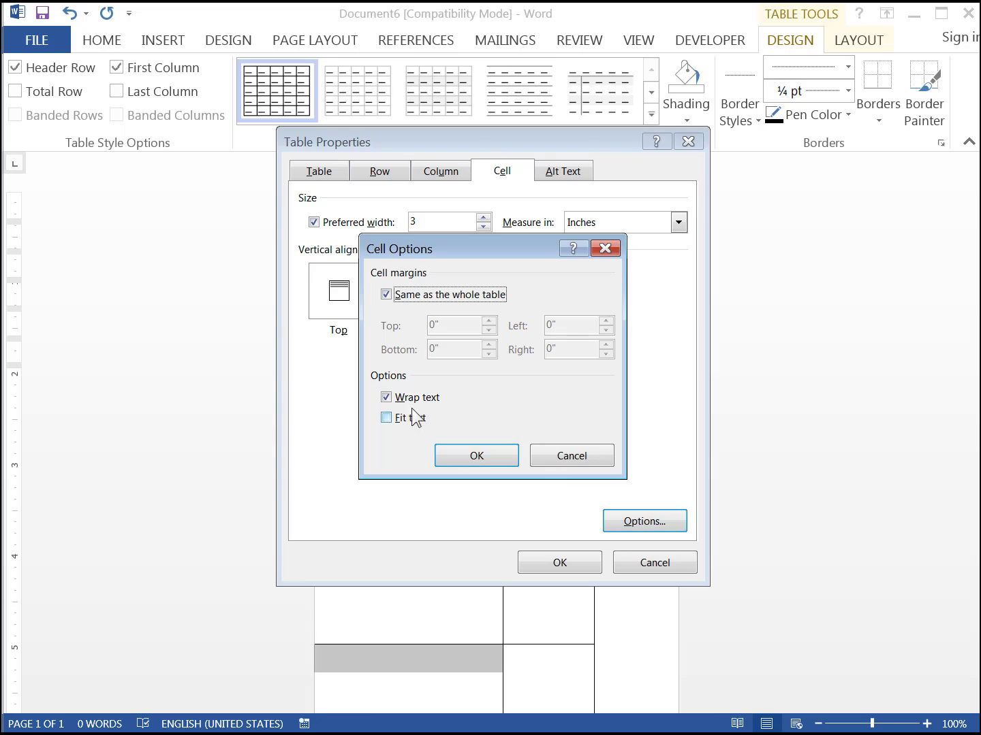
{"action": "left_click", "coordinate": [476, 455]}
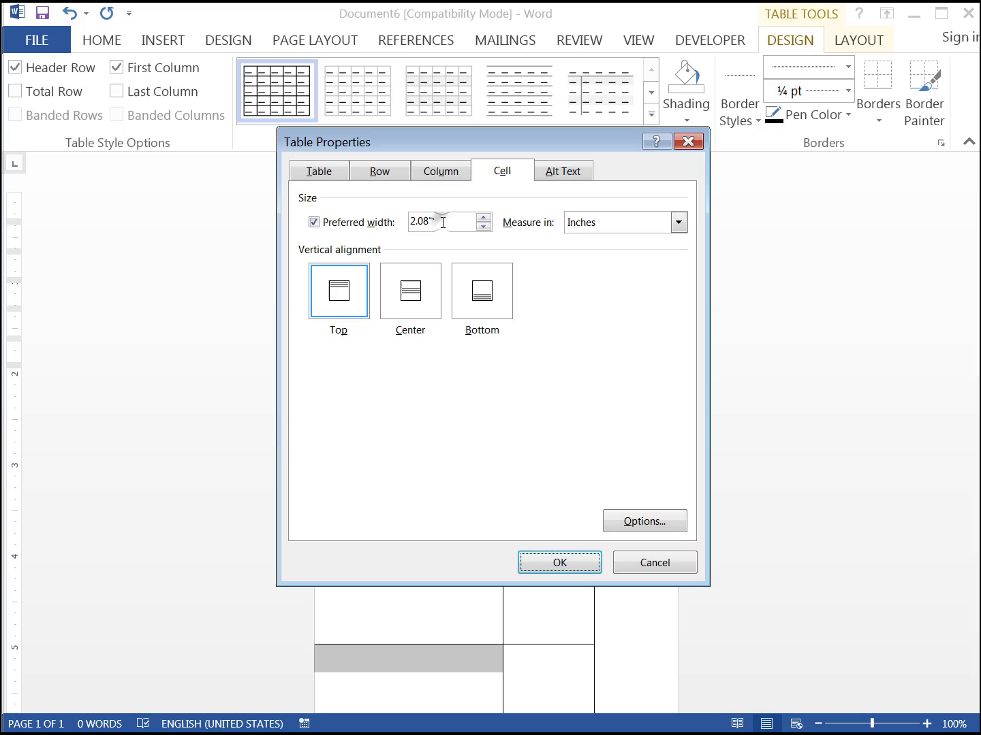
{"action": "triple_click", "coordinate": [428, 222]}
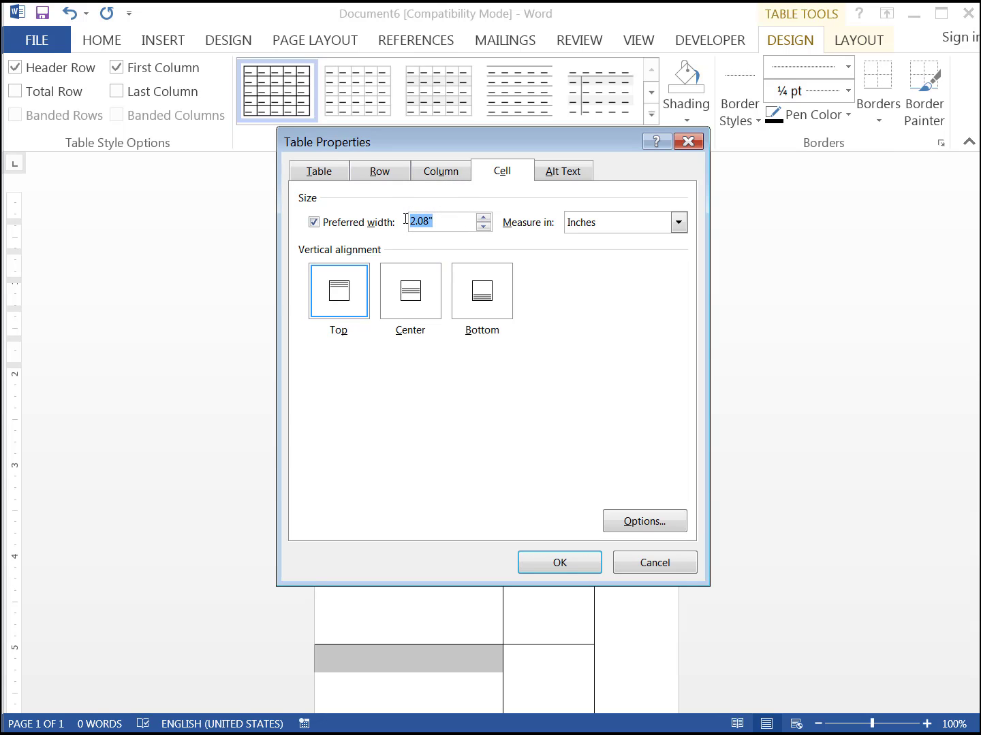
{"action": "type", "text": "3"}
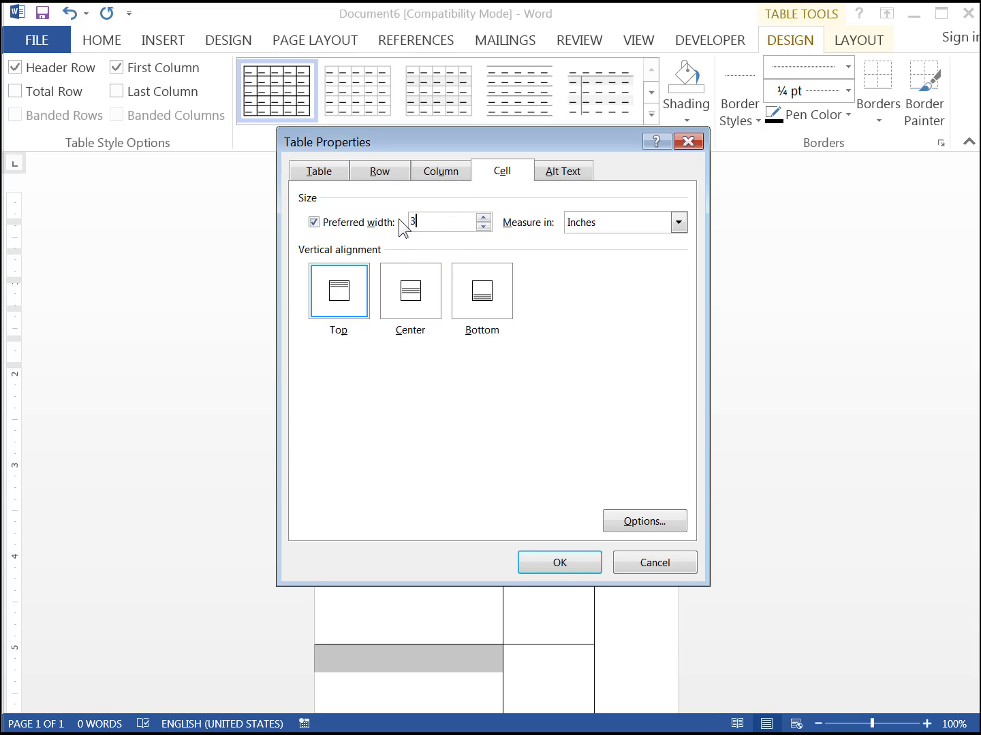
{"action": "left_click", "coordinate": [410, 291]}
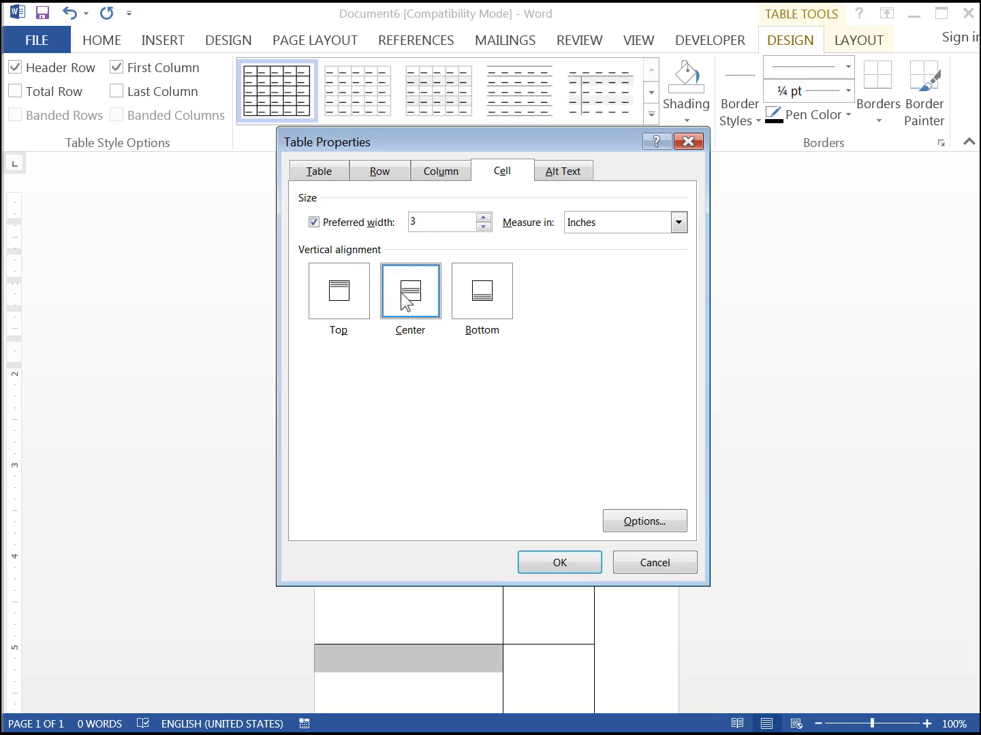
{"action": "left_click", "coordinate": [558, 562]}
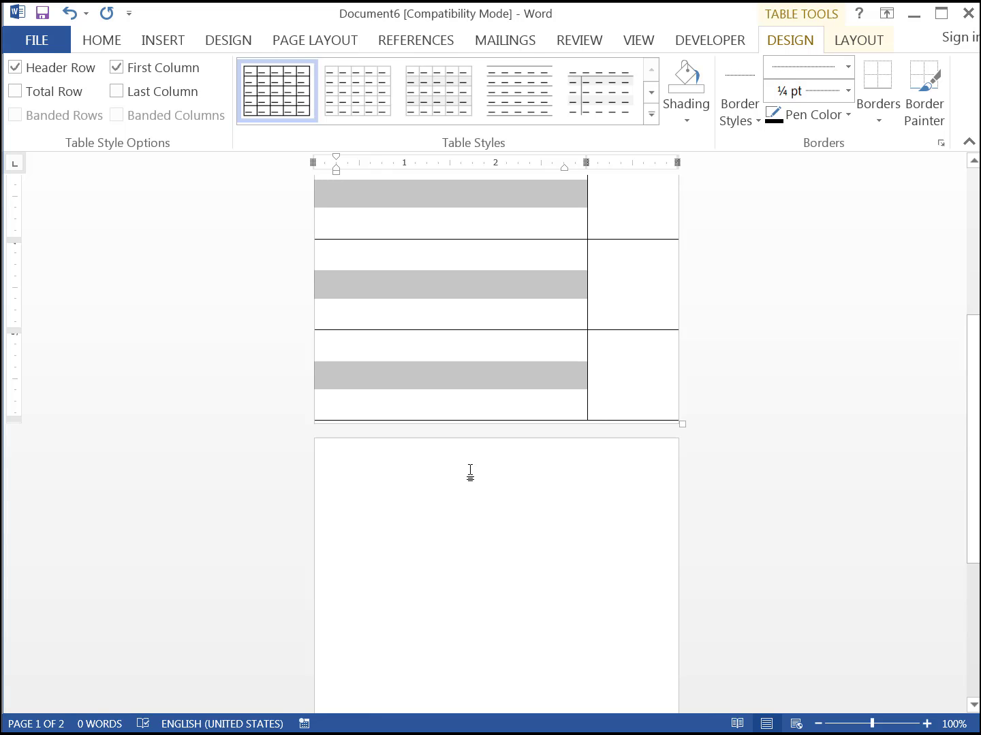
Set paragraph Spacing After to 0 pt and line spacing to Exactly 1
{"action": "left_click", "coordinate": [101, 41]}
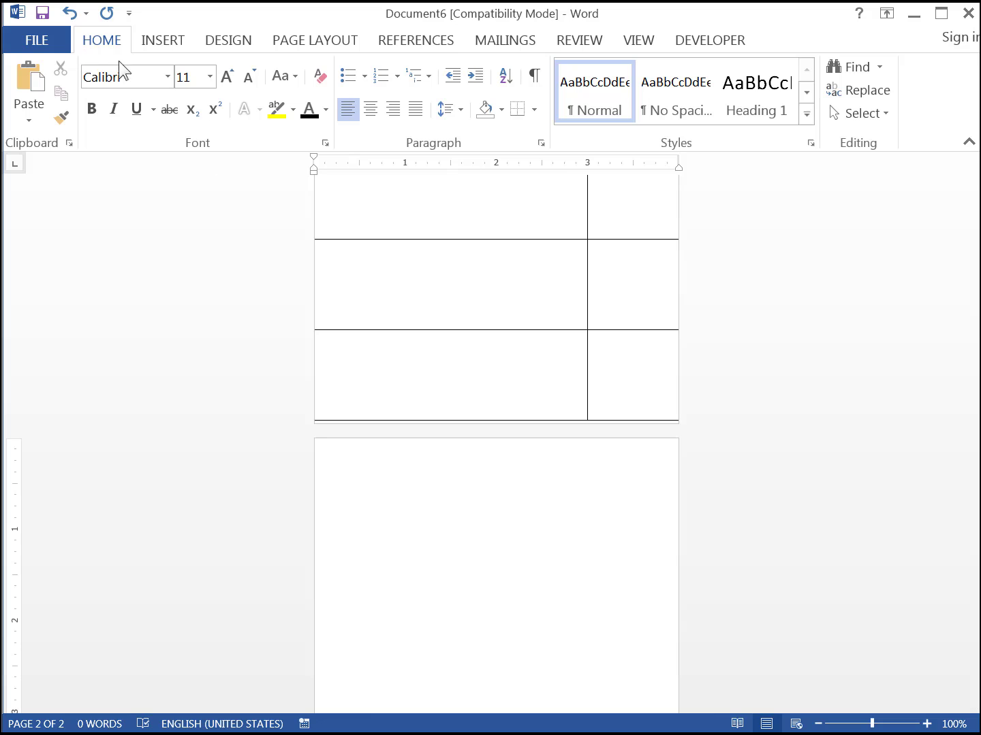
{"action": "mouse_move", "coordinate": [541, 143]}
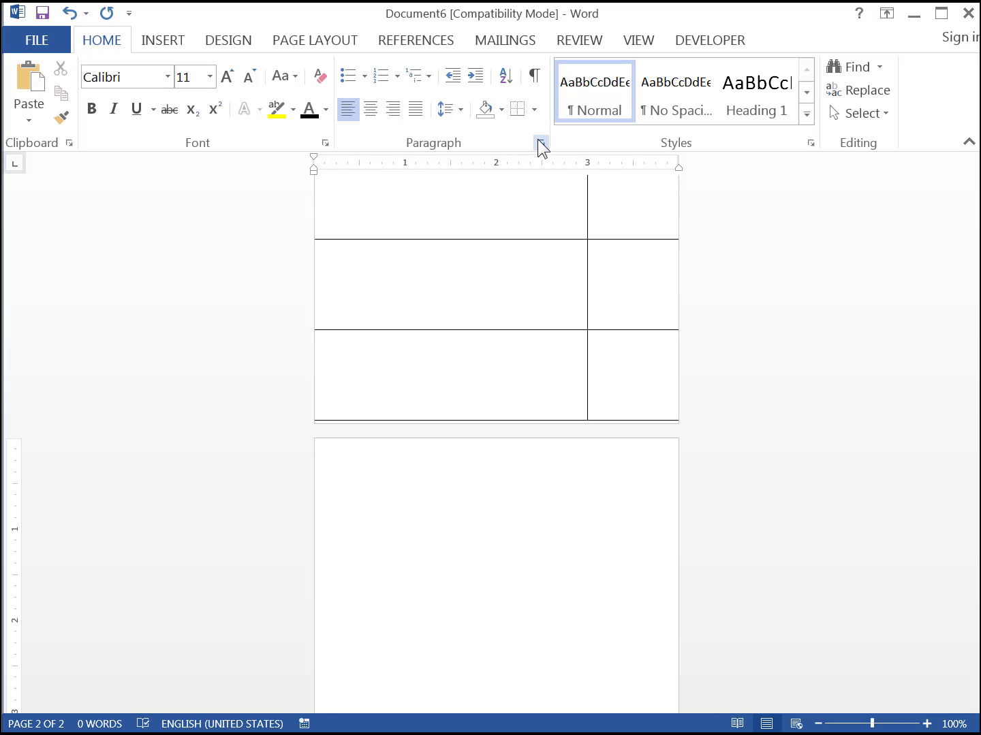
{"action": "mouse_move", "coordinate": [542, 143]}
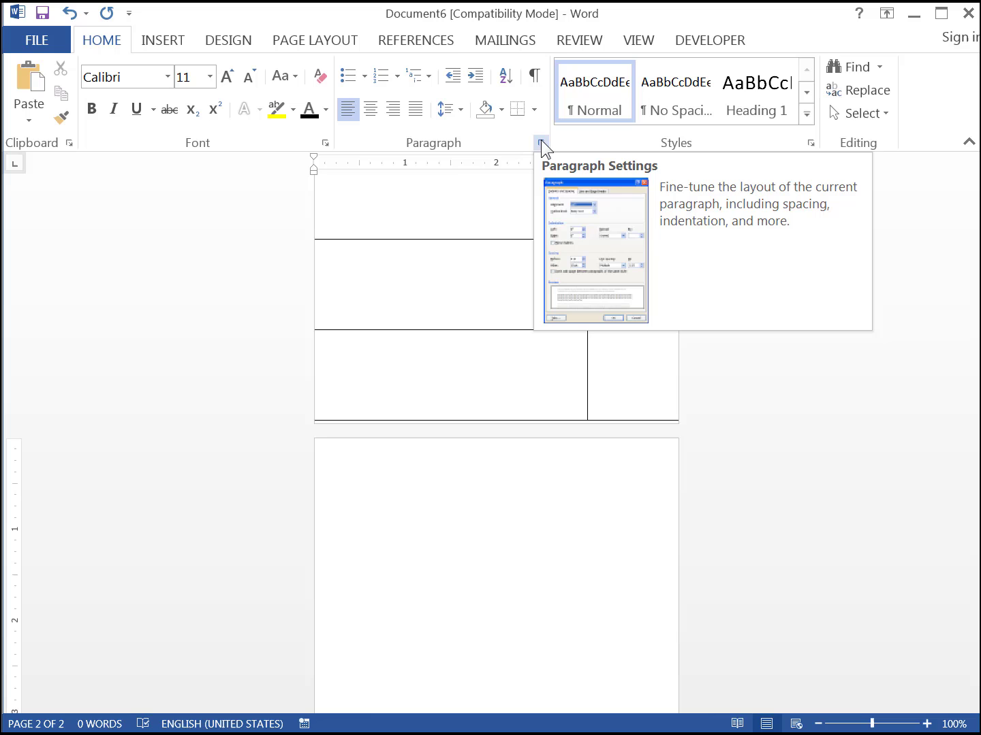
{"action": "left_click", "coordinate": [542, 141]}
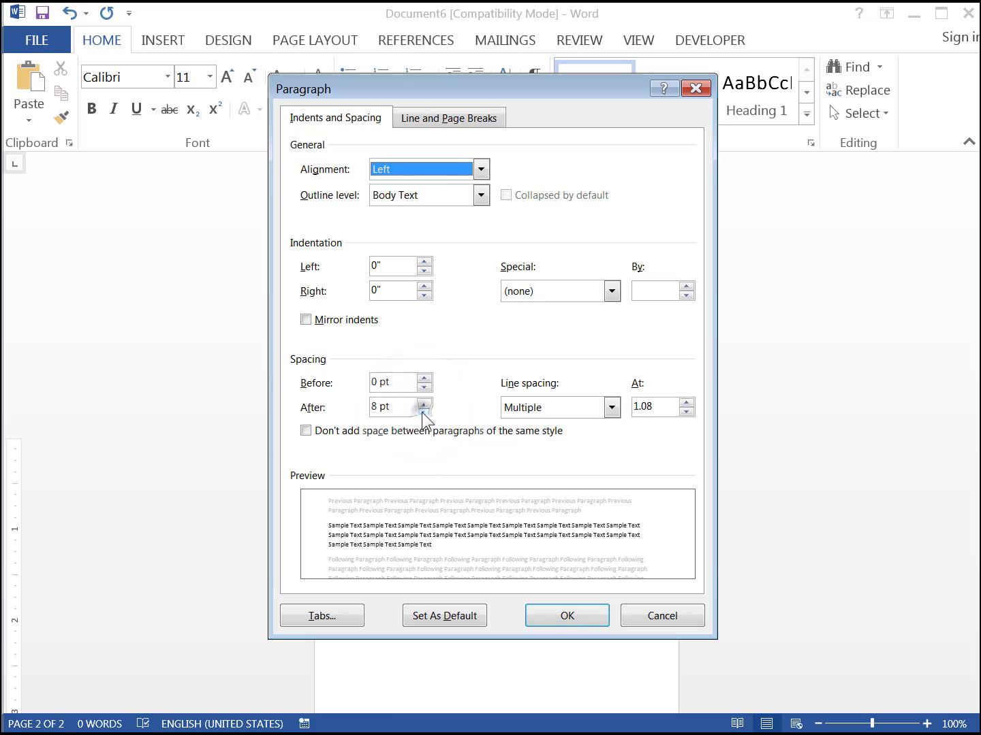
{"action": "left_click", "coordinate": [424, 411]}
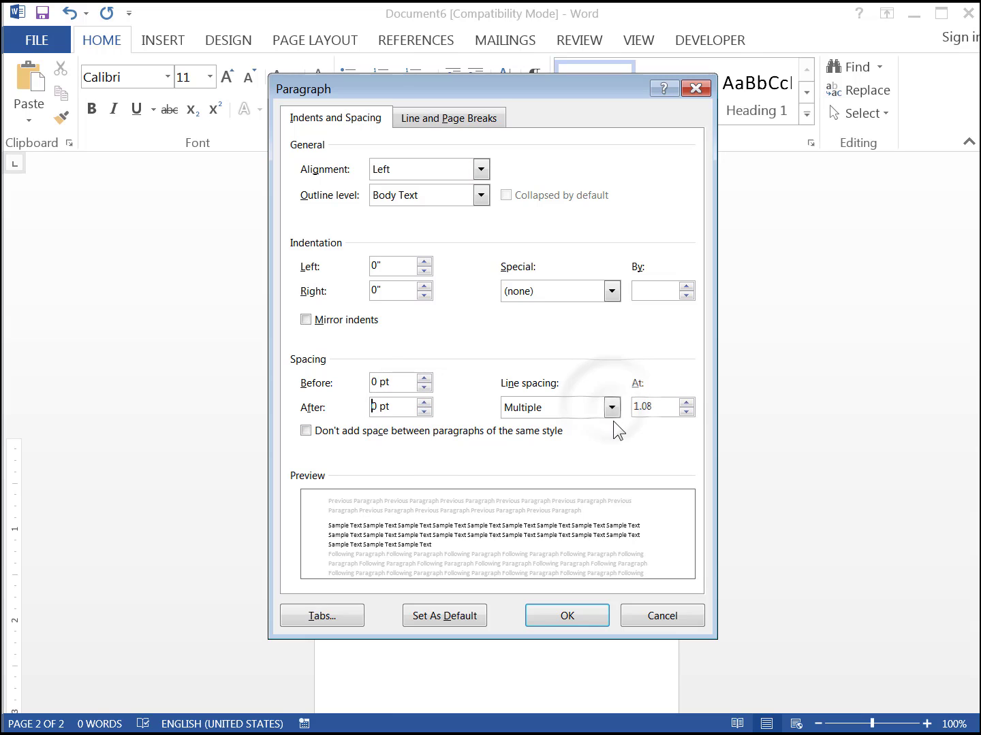
{"action": "left_click", "coordinate": [611, 407]}
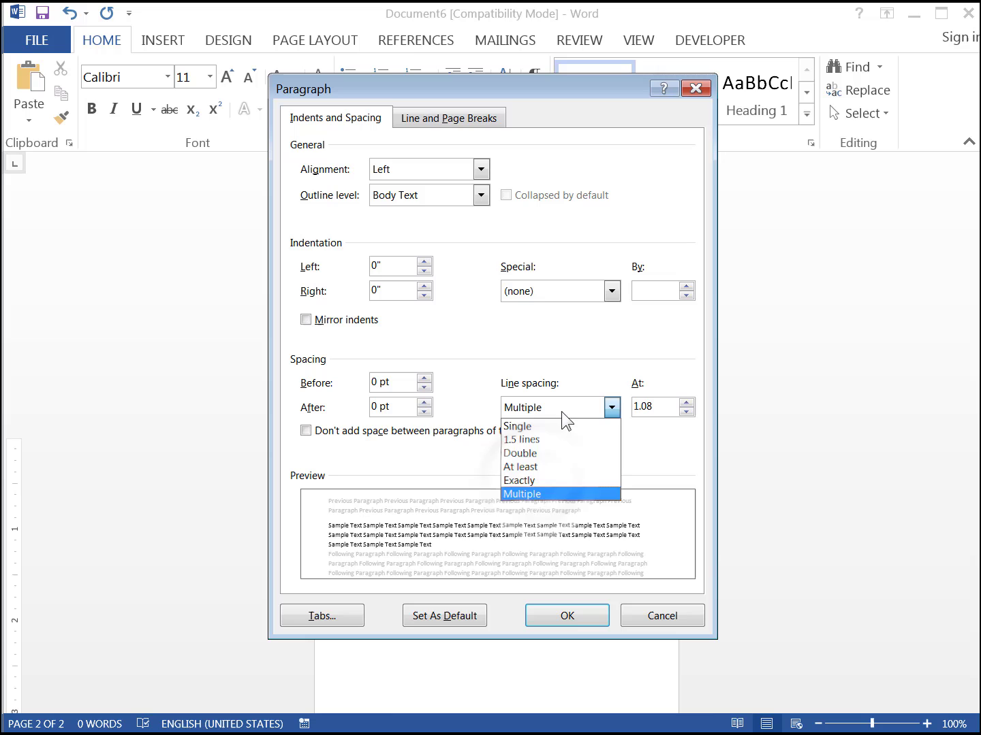
{"action": "left_click", "coordinate": [518, 480]}
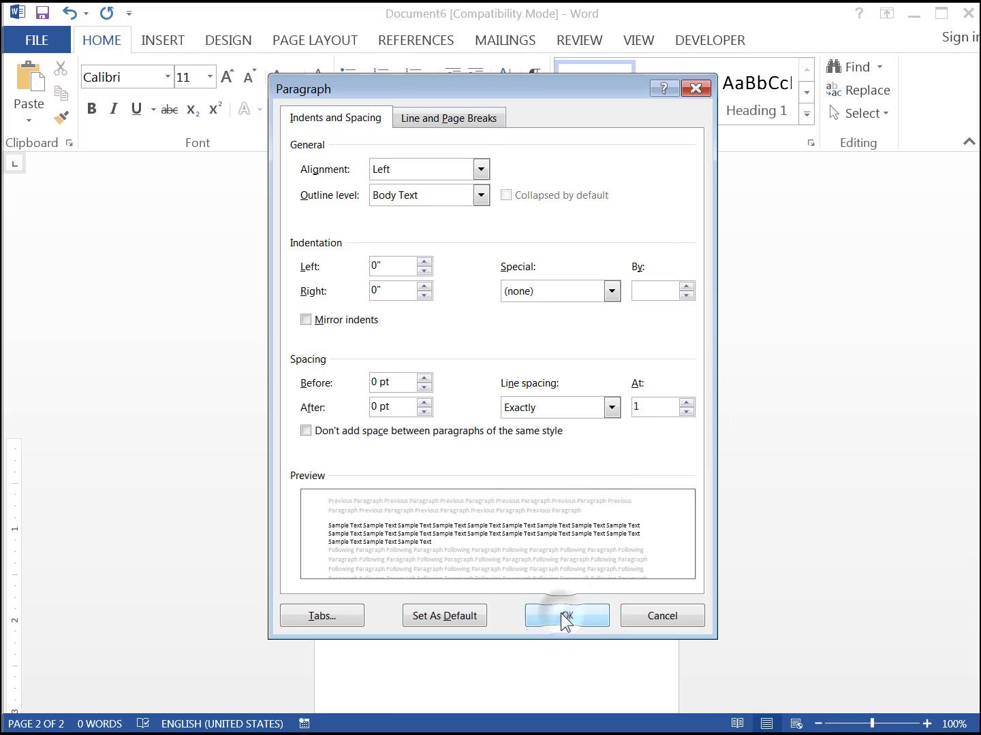
{"action": "left_click", "coordinate": [567, 616]}
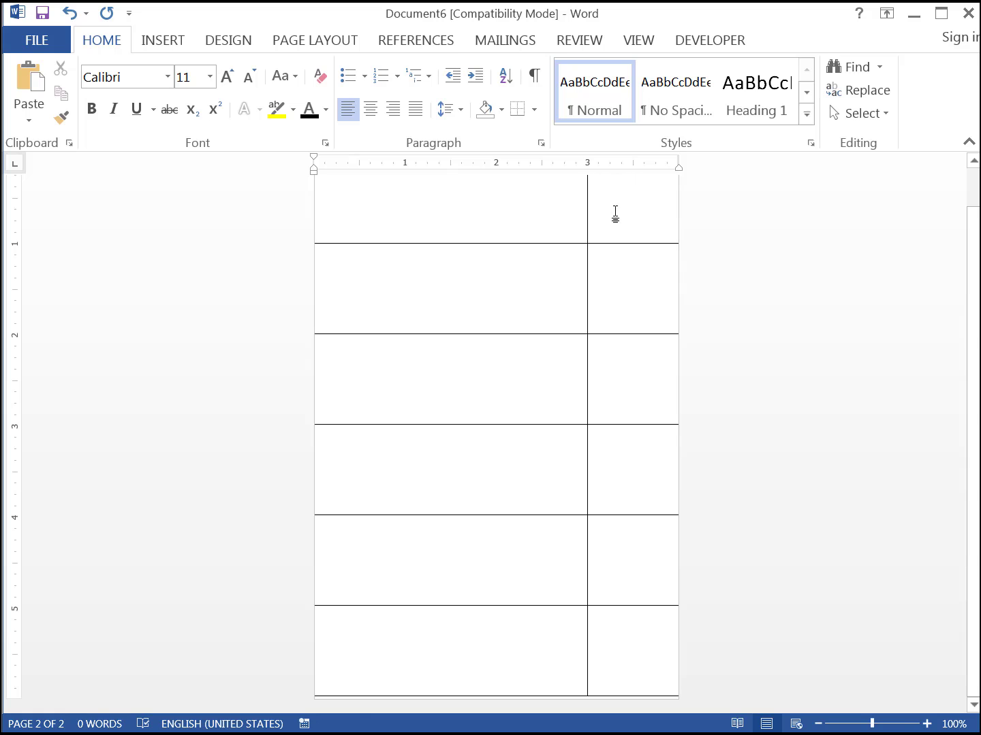
Merge the selected right-column cells into one tall cell
{"action": "left_click_drag", "start_coordinate": [615, 211], "coordinate": [625, 653]}
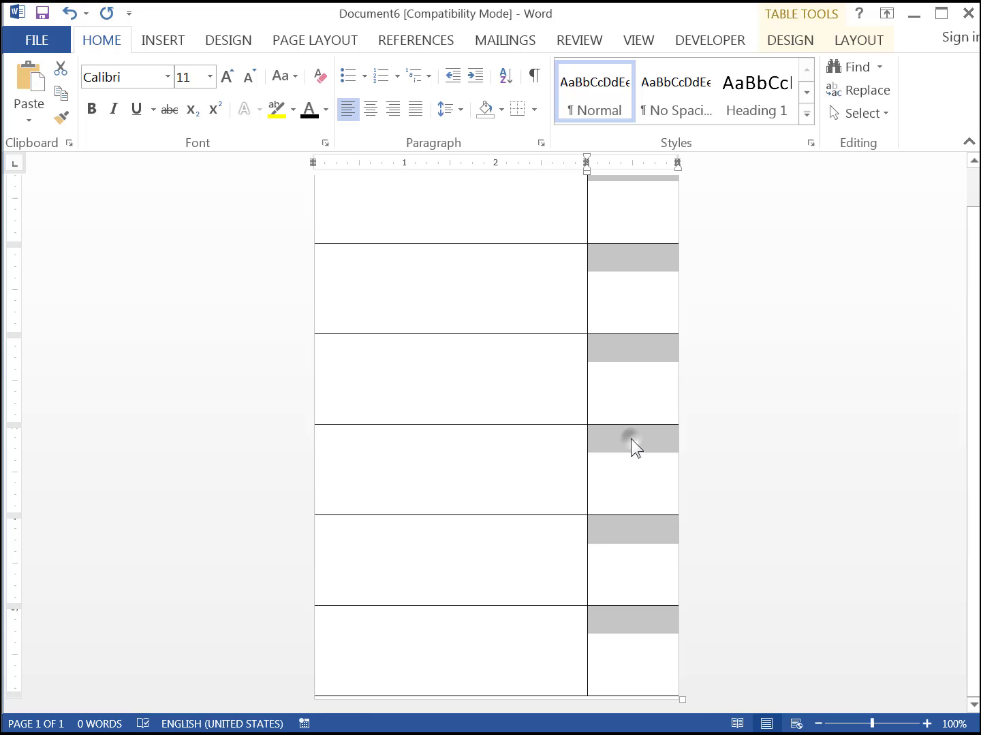
{"action": "right_click", "coordinate": [632, 438]}
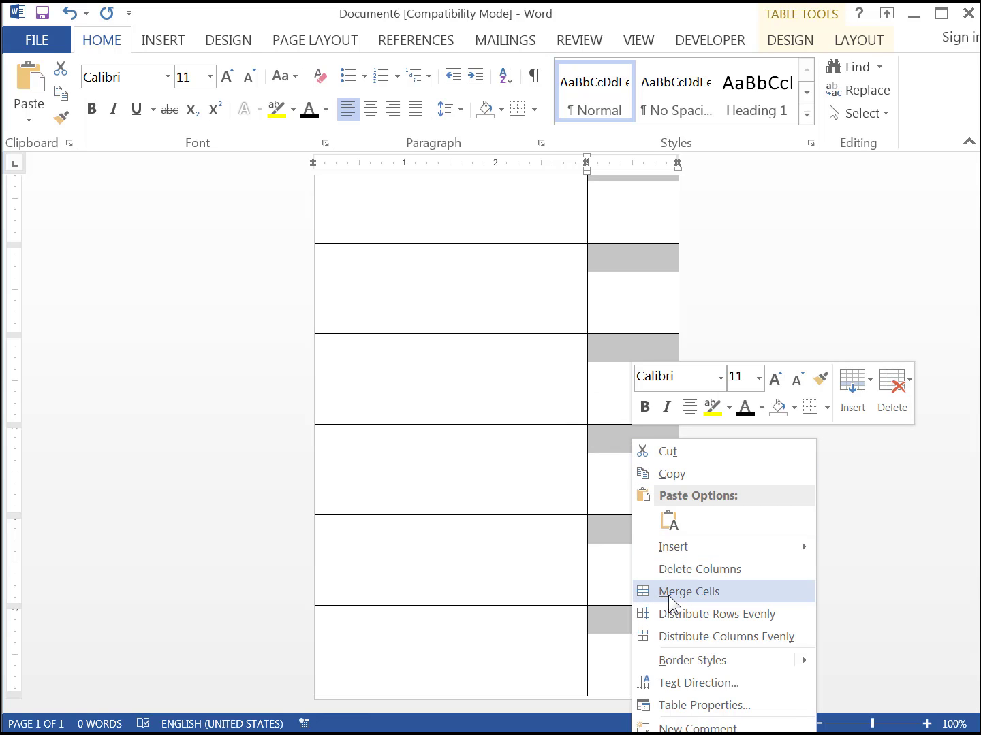
{"action": "left_click", "coordinate": [687, 591]}
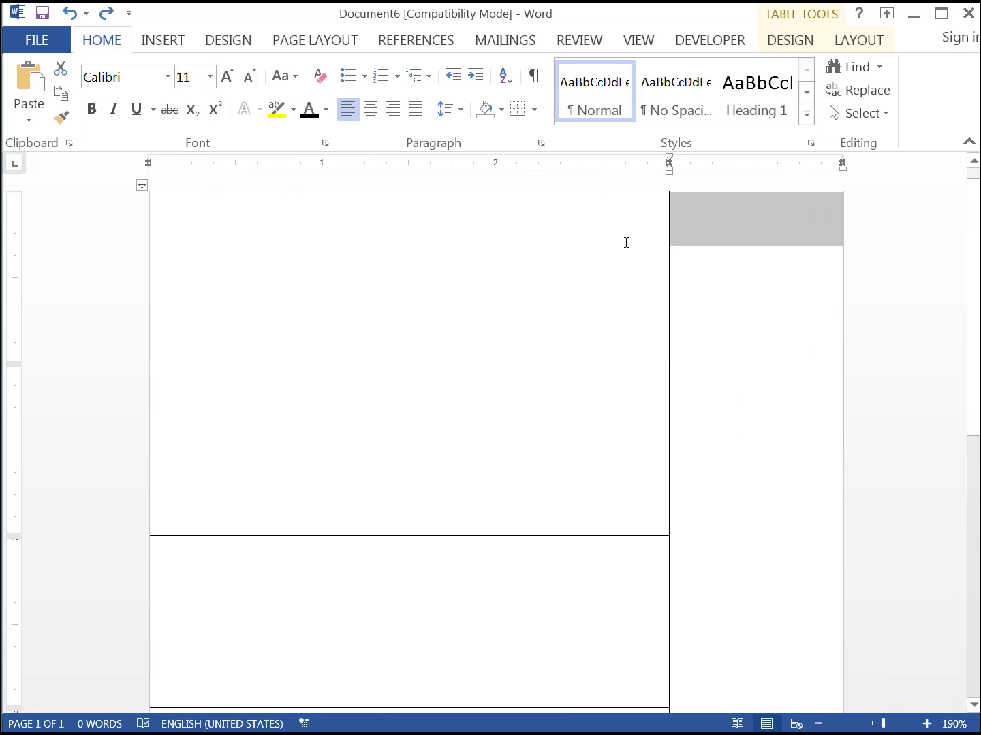
At font size 8, paste the label-update instructions and add a 'Current Data' heading
{"action": "left_click", "coordinate": [211, 76]}
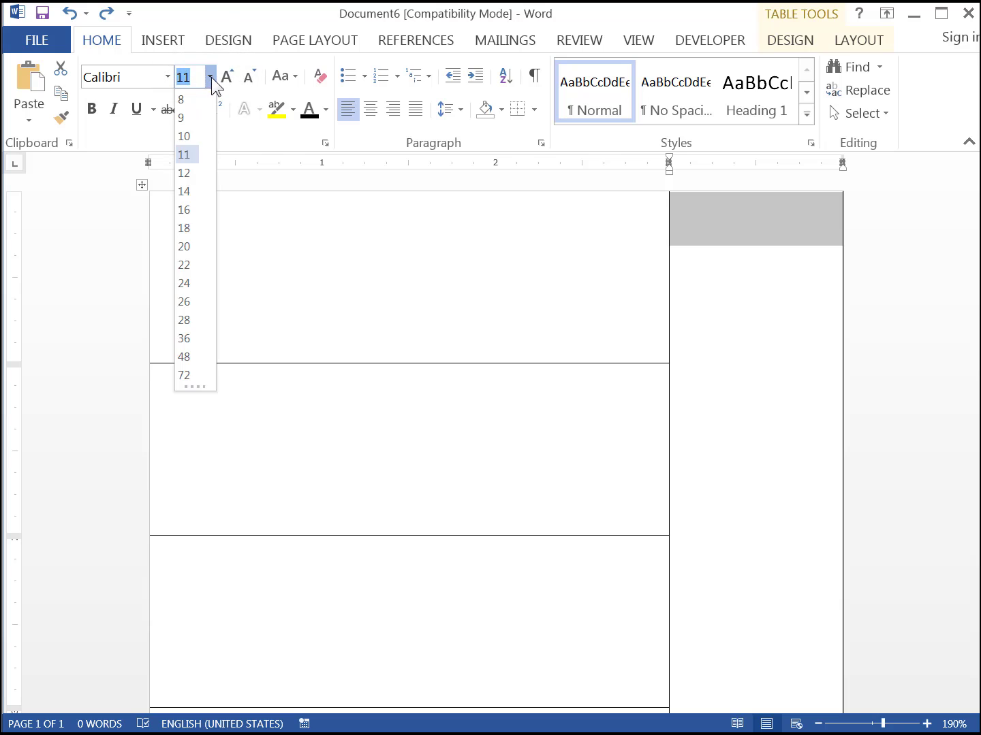
{"action": "left_click", "coordinate": [183, 99]}
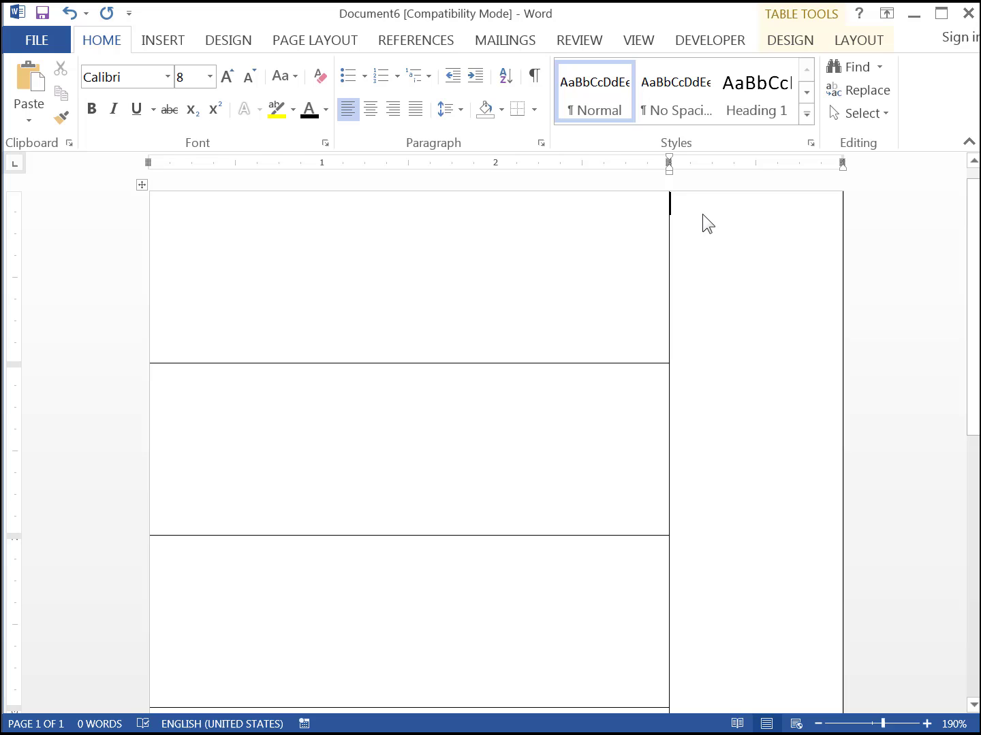
{"action": "key", "text": "ctrl+v"}
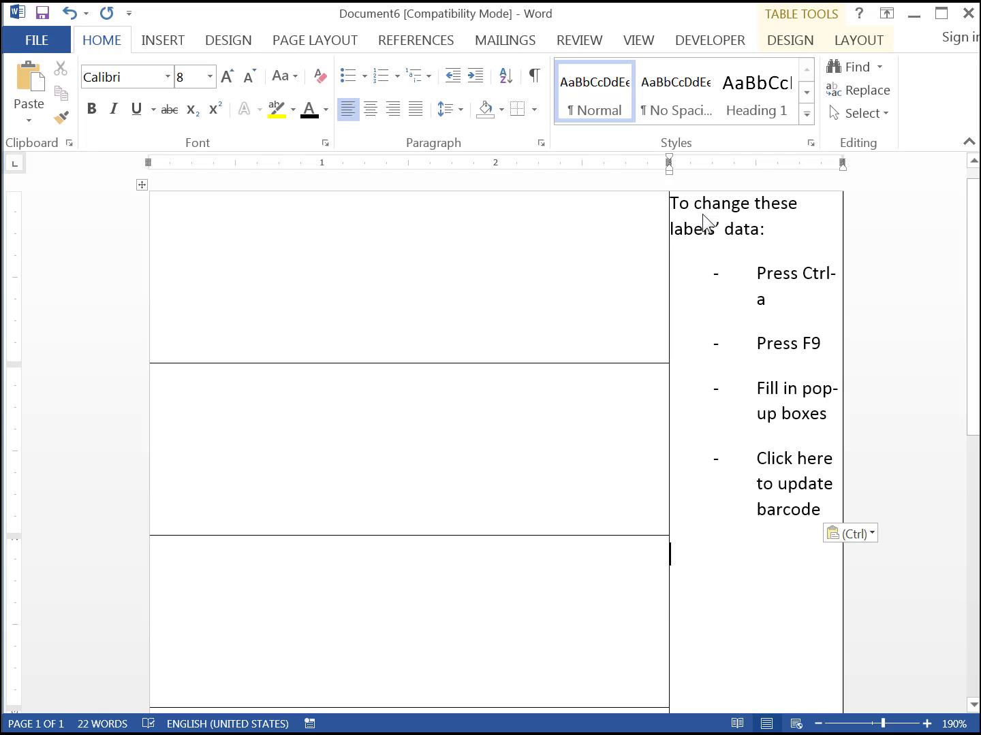
{"action": "type", "text": "c"}
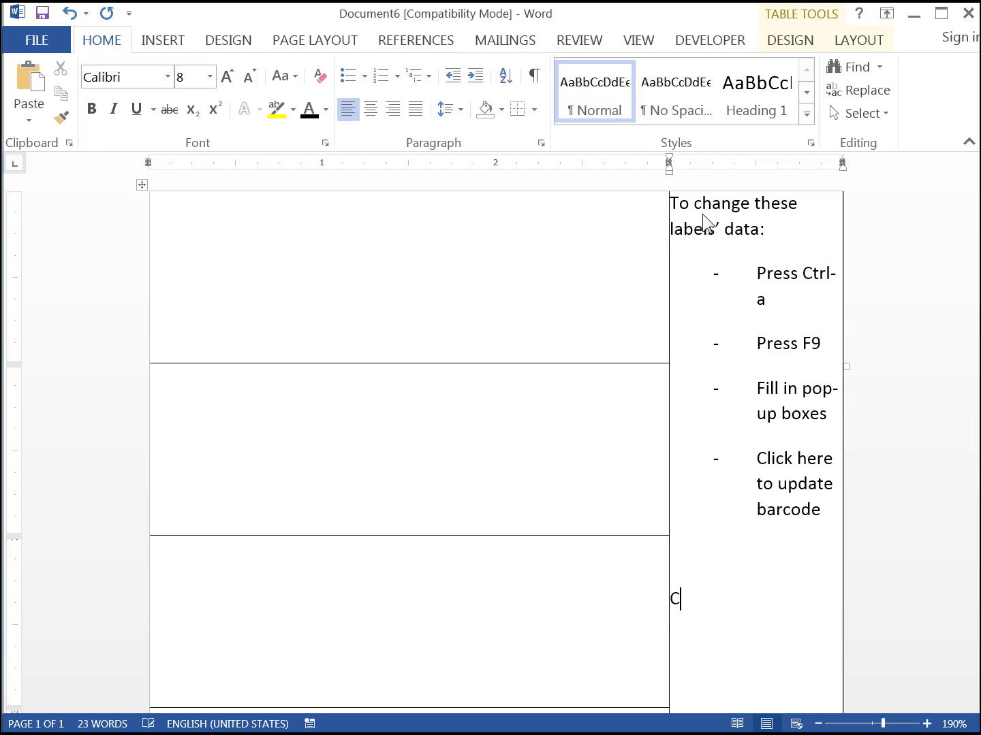
{"action": "type", "text": "urrent Data"}
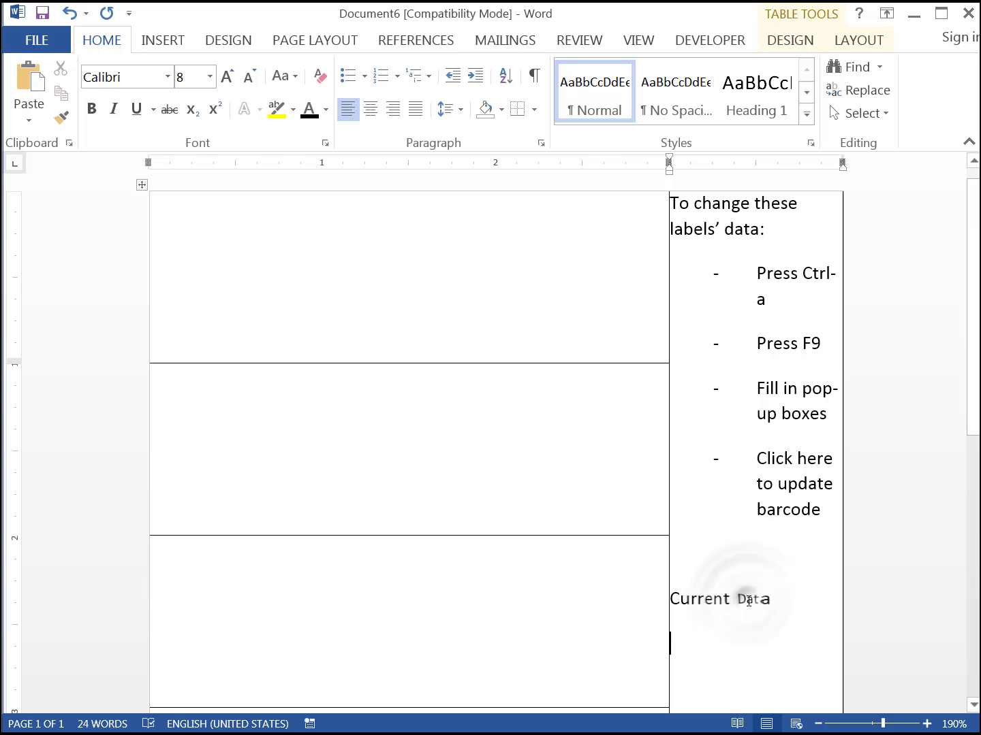
{"action": "double_click", "coordinate": [719, 600]}
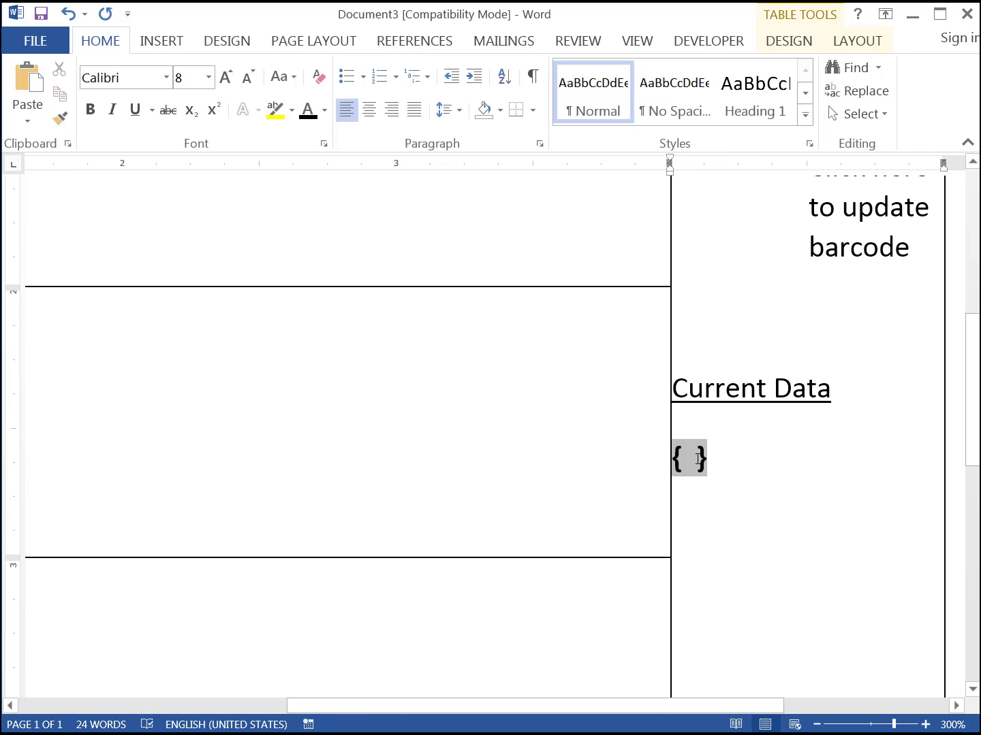
Enter the field code FILLIN "Amazon ASIN Code?" and select the whole field
{"action": "type", "text": "FILL"}
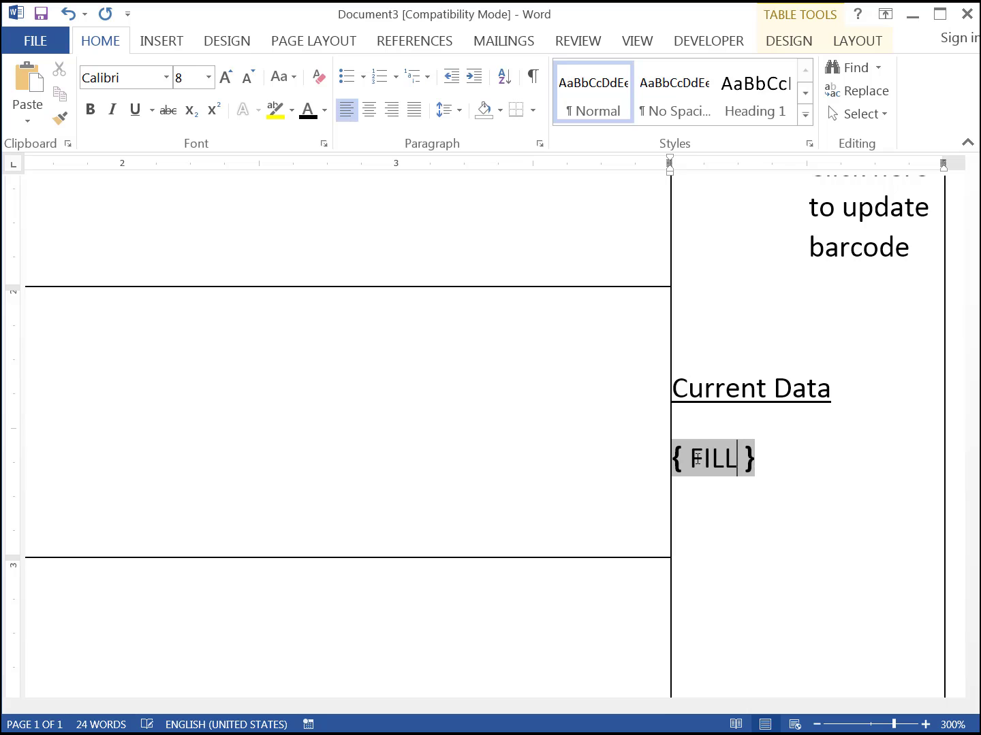
{"action": "type", "text": "IN \""}
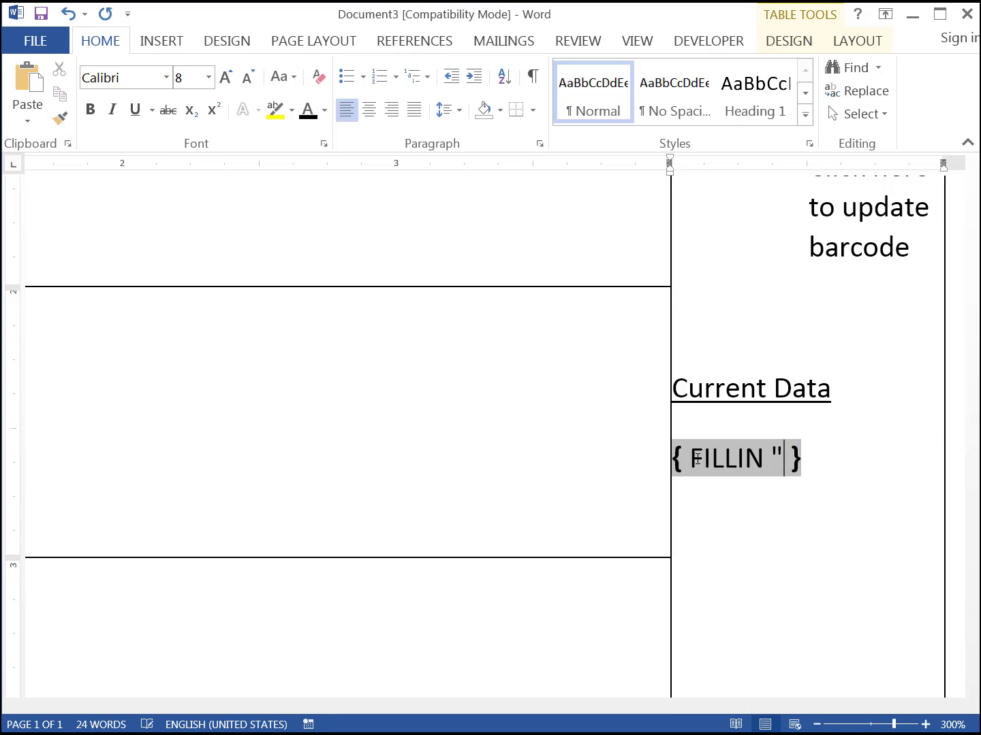
{"action": "type", "text": "Amazon ASIN"}
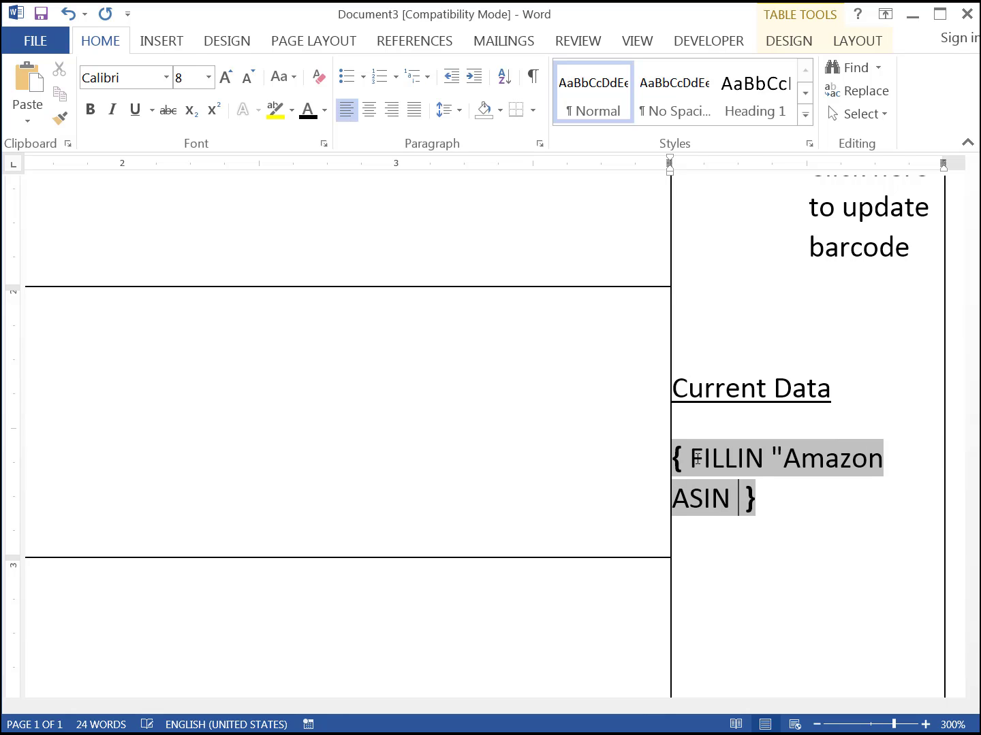
{"action": "type", "text": "Code?"}
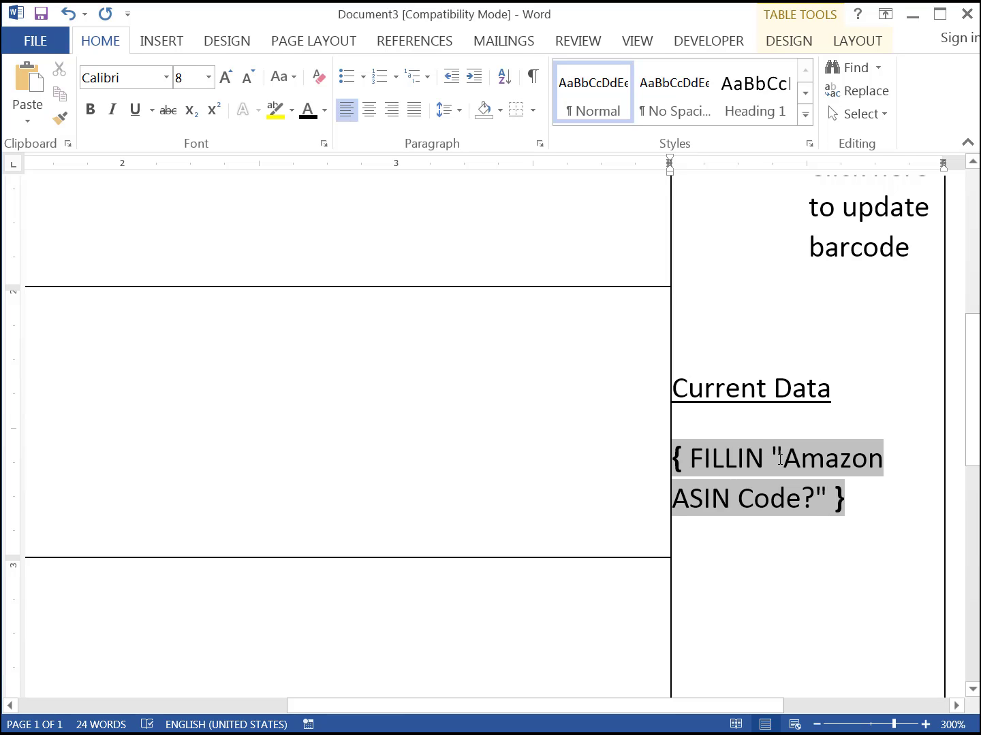
{"action": "left_click", "coordinate": [890, 502]}
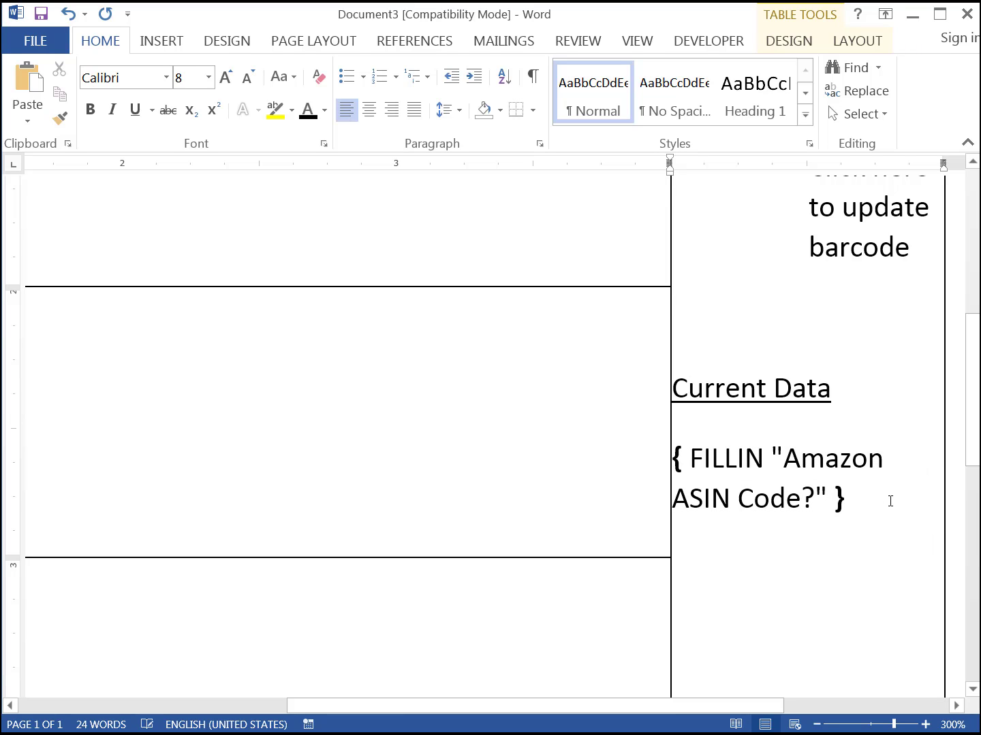
{"action": "left_click", "coordinate": [851, 498]}
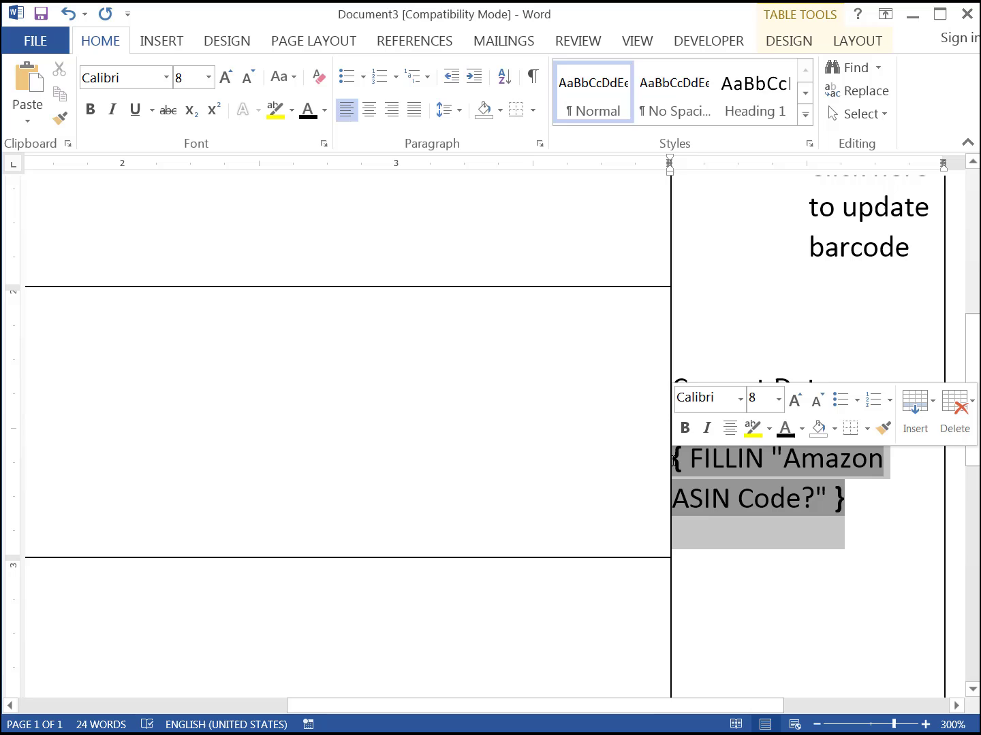
Bookmark the ASIN prompt field with the name ASIN via Insert > Bookmark
{"action": "left_click", "coordinate": [161, 41]}
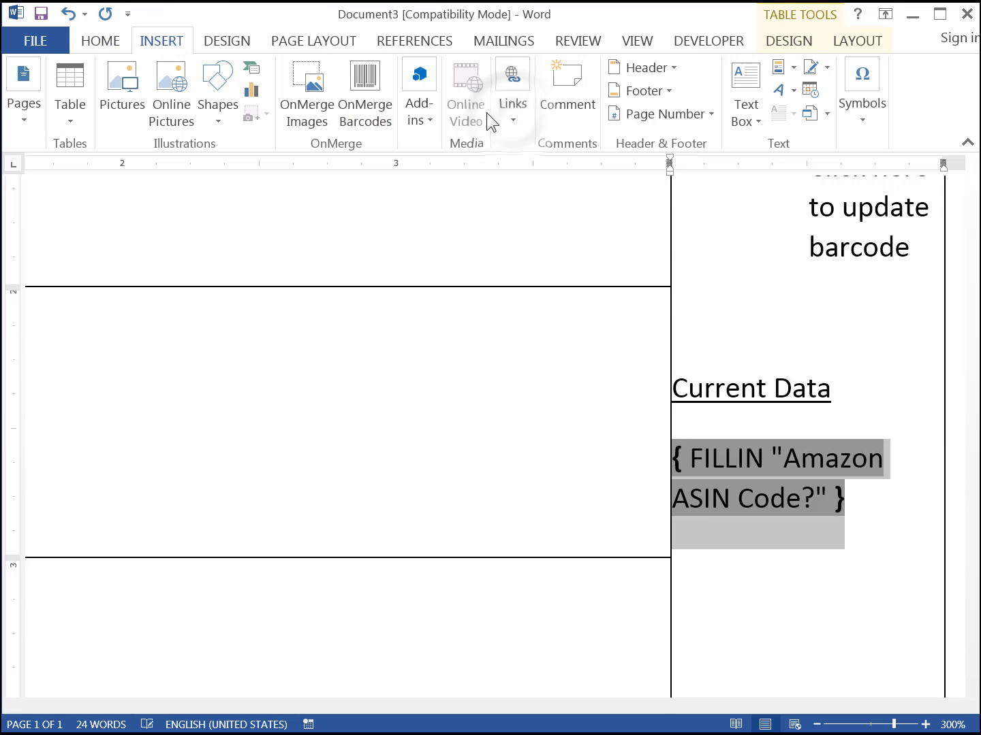
{"action": "left_click", "coordinate": [512, 88]}
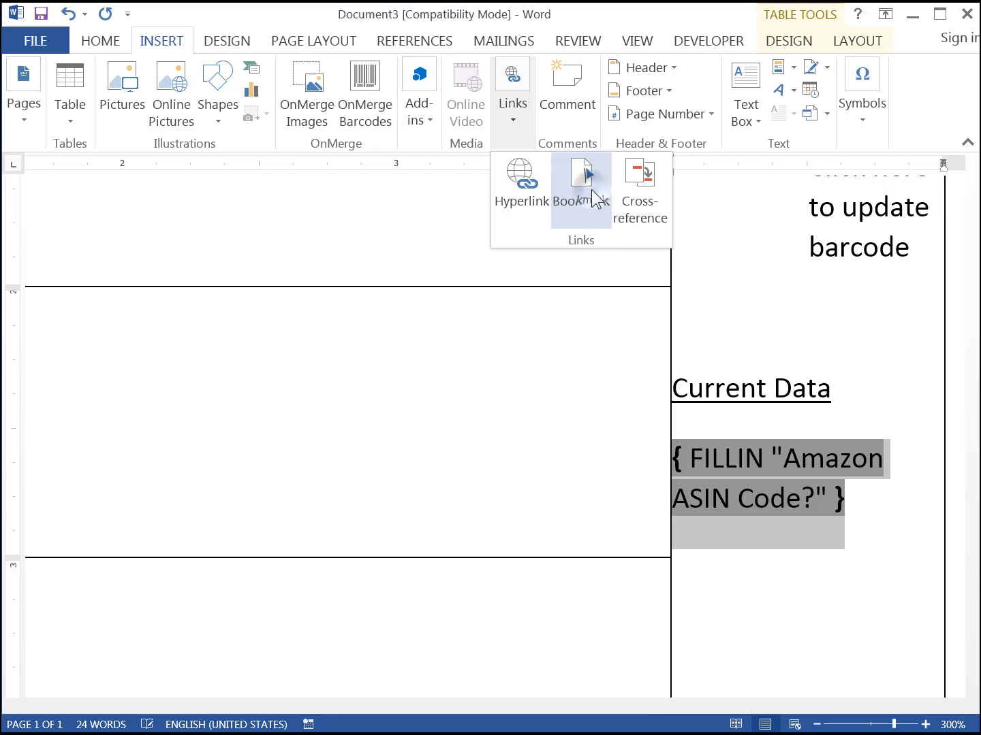
{"action": "left_click", "coordinate": [580, 179]}
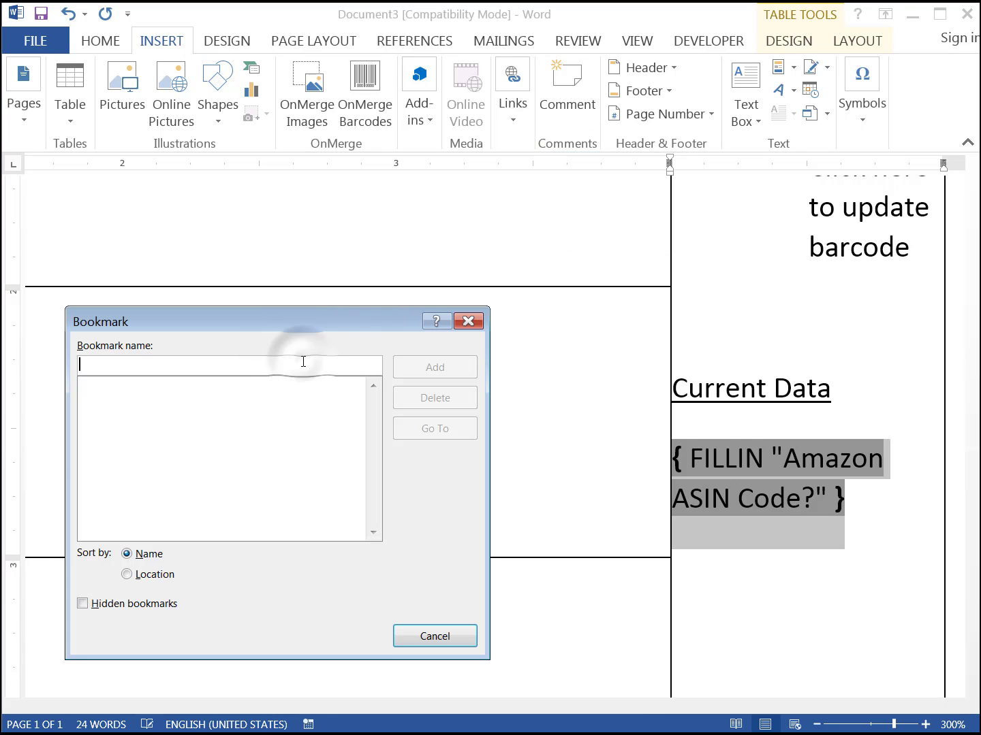
{"action": "type", "text": "AS"}
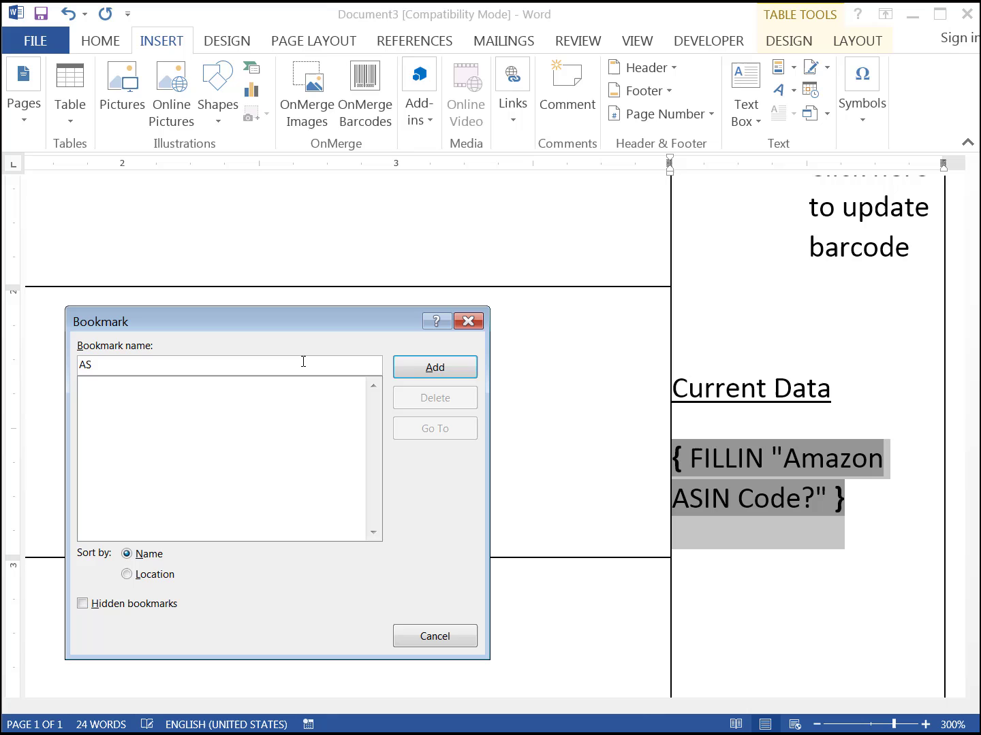
{"action": "left_click", "coordinate": [435, 368]}
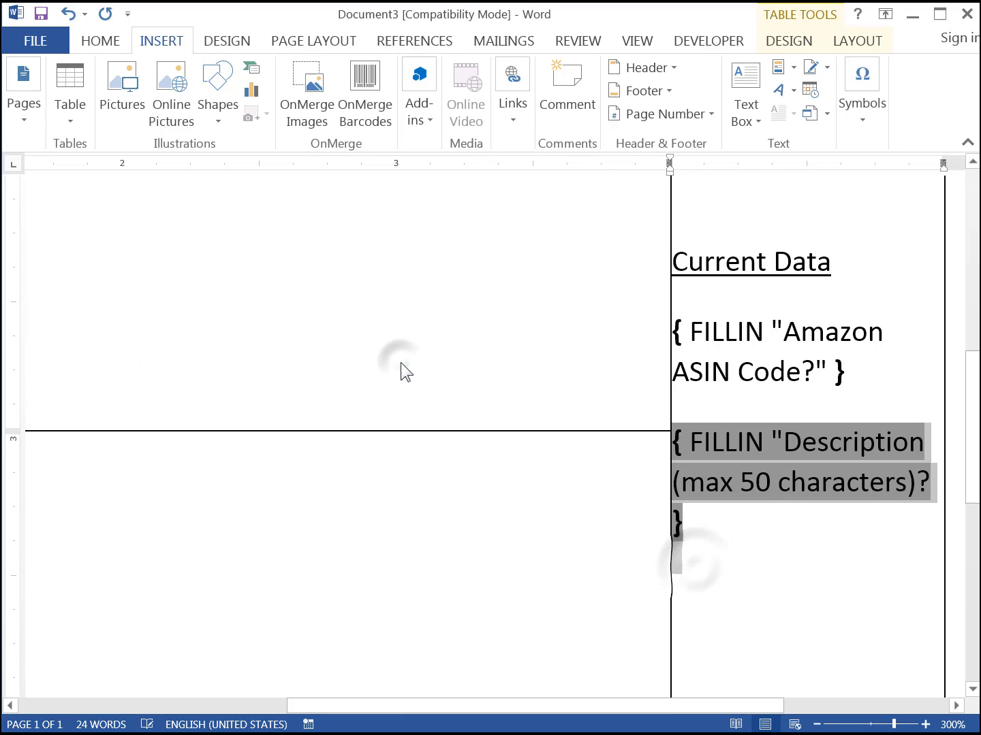
Add bookmarks for the Description and Condition prompt fields
{"action": "left_click", "coordinate": [697, 579]}
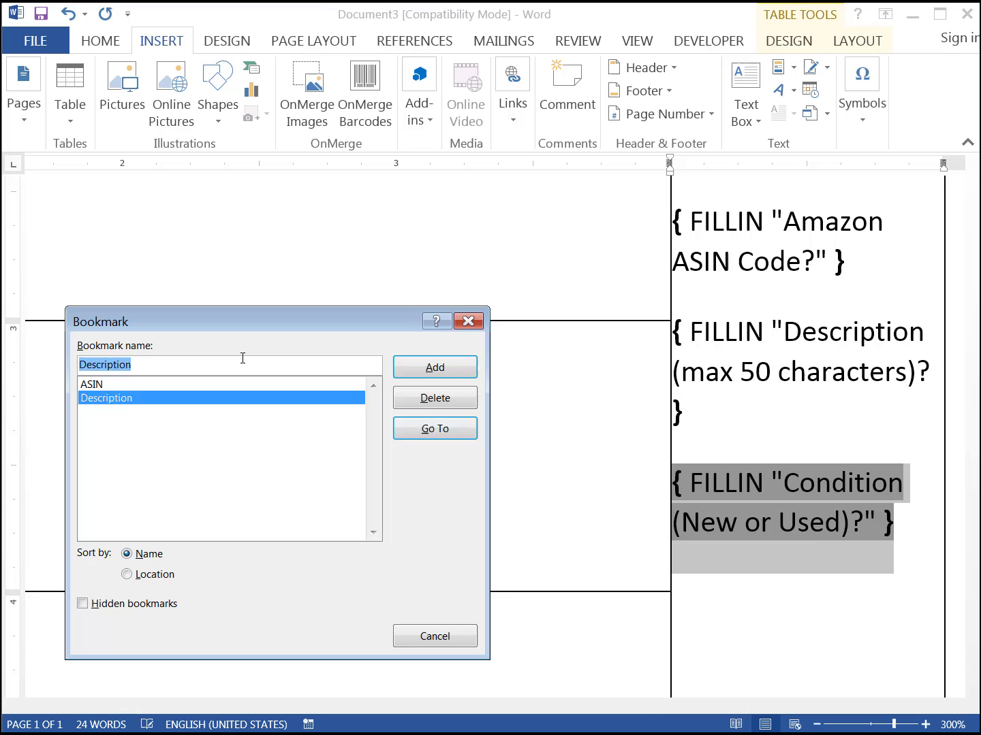
{"action": "left_click", "coordinate": [433, 427]}
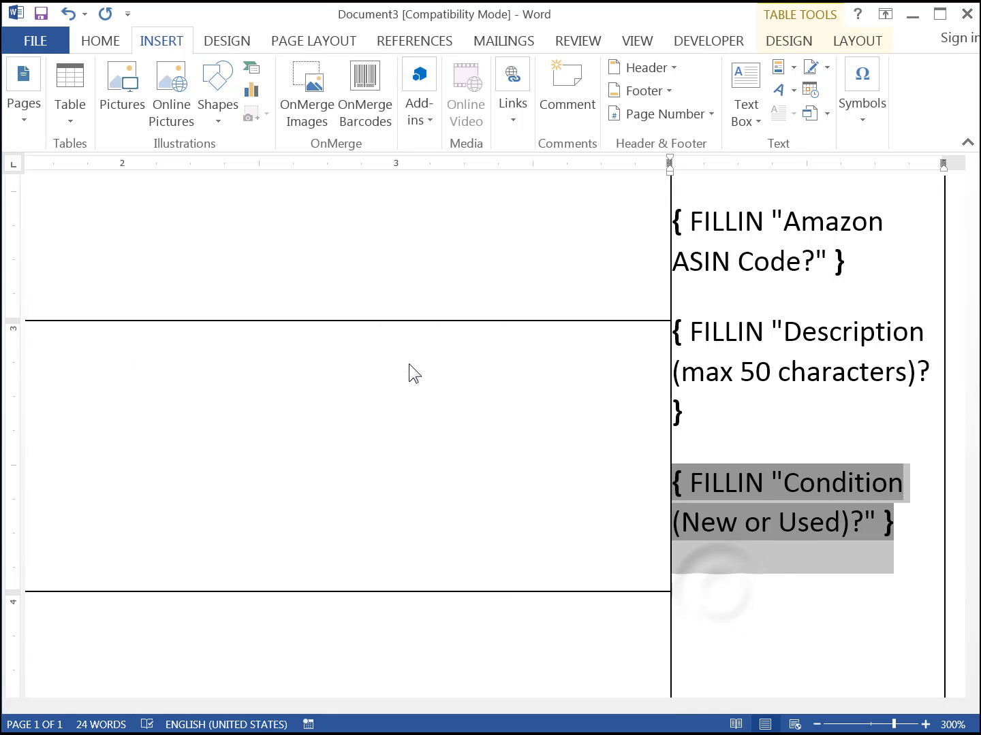
{"action": "left_click", "coordinate": [719, 590]}
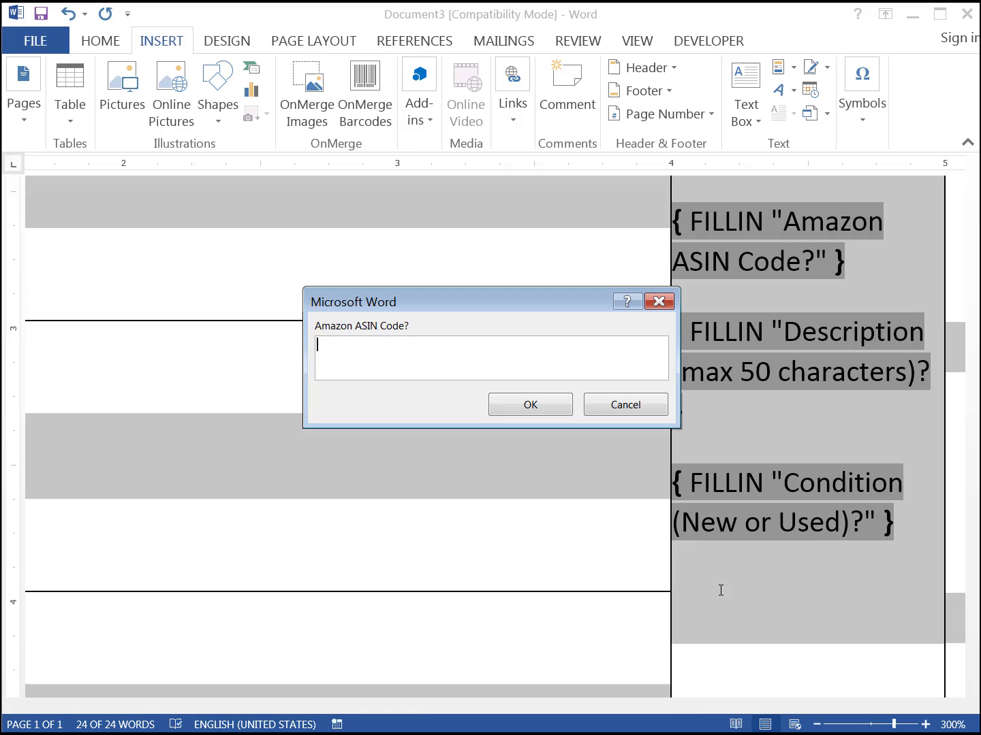
Answer the ASIN prompt with PBJ0000PBJ
{"action": "type", "text": "PBJ0000PBJ"}
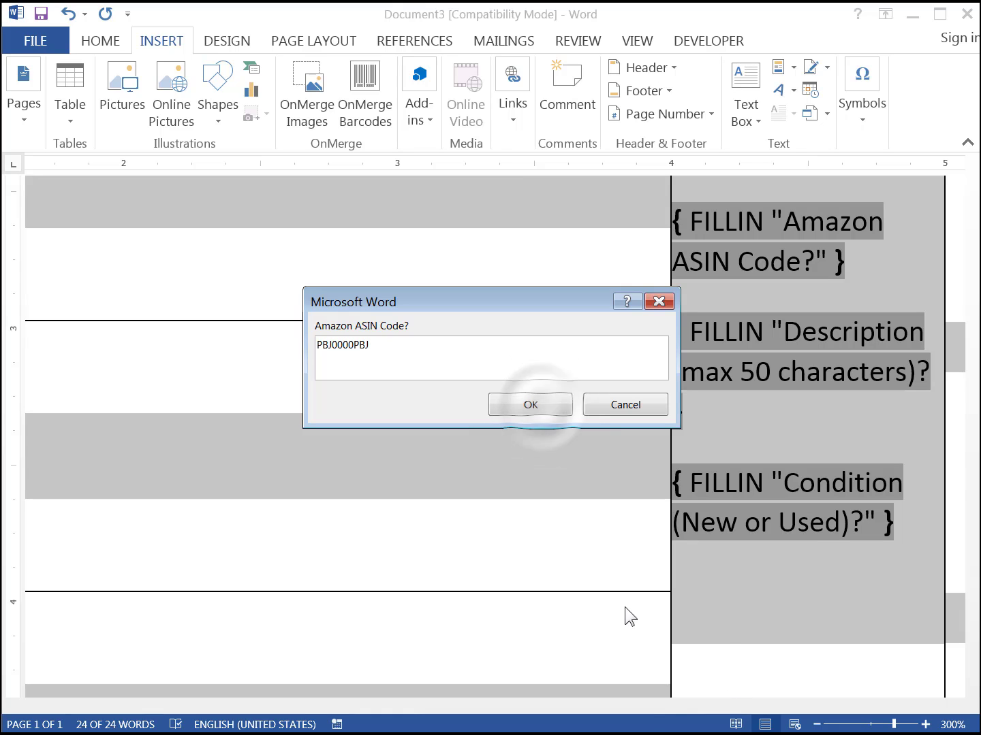
{"action": "left_click", "coordinate": [530, 403]}
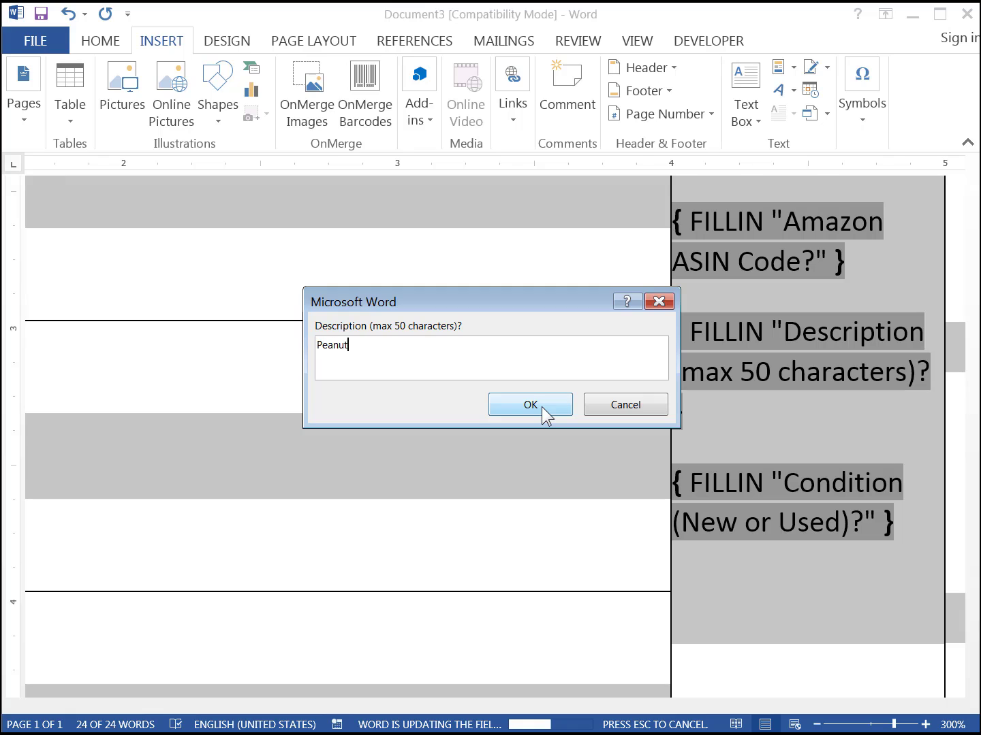
Answer the description prompt '2 Slices of Yummy bread with Peanu.. Jam' and confirm condition New
{"action": "type", "text": "2 Slices of"}
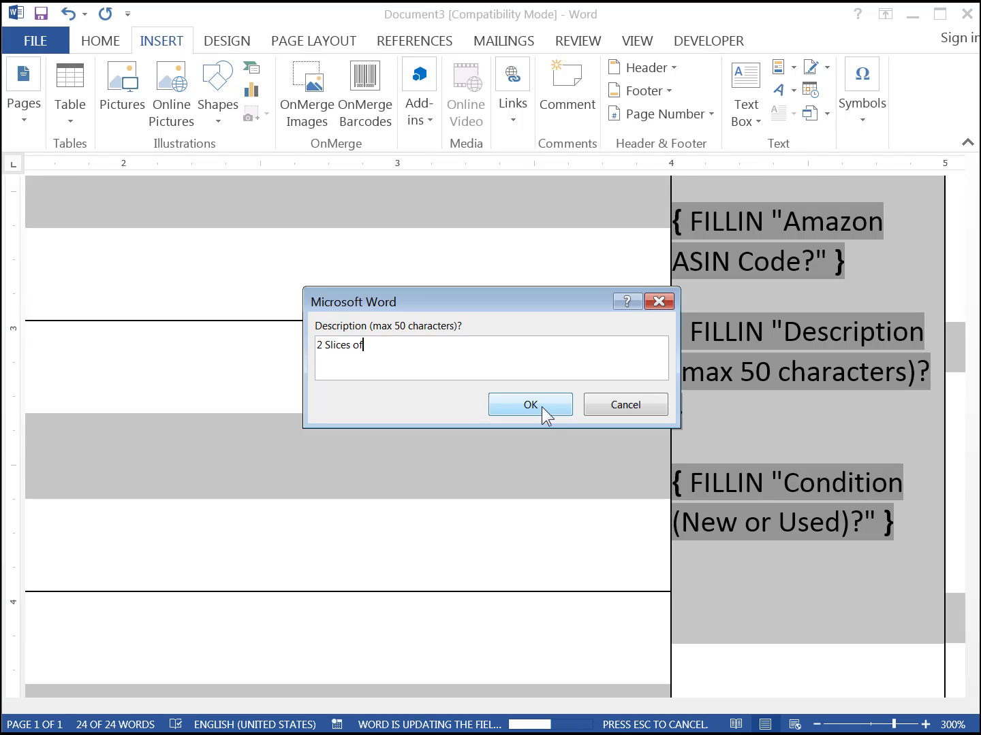
{"action": "type", "text": "Yummy"}
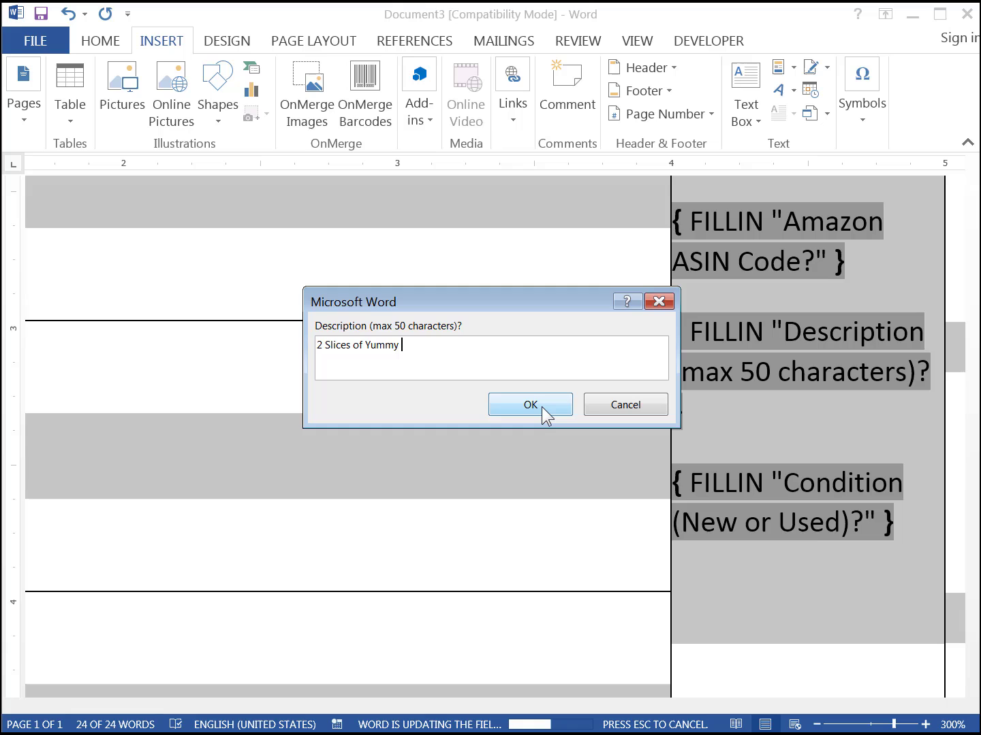
{"action": "type", "text": "bread with Peanu"}
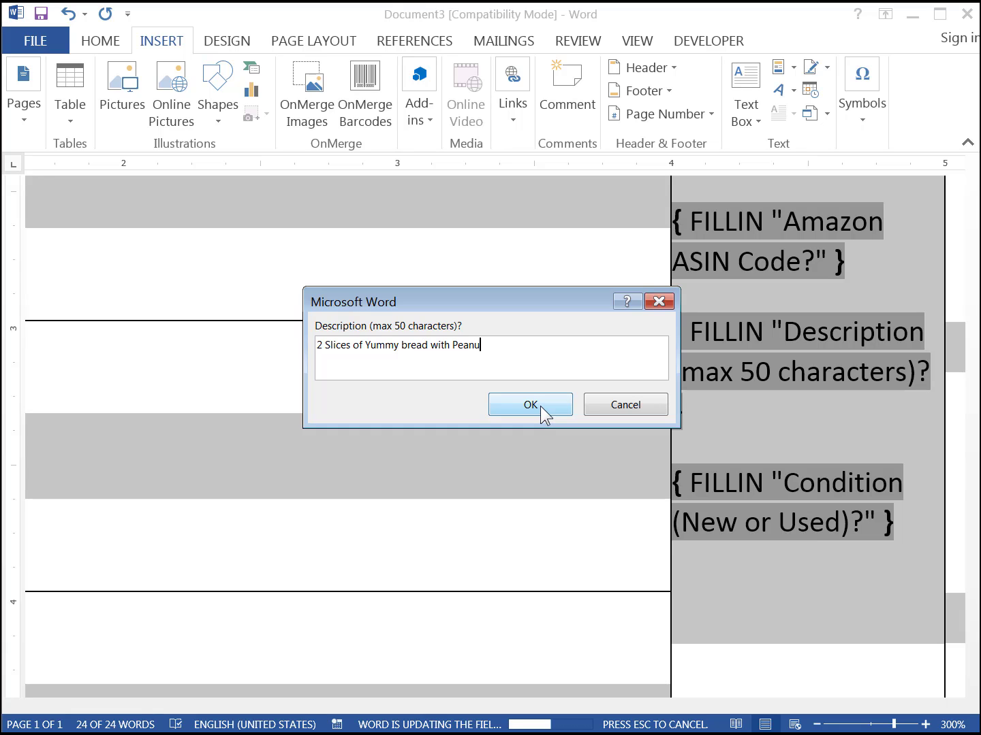
{"action": "type", "text": ".. Ja"}
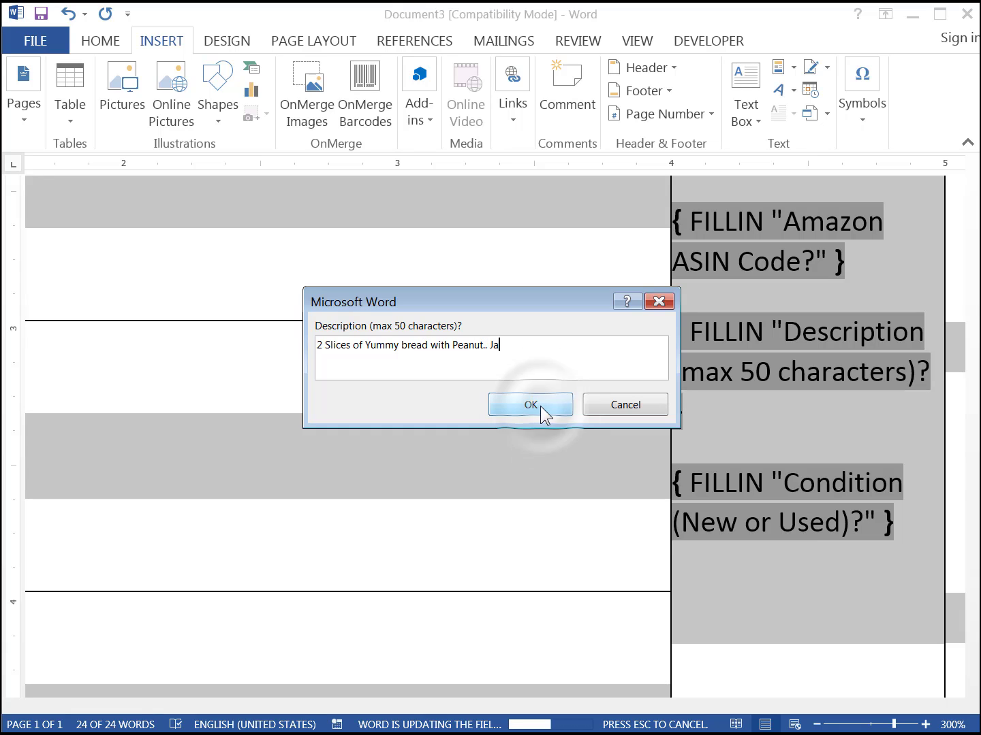
{"action": "left_click", "coordinate": [531, 403]}
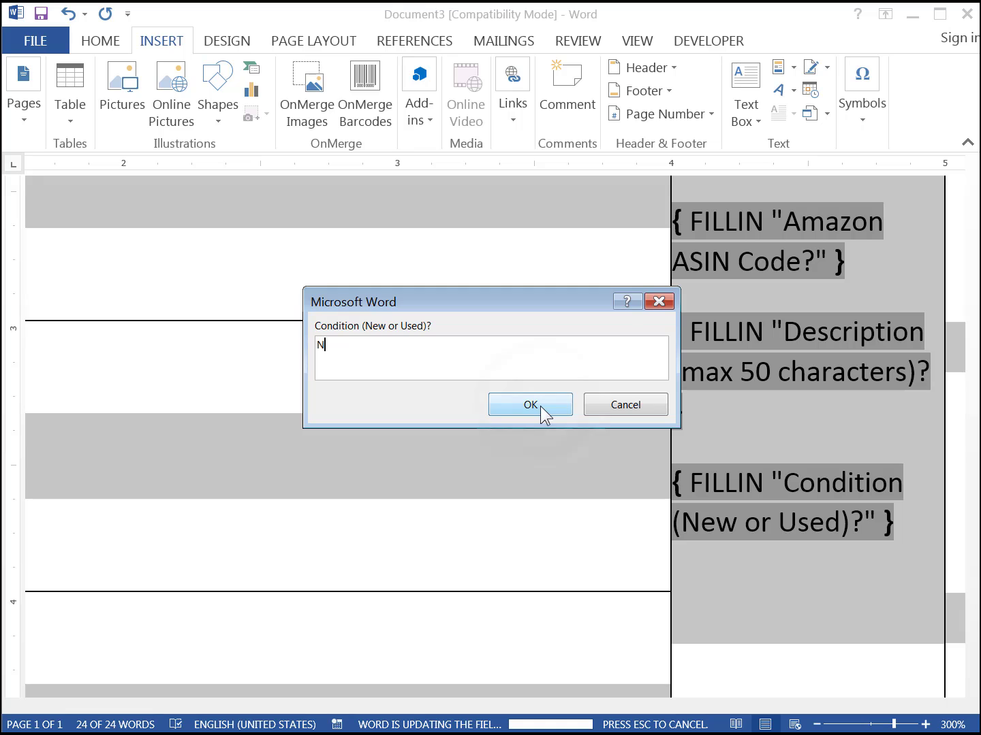
{"action": "left_click", "coordinate": [530, 403]}
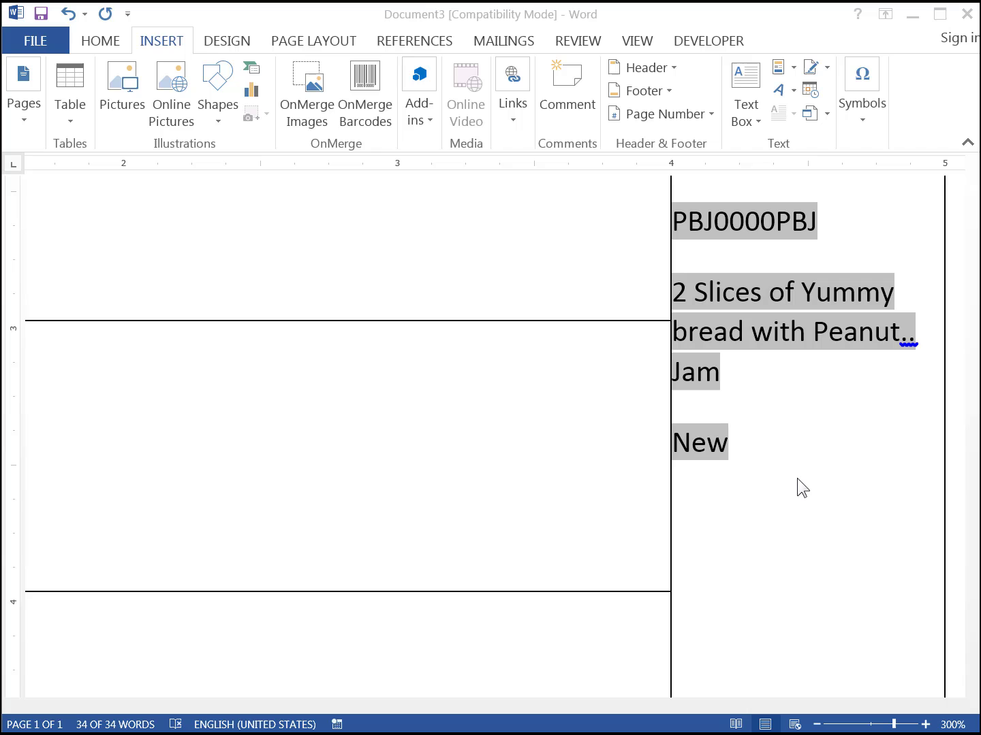
{"action": "scroll", "scroll_direction": "down", "scroll_amount": 3}
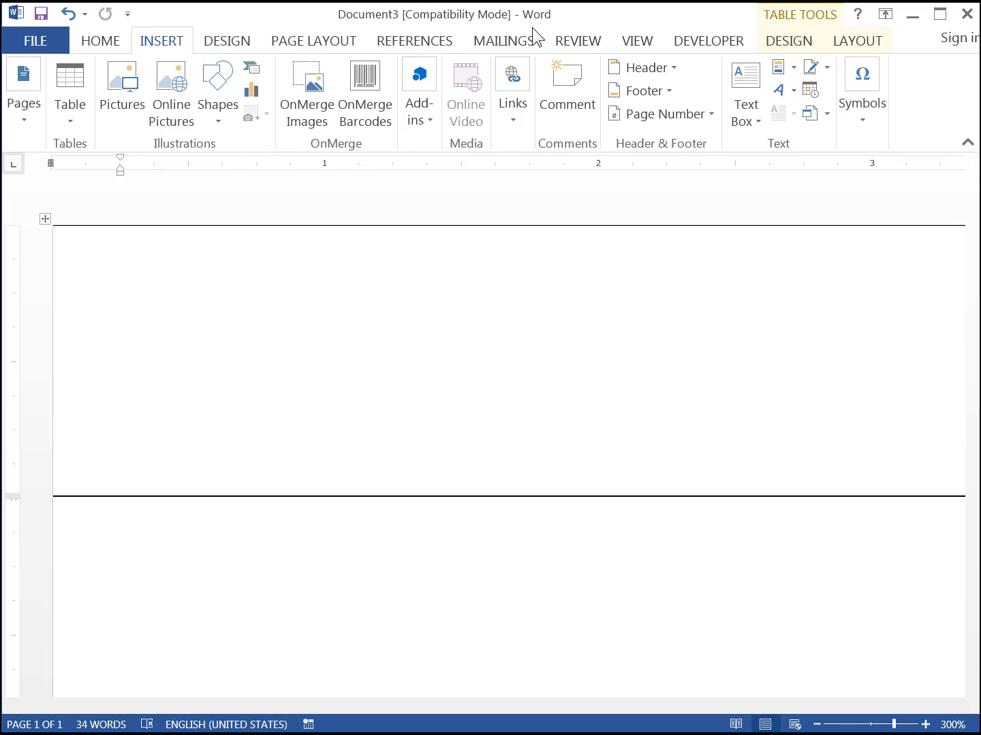
Start an OnMerge barcode from Mailings and set its height to 0.4 inches
{"action": "left_click", "coordinate": [503, 41]}
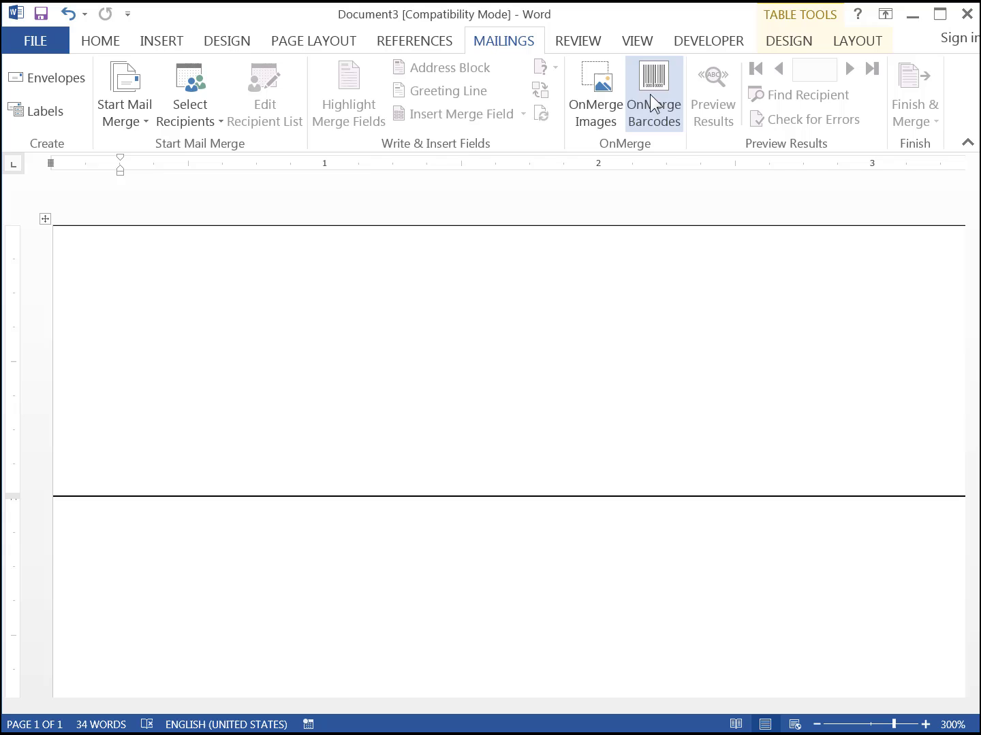
{"action": "left_click", "coordinate": [652, 92]}
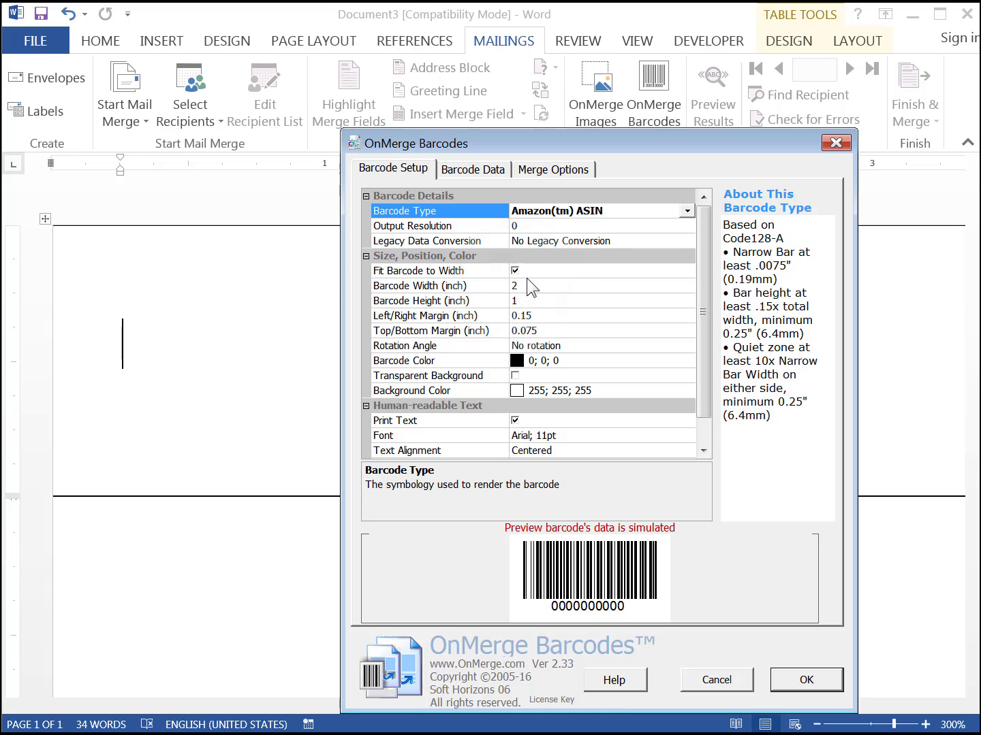
{"action": "left_click", "coordinate": [436, 286]}
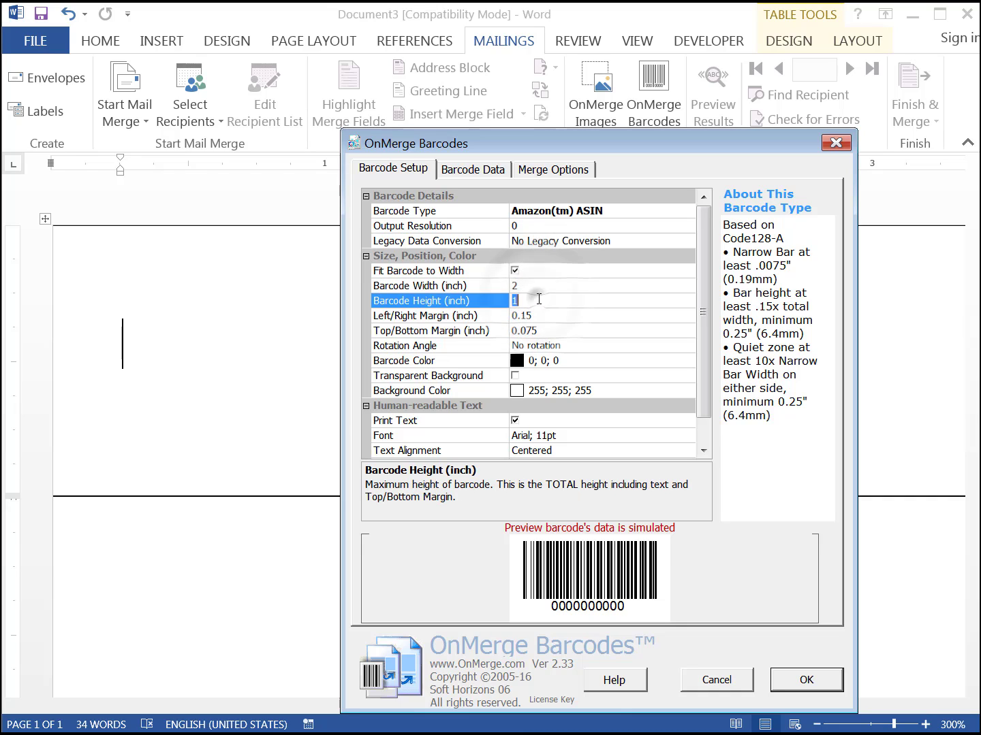
{"action": "type", "text": "0.4"}
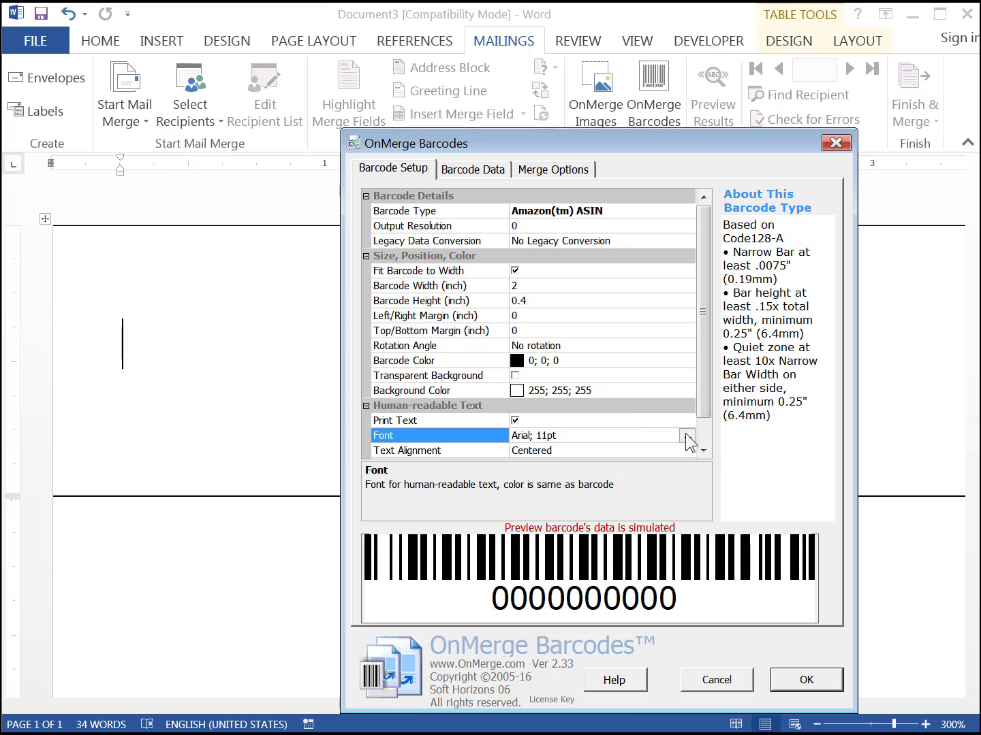
Set the barcode's human-readable text font to Arial 8pt
{"action": "left_click", "coordinate": [687, 436]}
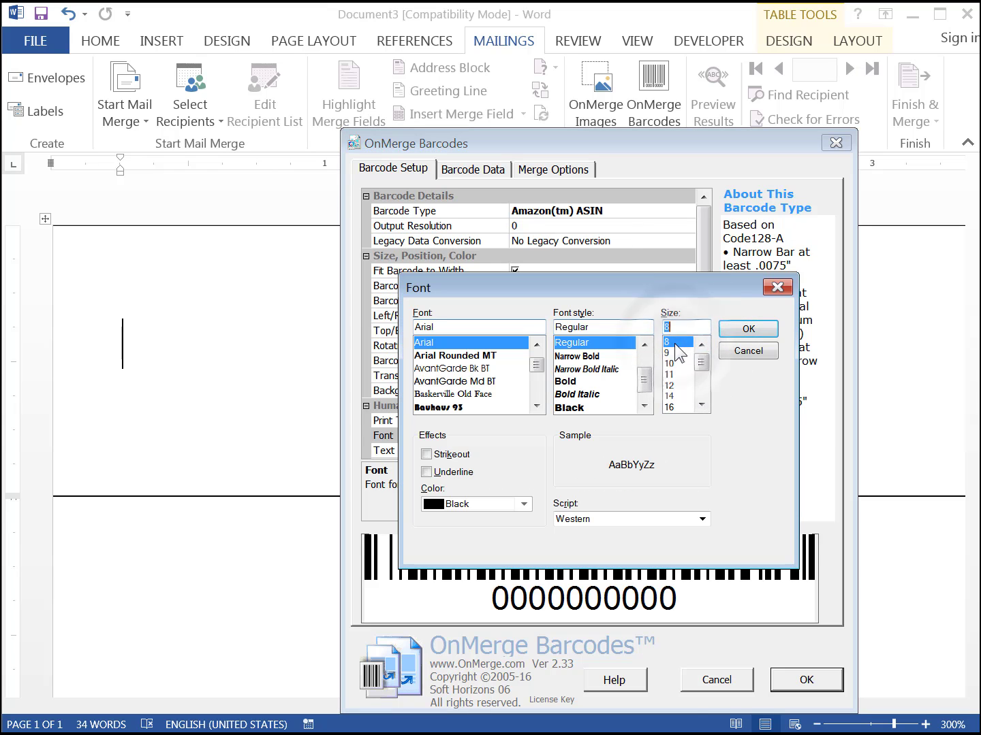
{"action": "left_click", "coordinate": [747, 328]}
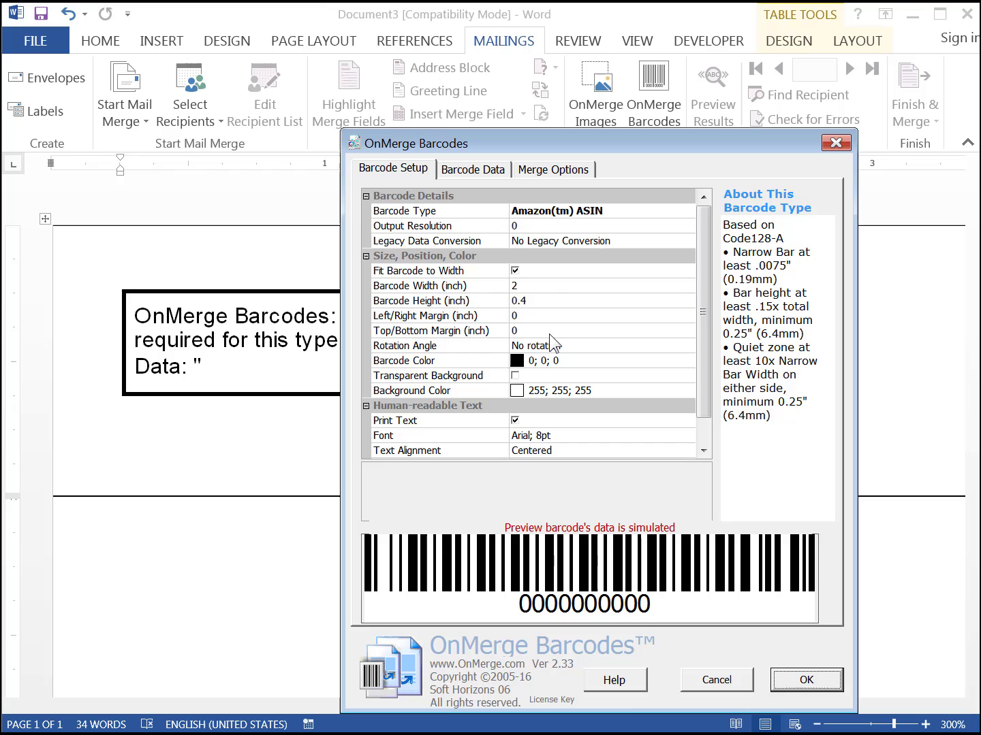
Set the barcode's first data part to the ASIN bookmark and apply, previewing PBJ0000PBJ
{"action": "left_click", "coordinate": [473, 169]}
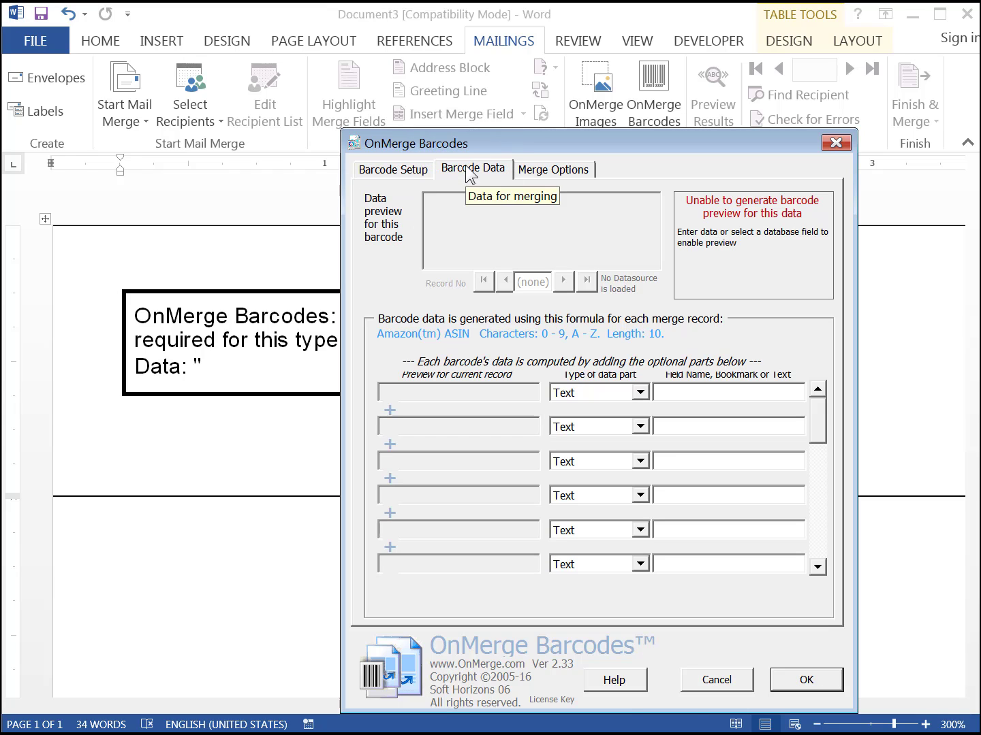
{"action": "left_click", "coordinate": [631, 392]}
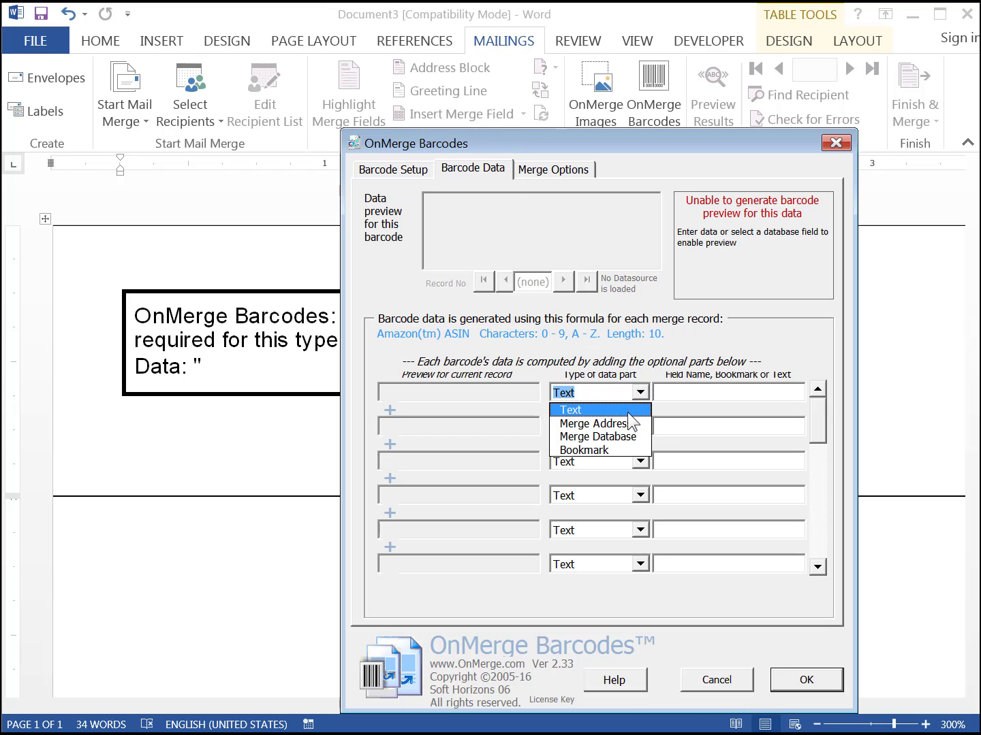
{"action": "mouse_move", "coordinate": [599, 436]}
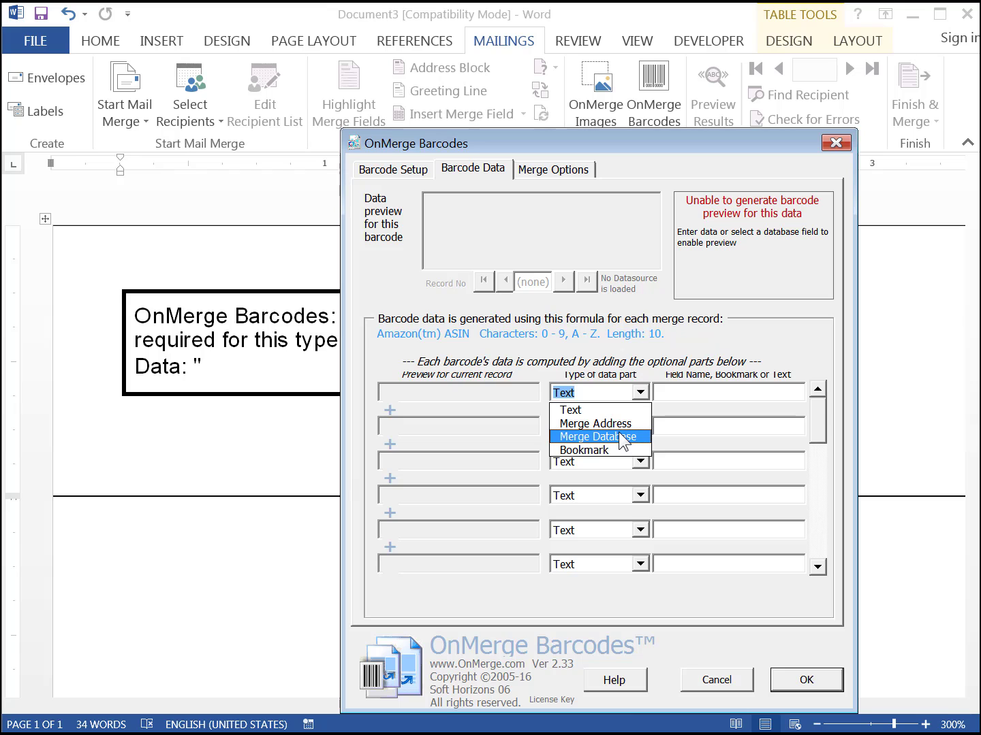
{"action": "left_click", "coordinate": [583, 449]}
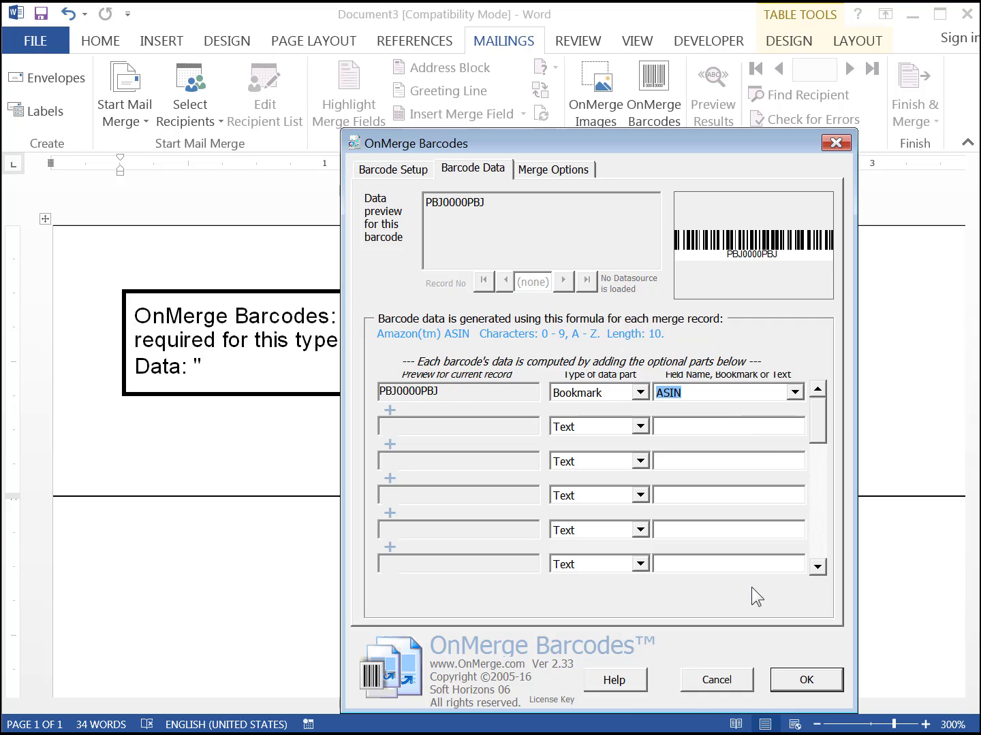
{"action": "left_click", "coordinate": [807, 678]}
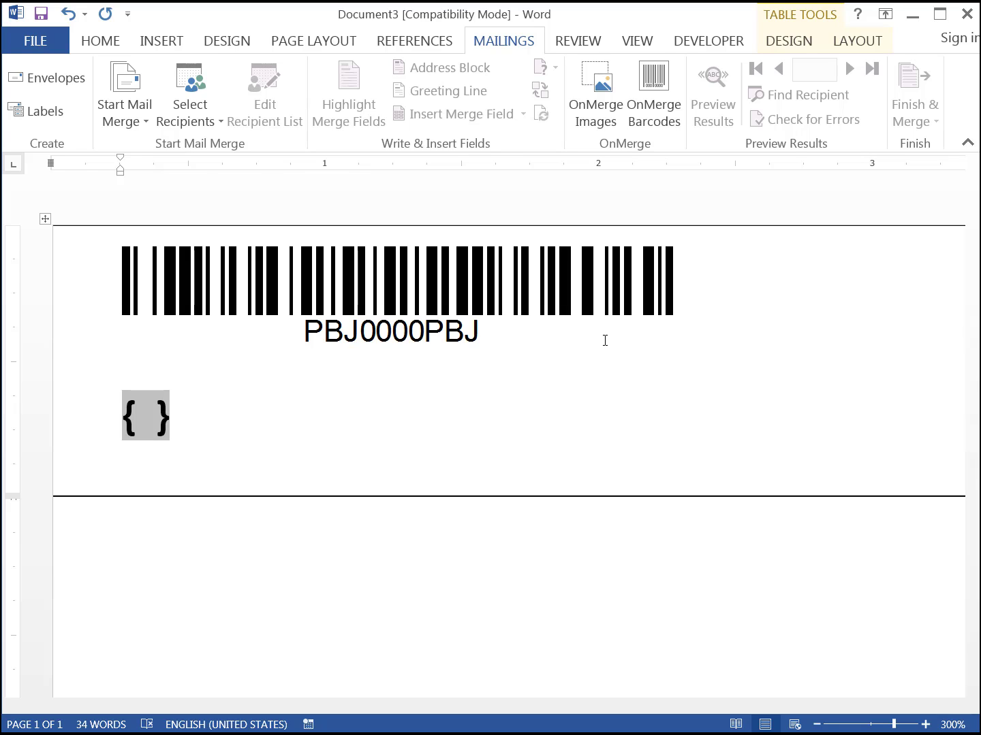
Enter the field code REF "Description" \* CHARFORMAT
{"action": "type", "text": "REF \""}
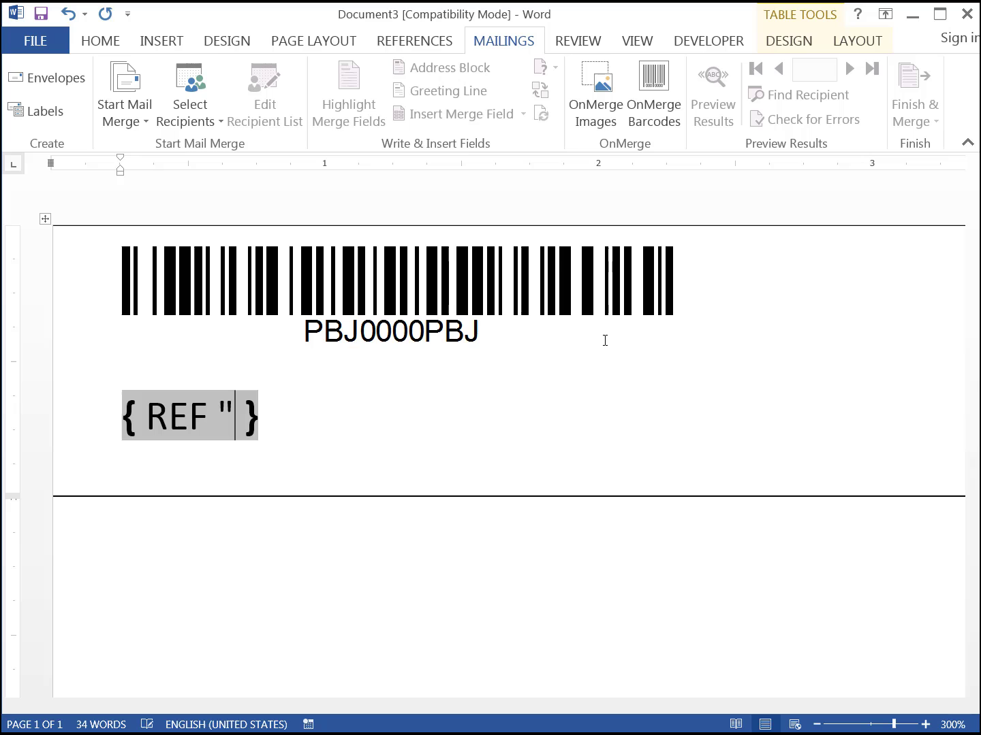
{"action": "type", "text": "Des"}
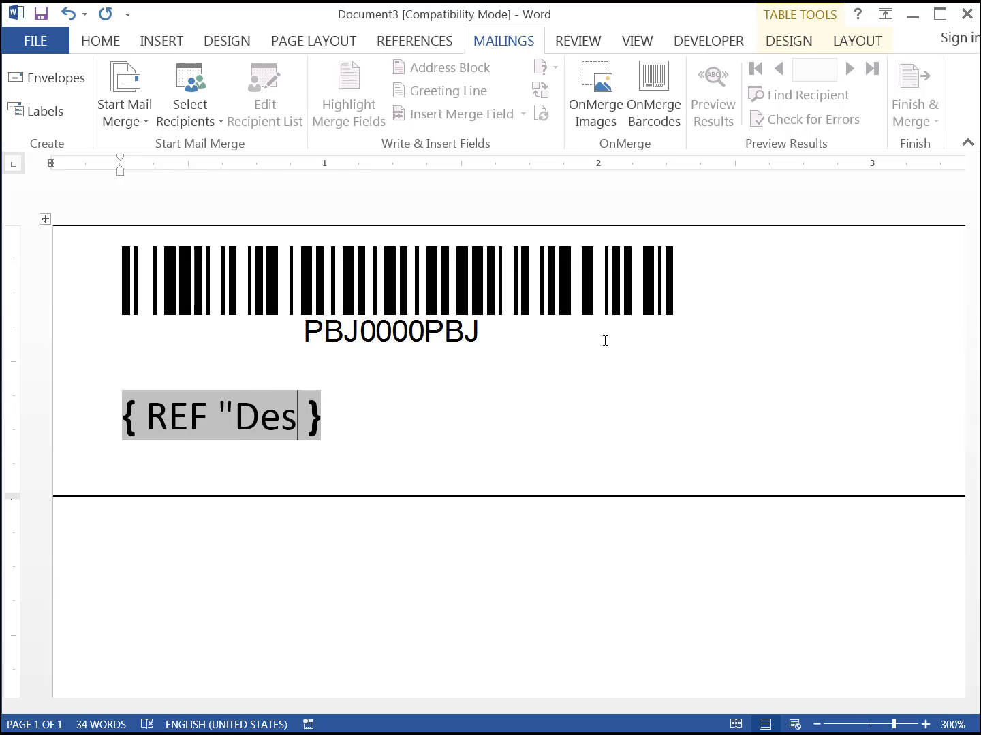
{"action": "type", "text": "cription\" \\*"}
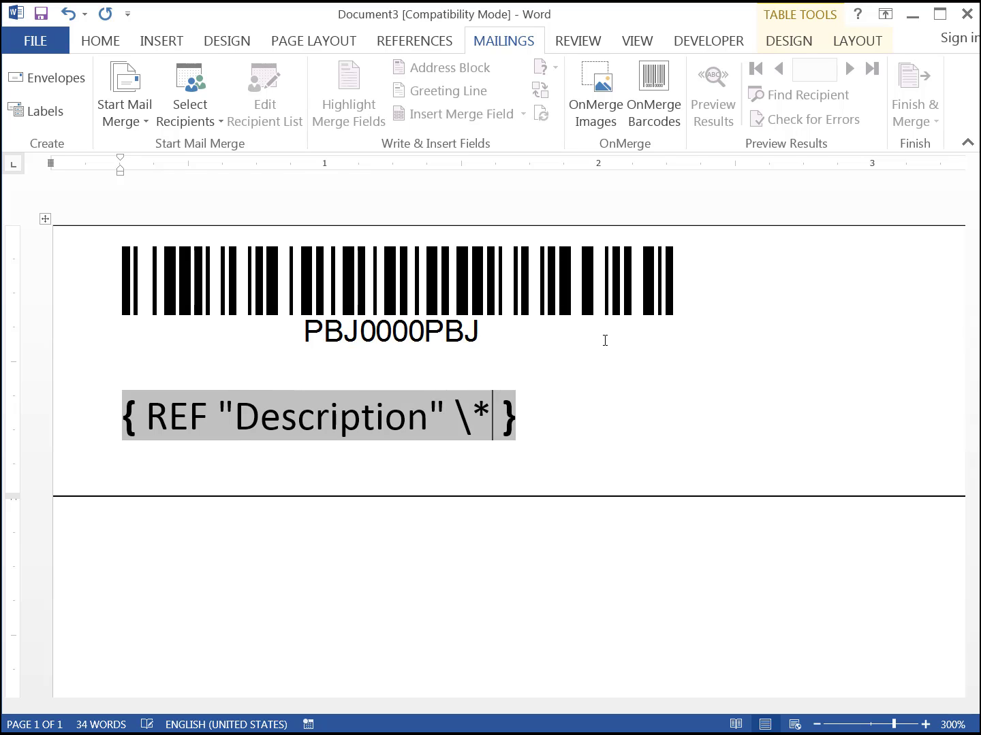
{"action": "type", "text": "CHARFORMAT"}
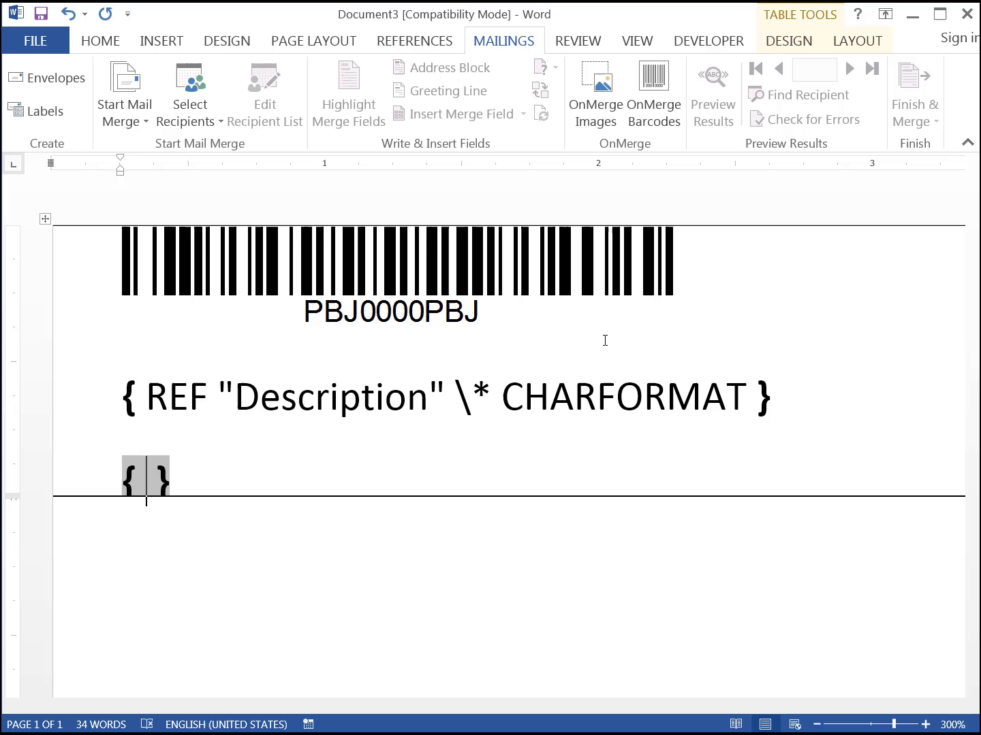
Enter the field code REF "Condition" \* CHARFORMAT beneath it
{"action": "type", "text": "REF \""}
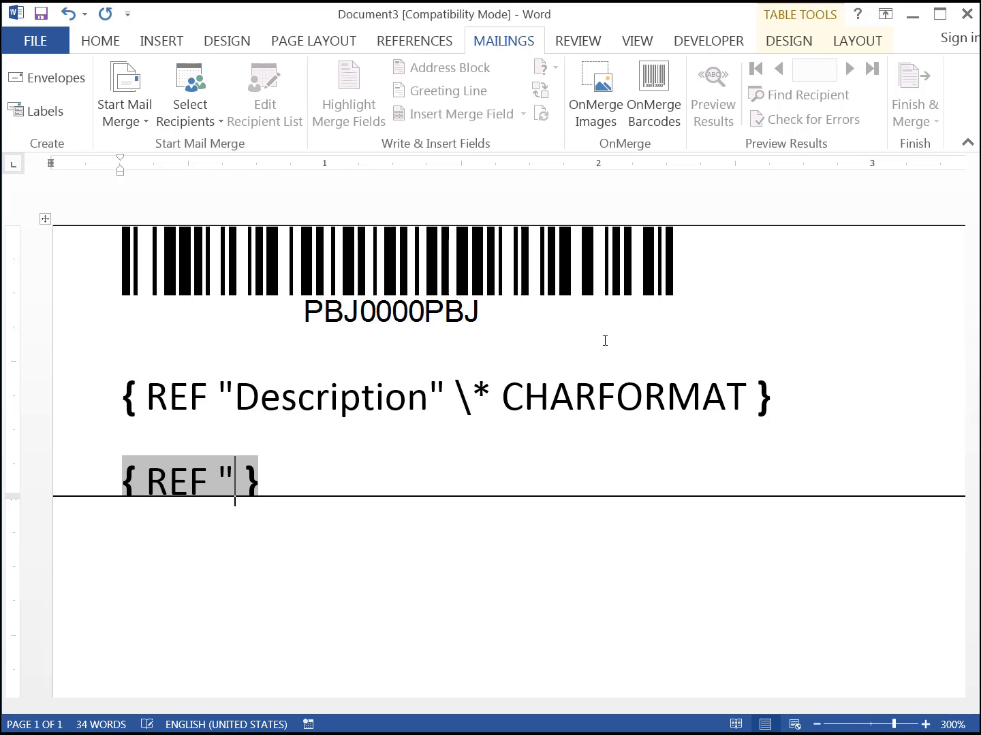
{"action": "type", "text": "Condition"}
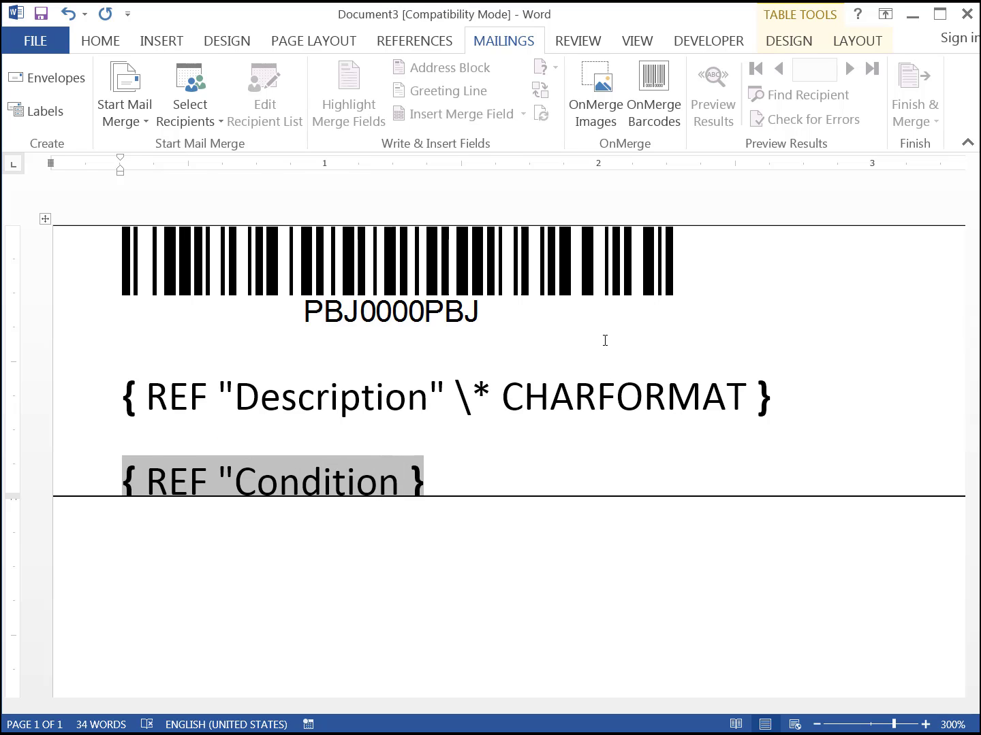
{"action": "type", "text": "\\* CHARFORMAT"}
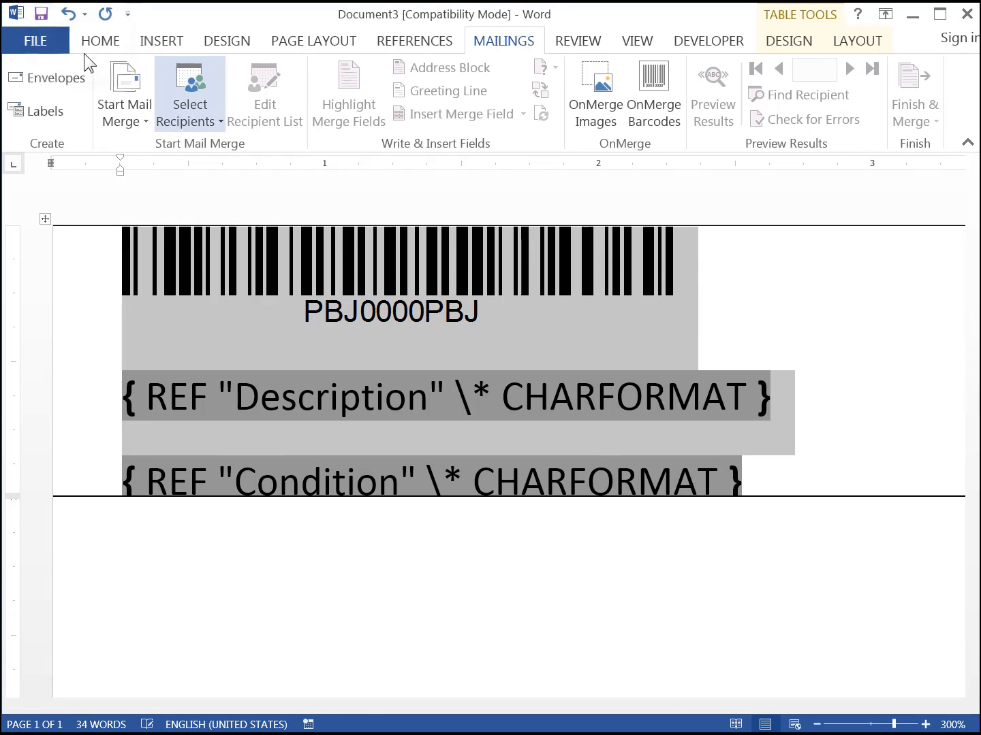
Set the selected REF fields to 10 pt in the Font dialog
{"action": "left_click", "coordinate": [101, 41]}
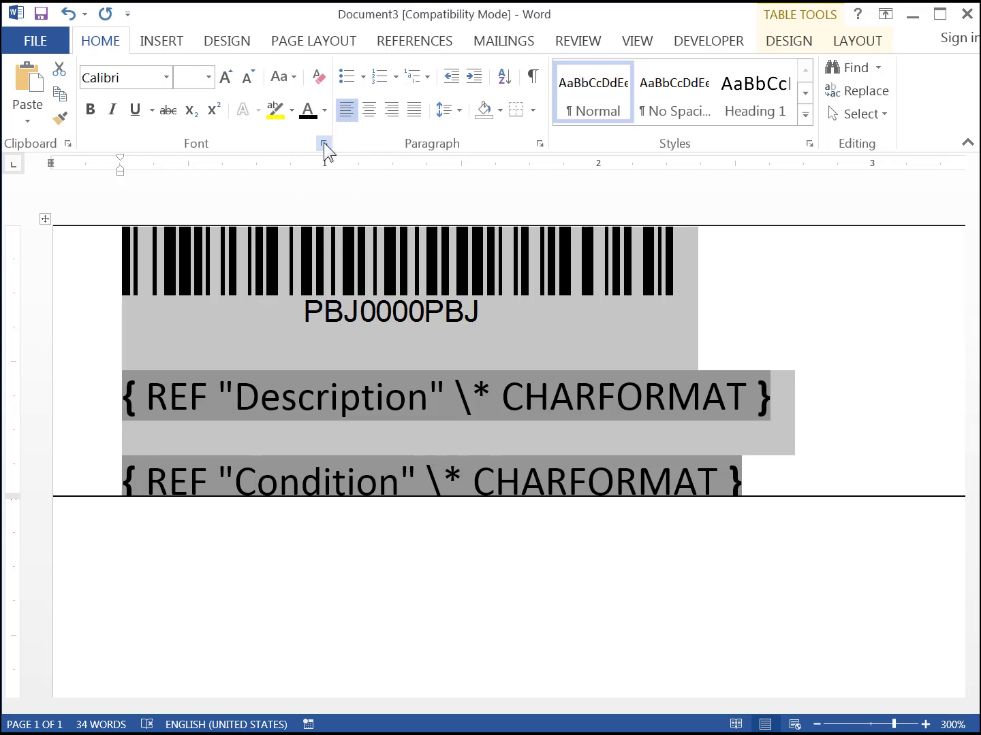
{"action": "left_click", "coordinate": [324, 143]}
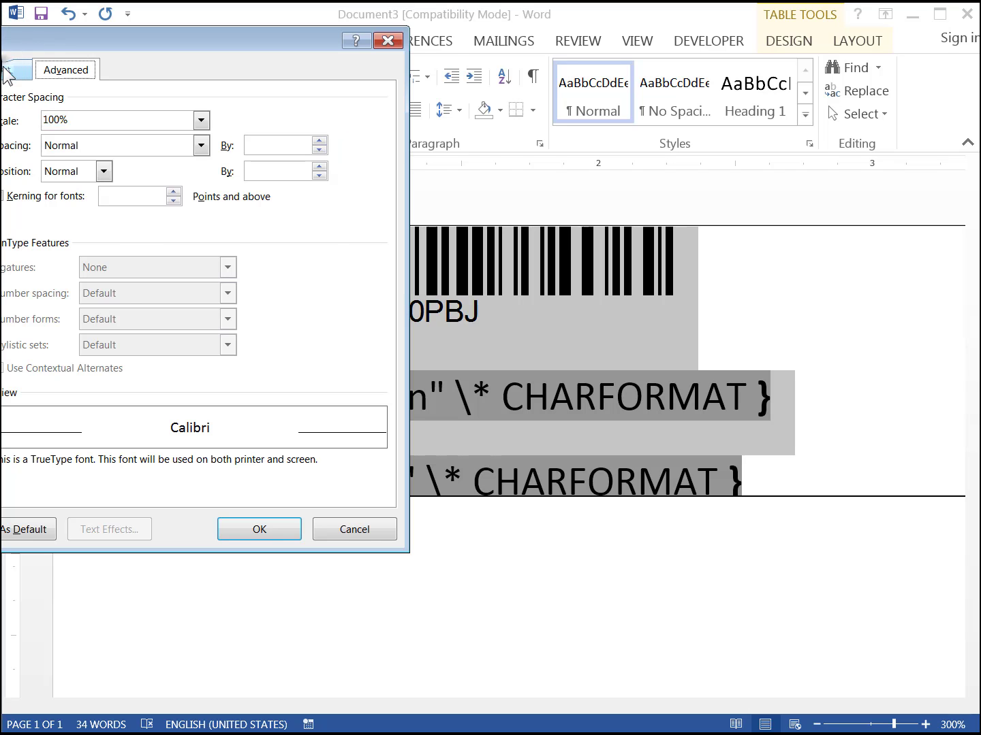
{"action": "left_click", "coordinate": [13, 68]}
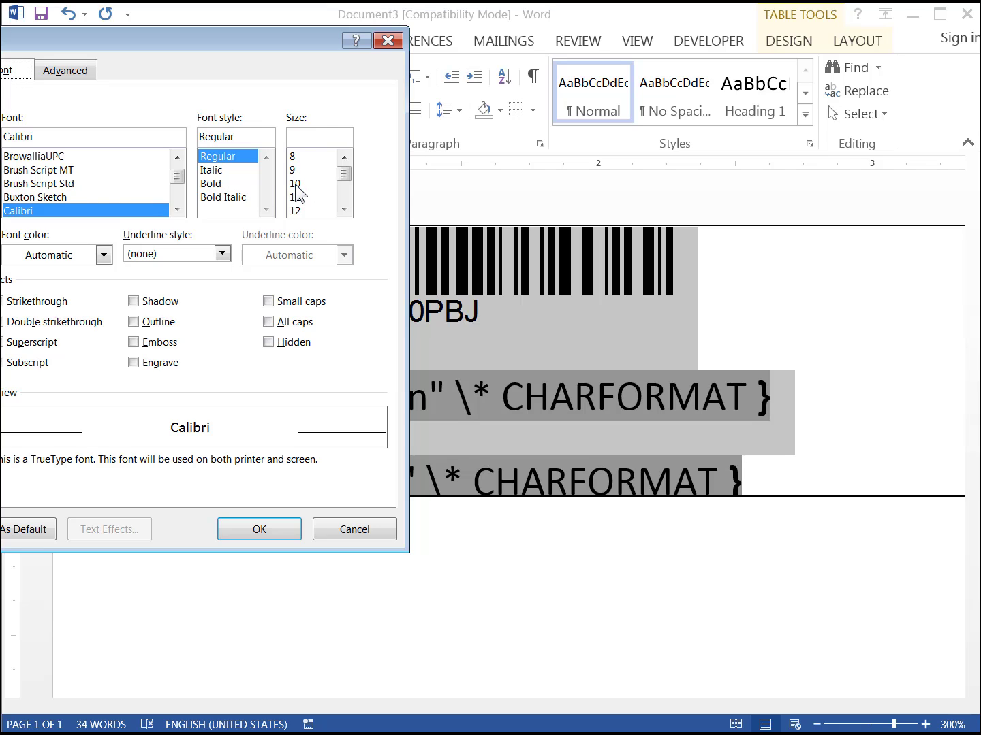
{"action": "left_click", "coordinate": [295, 183]}
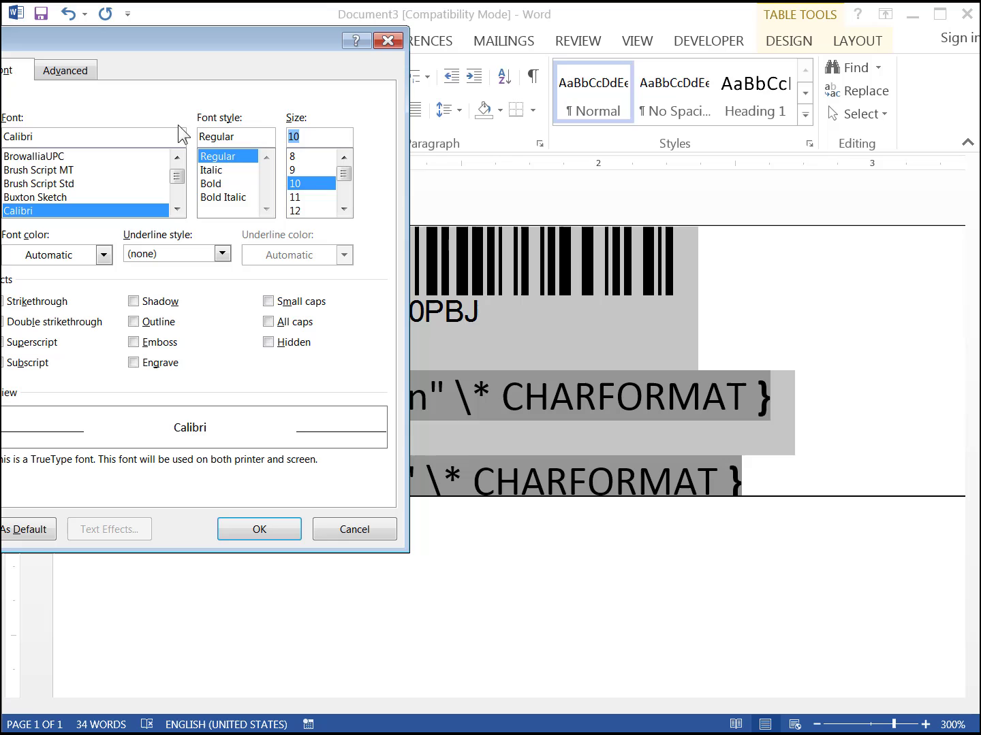
Condense the characters to 80% scale on the Advanced tab and apply
{"action": "left_click", "coordinate": [65, 69]}
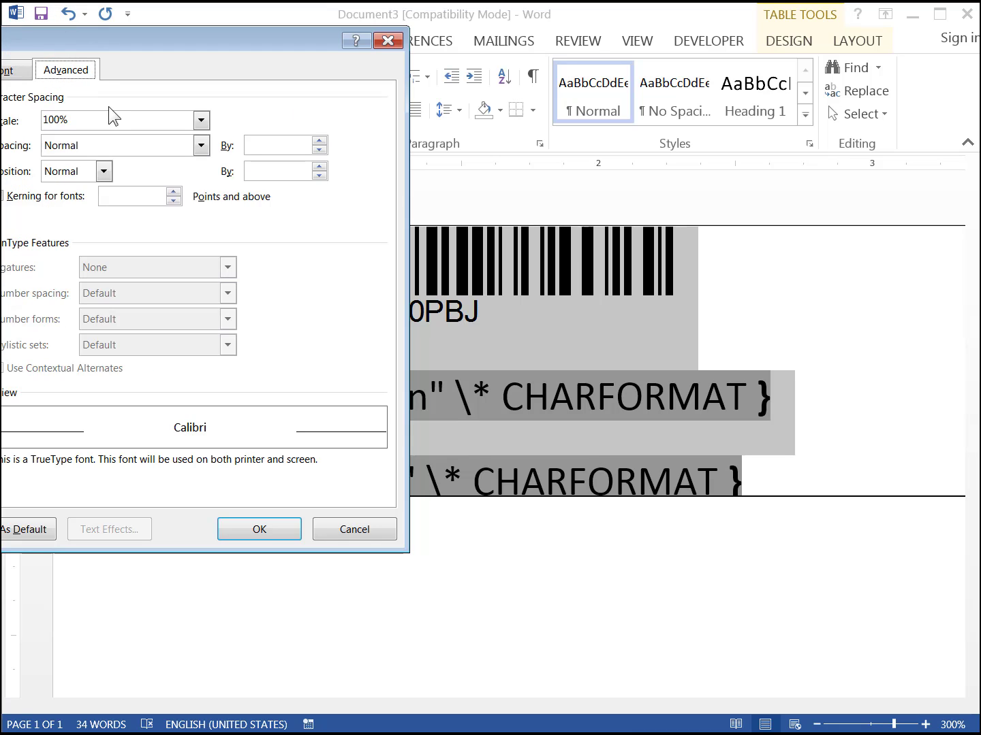
{"action": "left_click", "coordinate": [202, 120]}
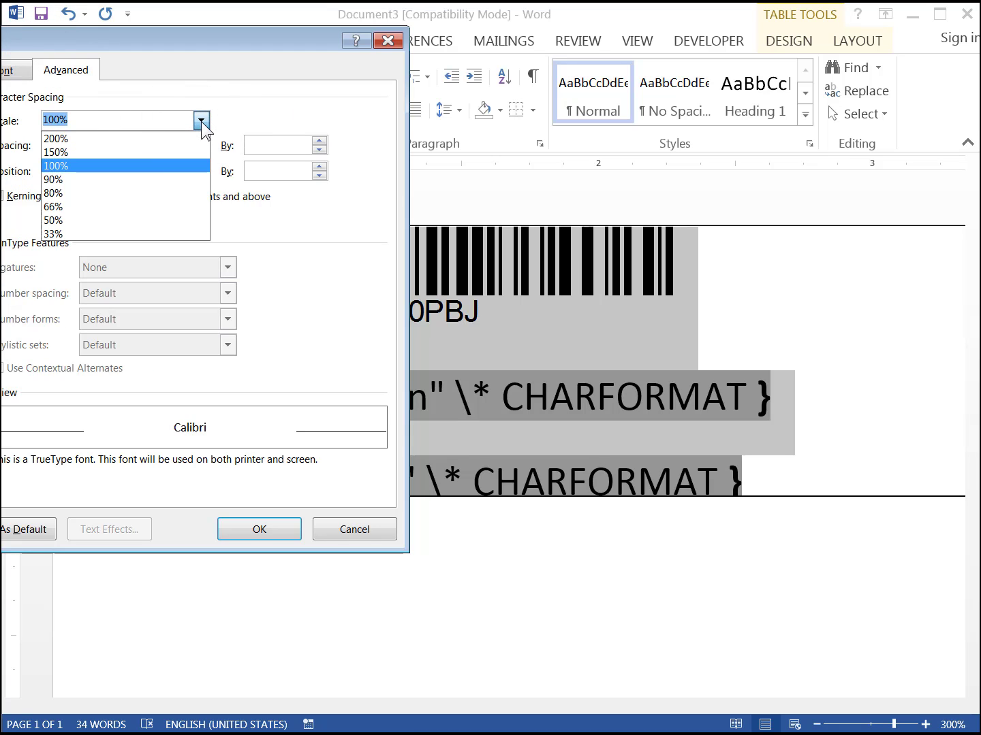
{"action": "mouse_move", "coordinate": [157, 194]}
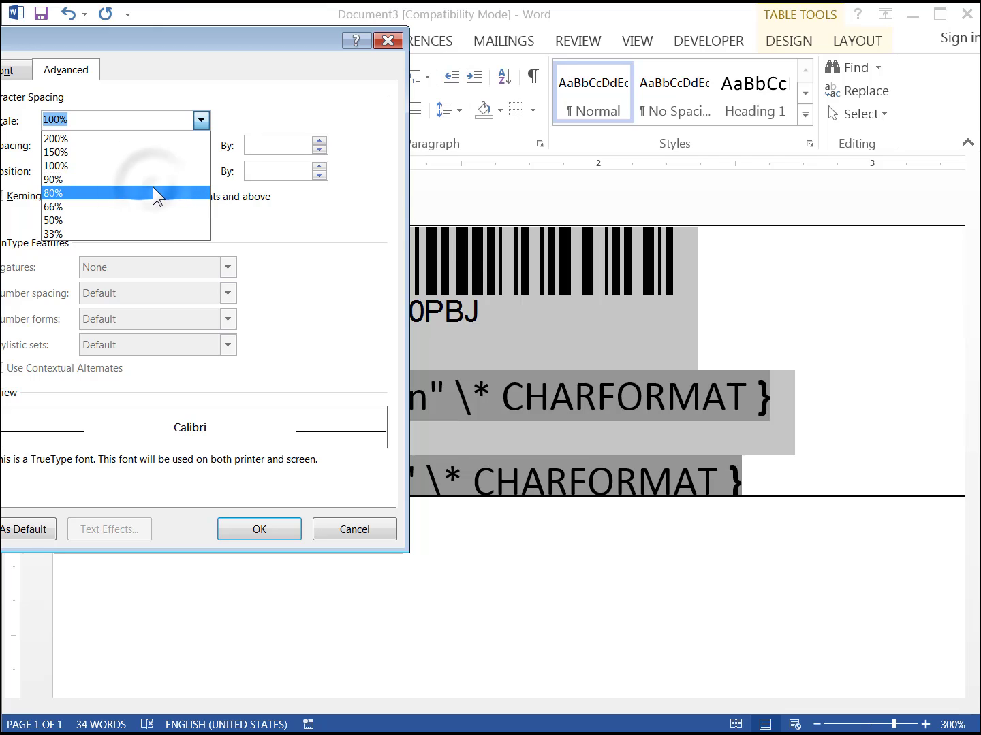
{"action": "left_click", "coordinate": [53, 194]}
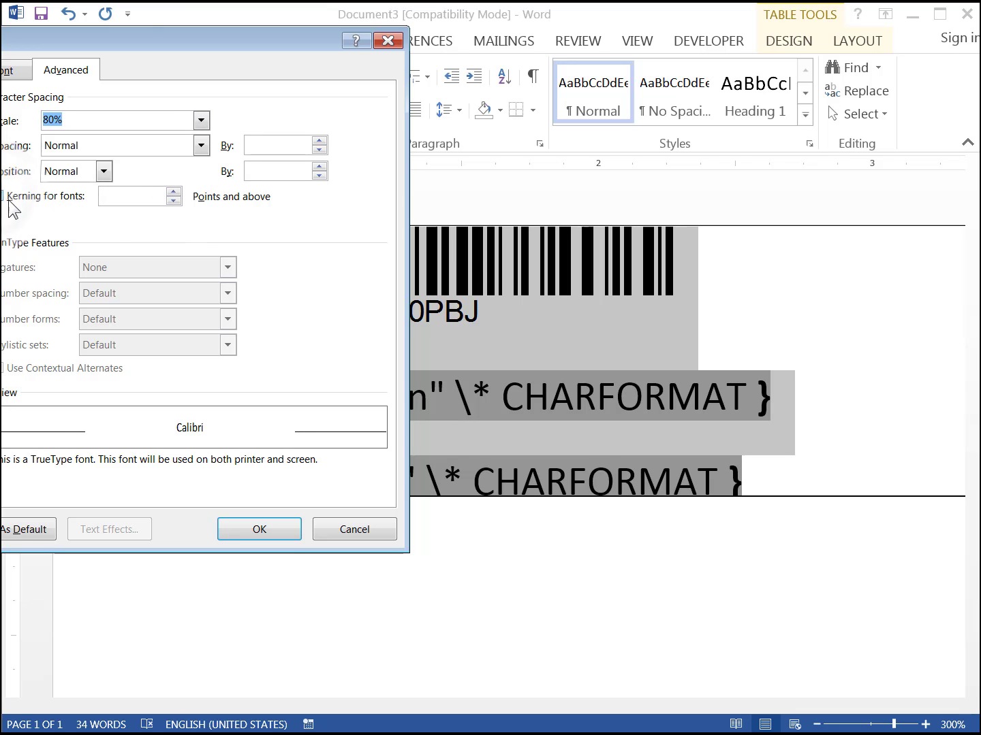
{"action": "left_click", "coordinate": [259, 528]}
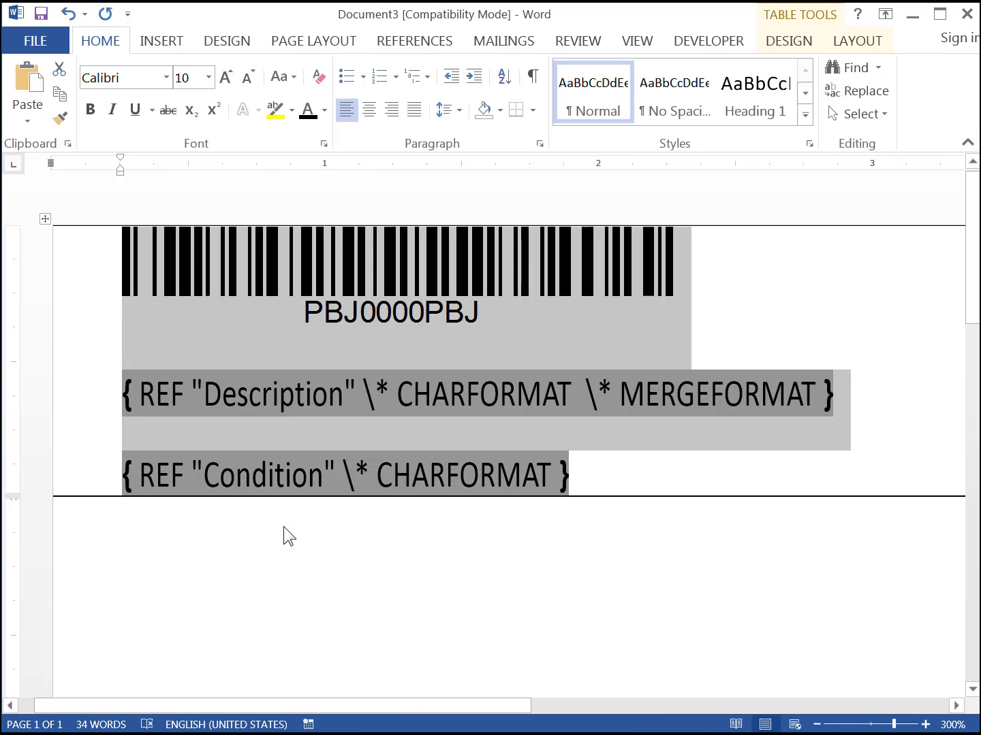
{"action": "mouse_move", "coordinate": [357, 418]}
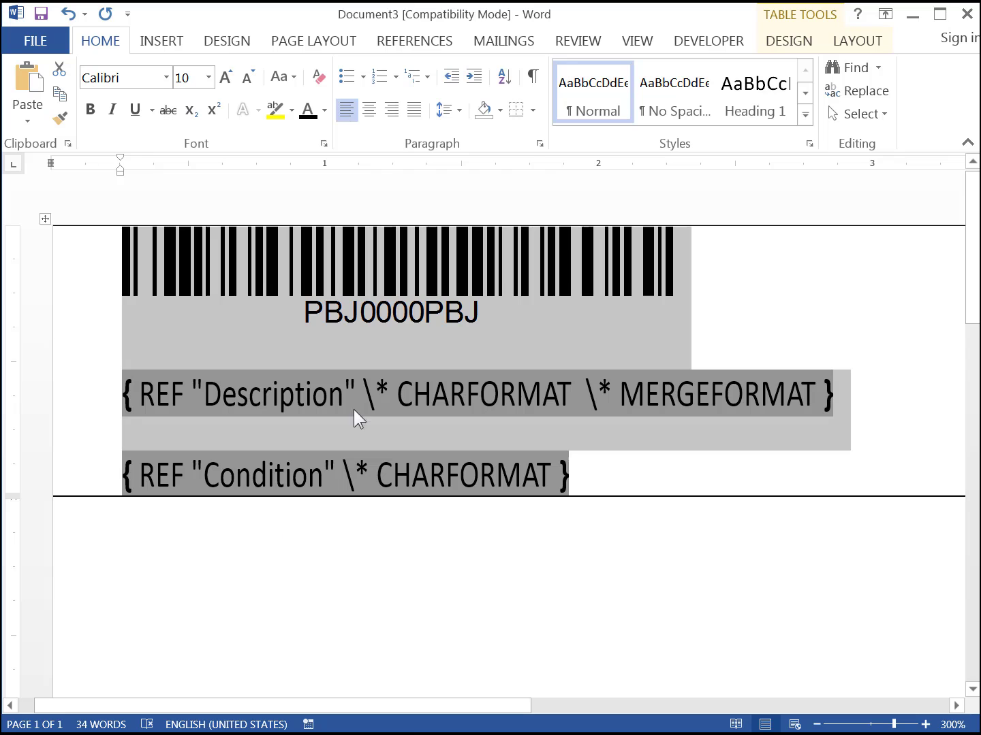
Set paragraph Spacing After to 0 pt for the label lines
{"action": "left_click", "coordinate": [539, 145]}
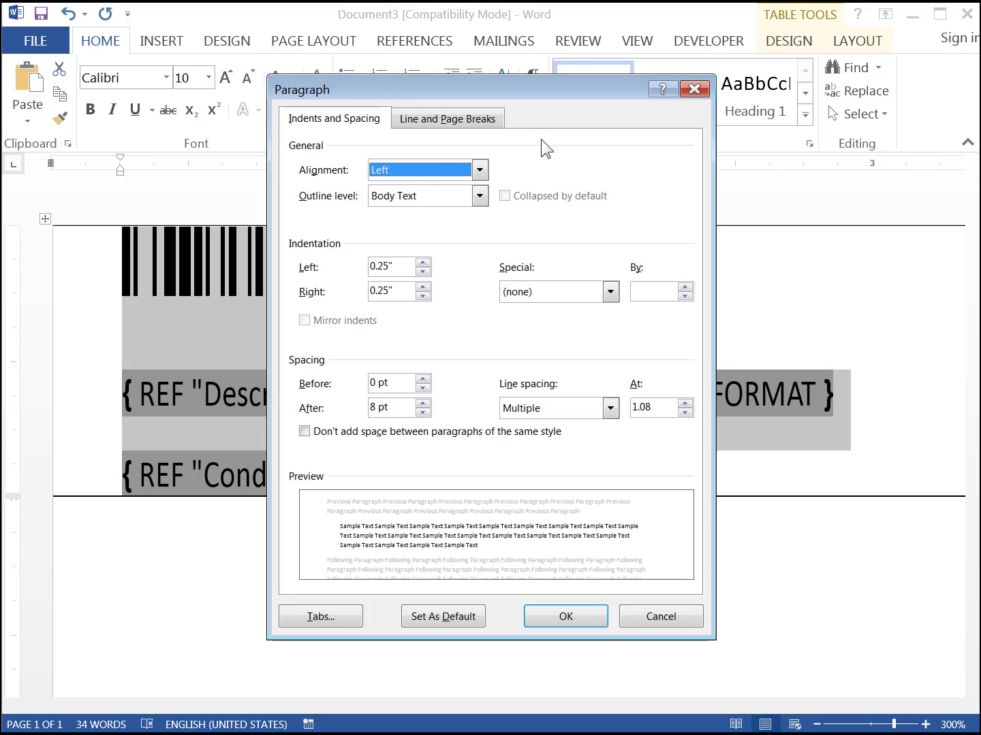
{"action": "mouse_move", "coordinate": [455, 373]}
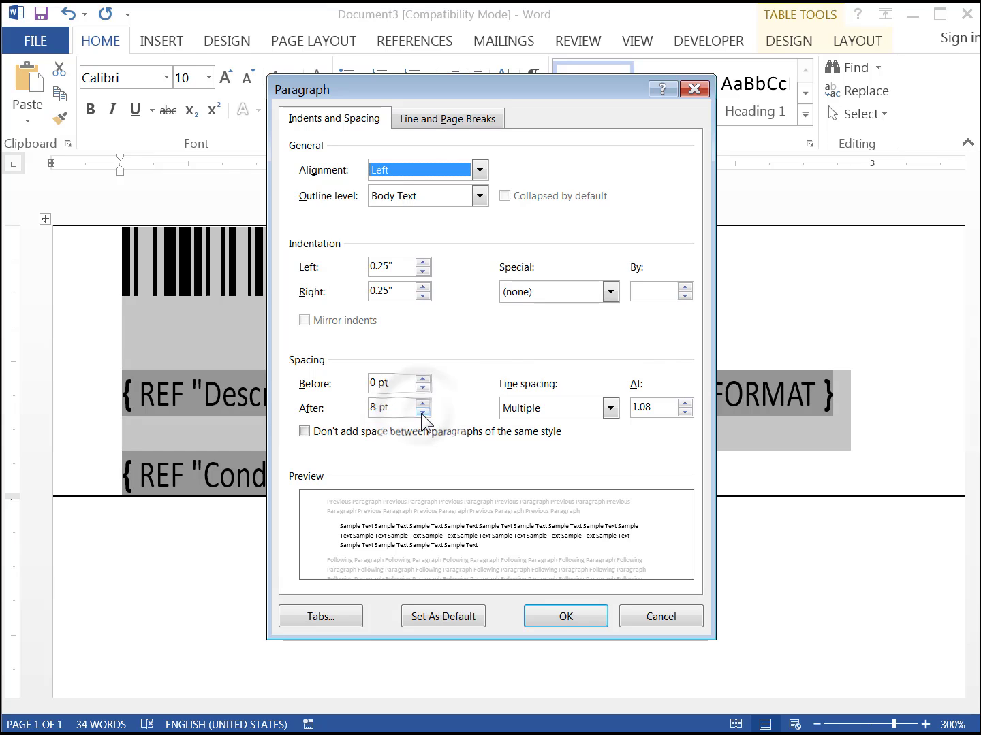
{"action": "left_click", "coordinate": [423, 412]}
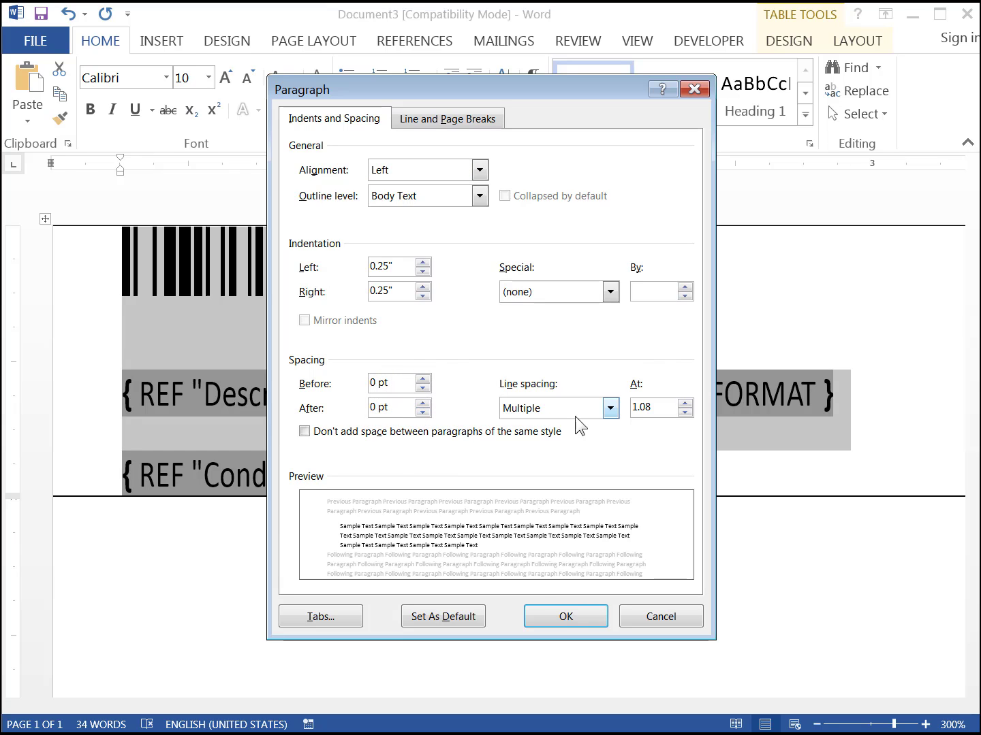
{"action": "left_click", "coordinate": [610, 408]}
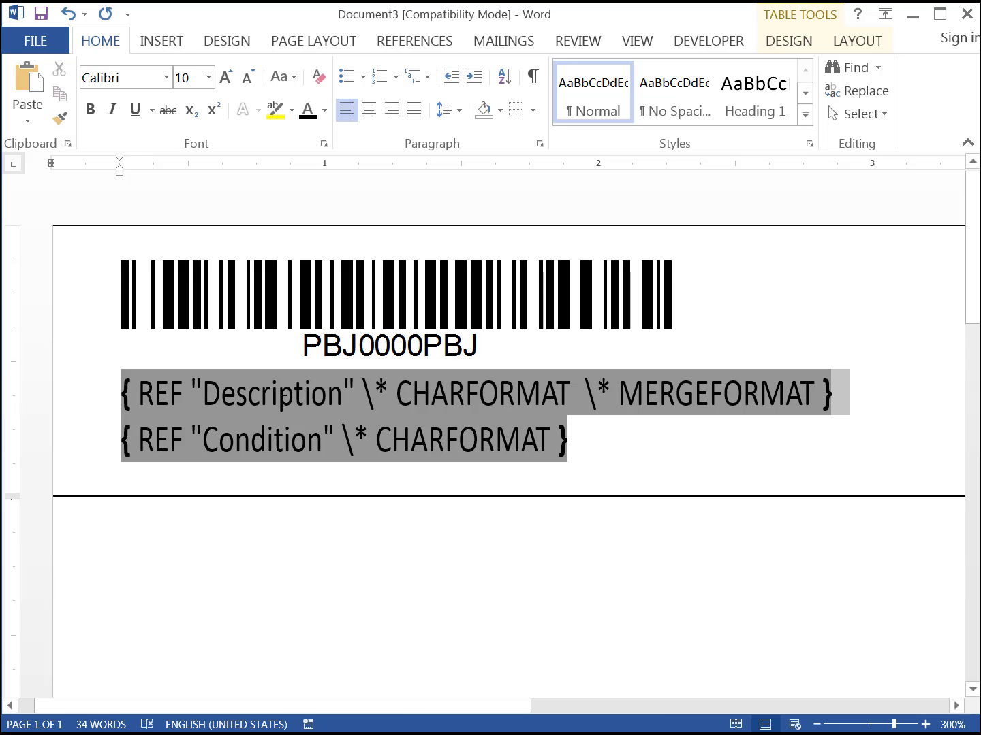
Set the line spacing to Exactly 11 pt and return to the label
{"action": "left_click", "coordinate": [541, 143]}
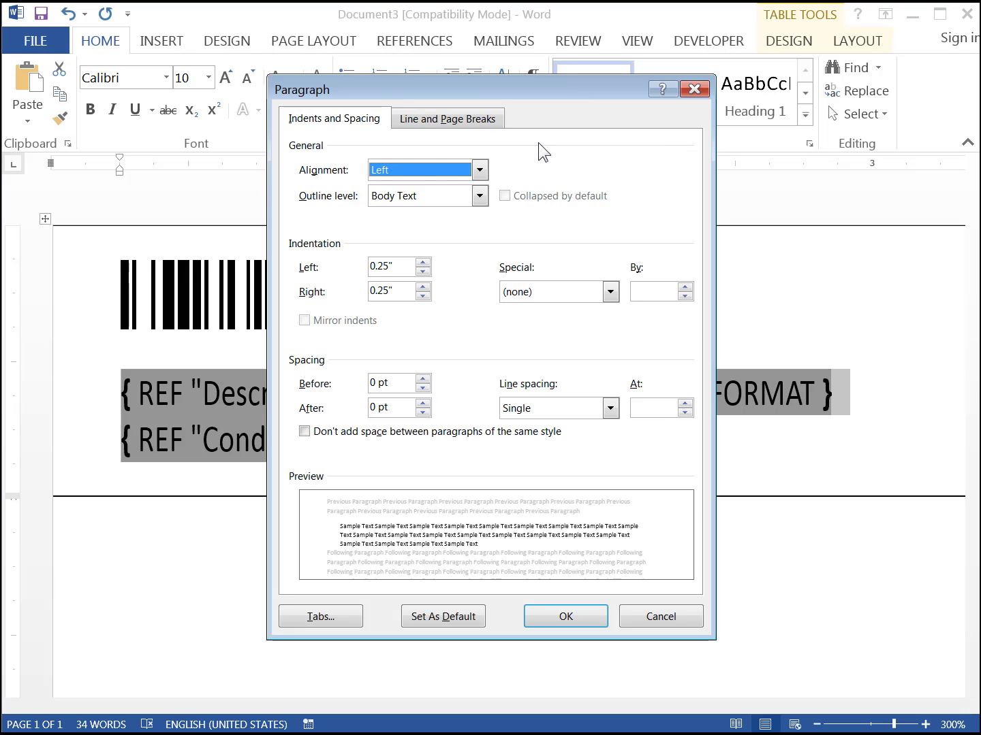
{"action": "left_click", "coordinate": [610, 408]}
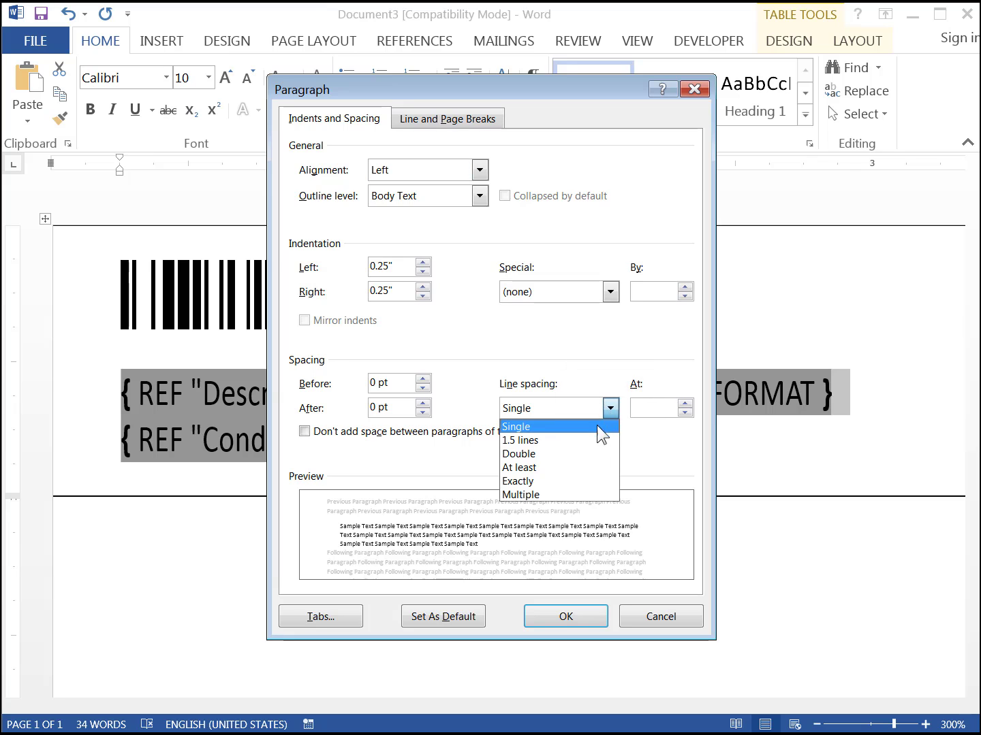
{"action": "left_click", "coordinate": [518, 481]}
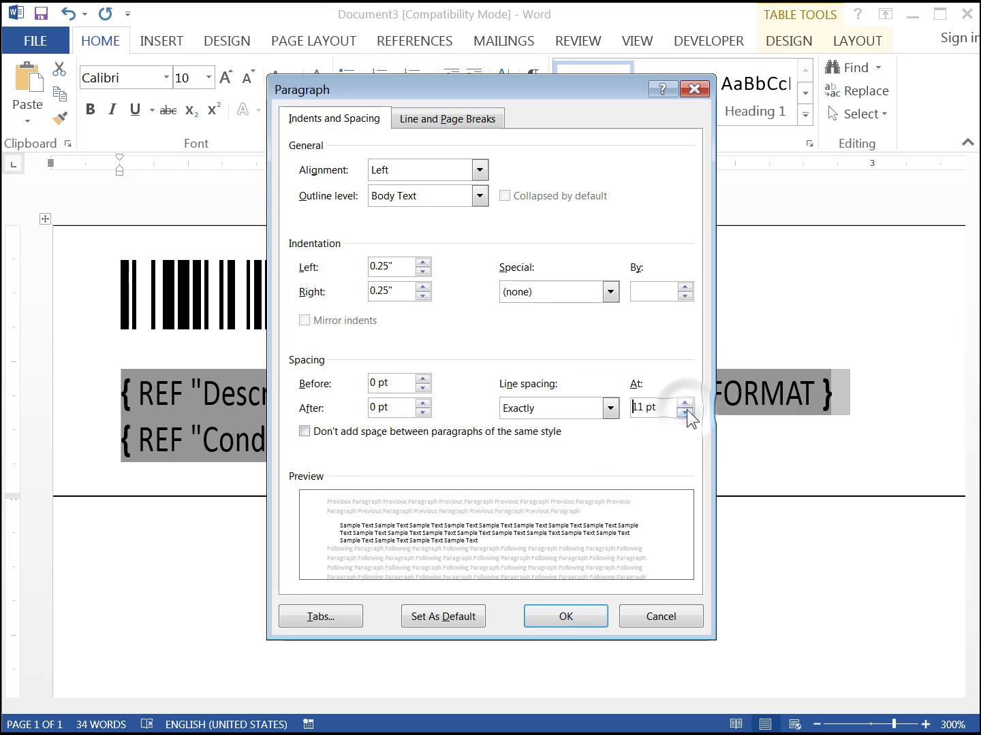
{"action": "left_click", "coordinate": [564, 616]}
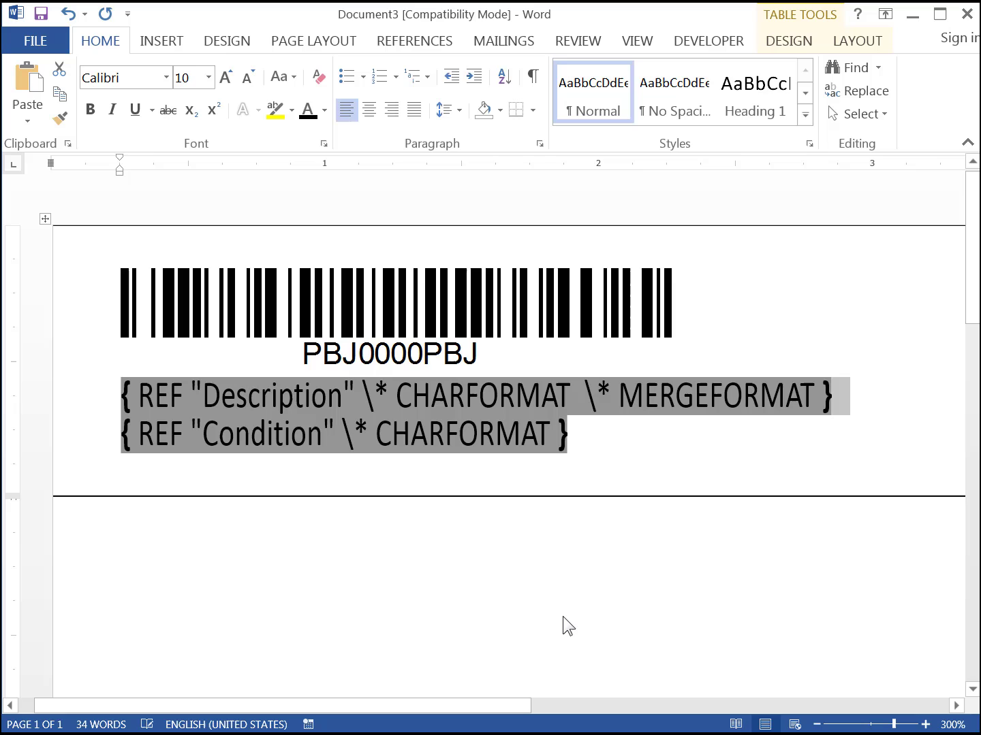
{"action": "mouse_move", "coordinate": [557, 561]}
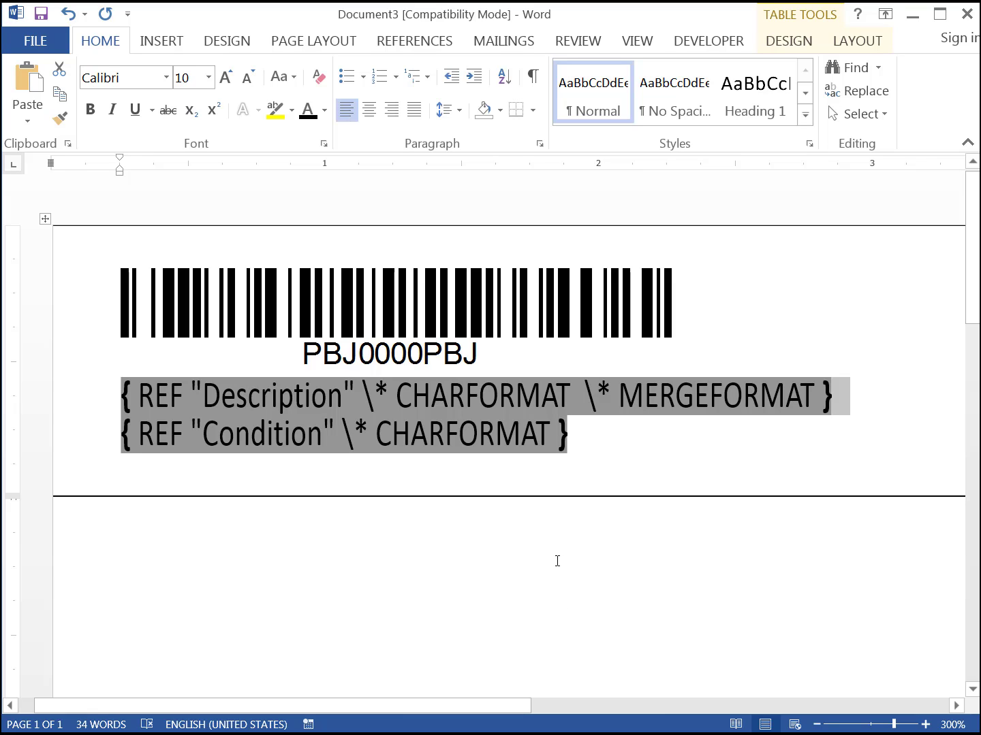
{"action": "left_click", "coordinate": [588, 434]}
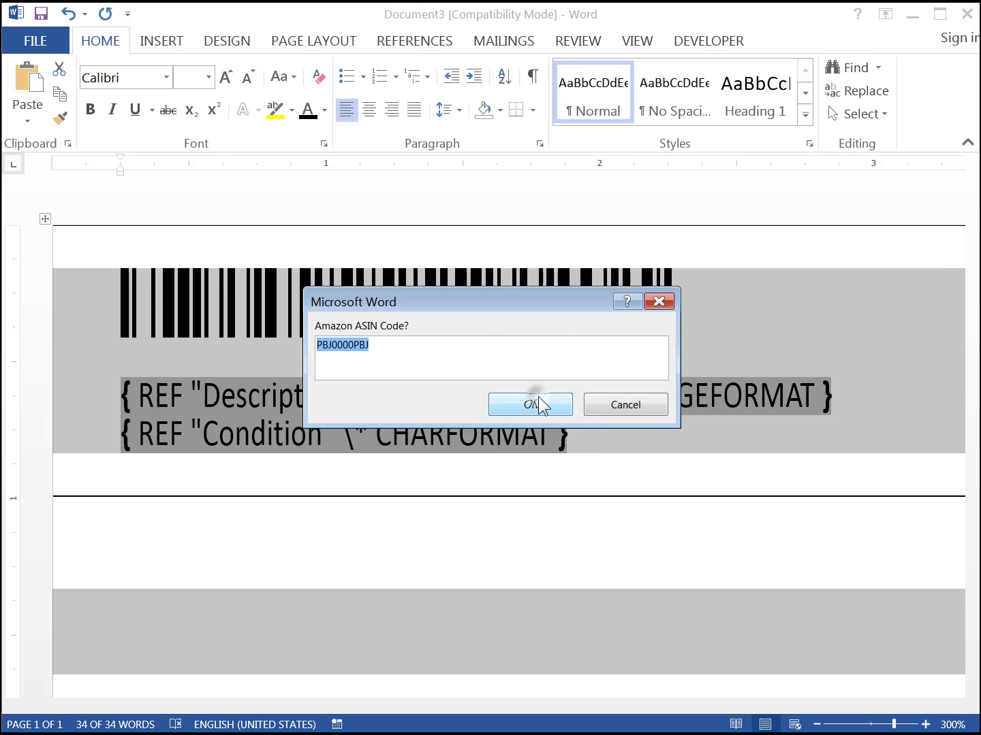
Accept the suggested PBJ0000PBJ ASIN code while updating the label fields
{"action": "left_click", "coordinate": [530, 403]}
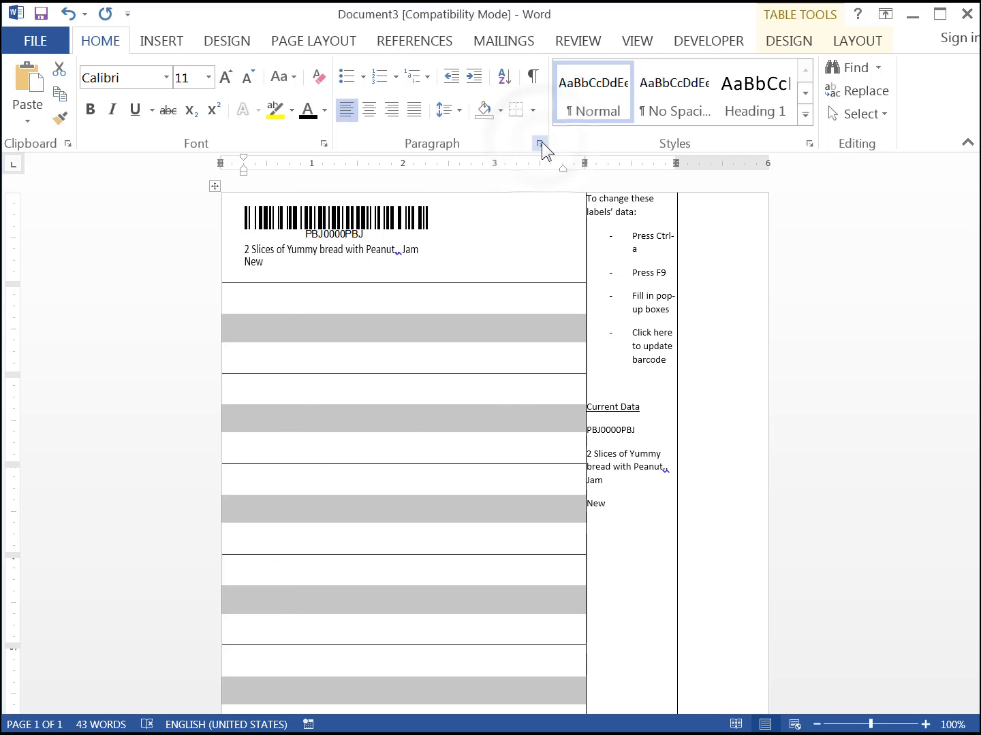
Set the label paragraphs to Exactly 10 pt line spacing so all six rows fill
{"action": "left_click", "coordinate": [539, 143]}
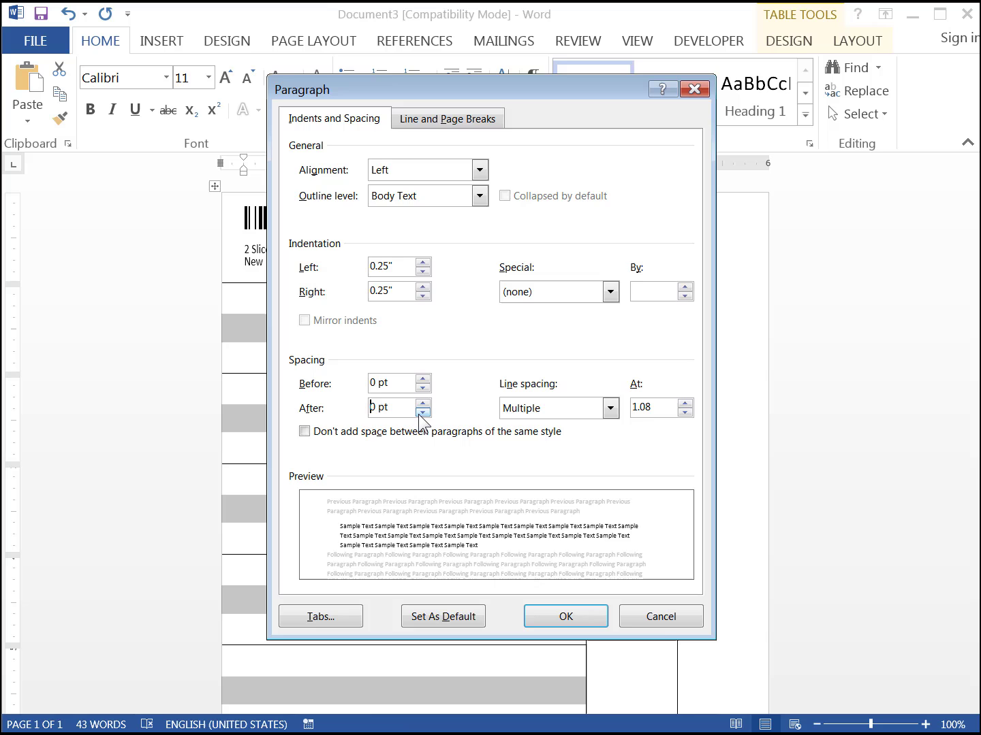
{"action": "left_click", "coordinate": [610, 409]}
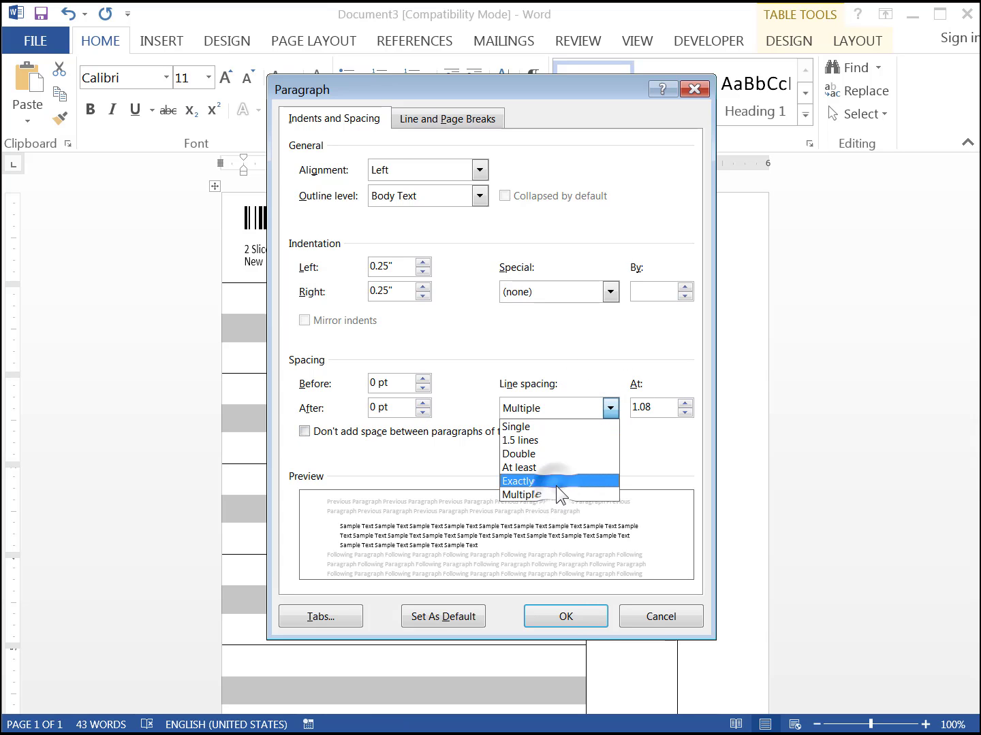
{"action": "left_click", "coordinate": [518, 480]}
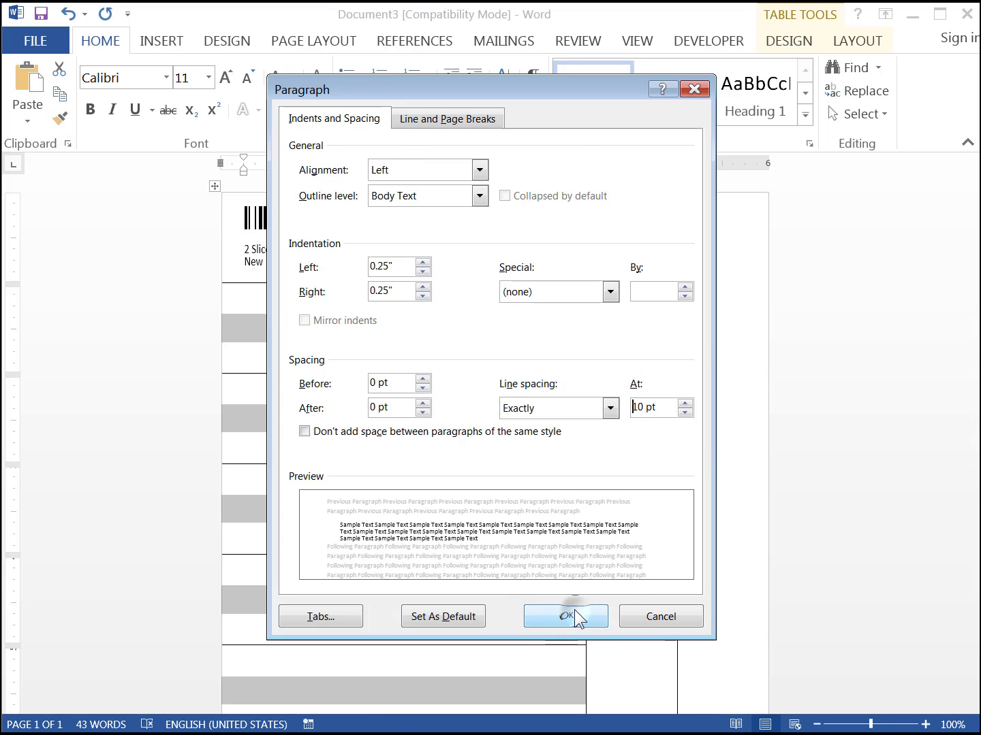
{"action": "left_click", "coordinate": [564, 615]}
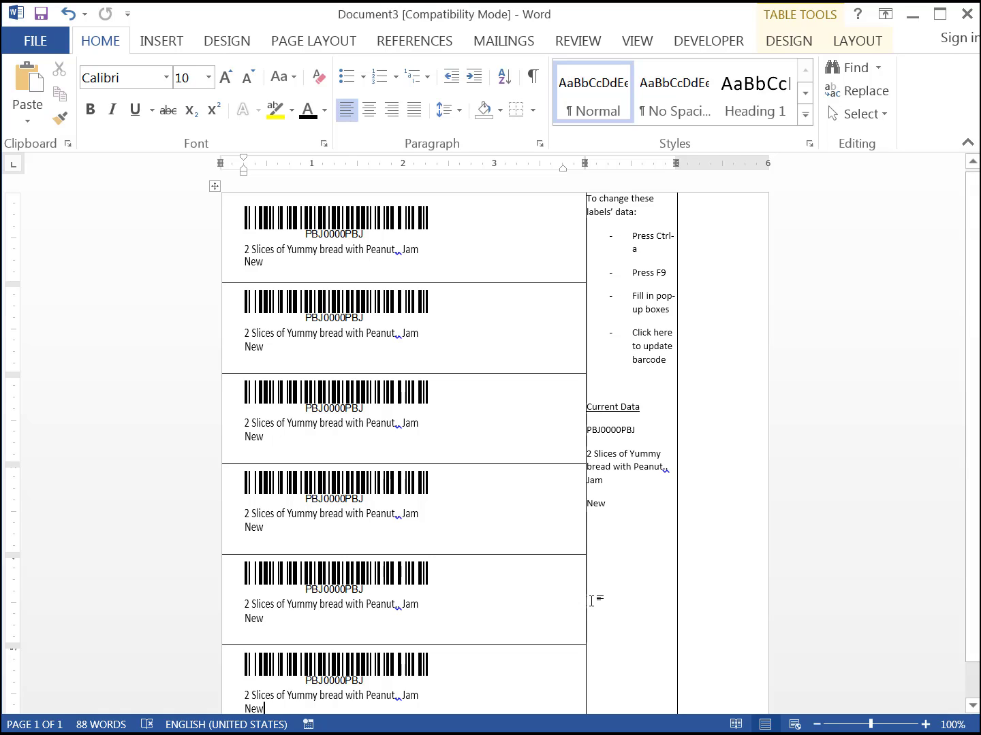
Reach the table's Borders and Shading settings from Table Properties
{"action": "right_click", "coordinate": [591, 603]}
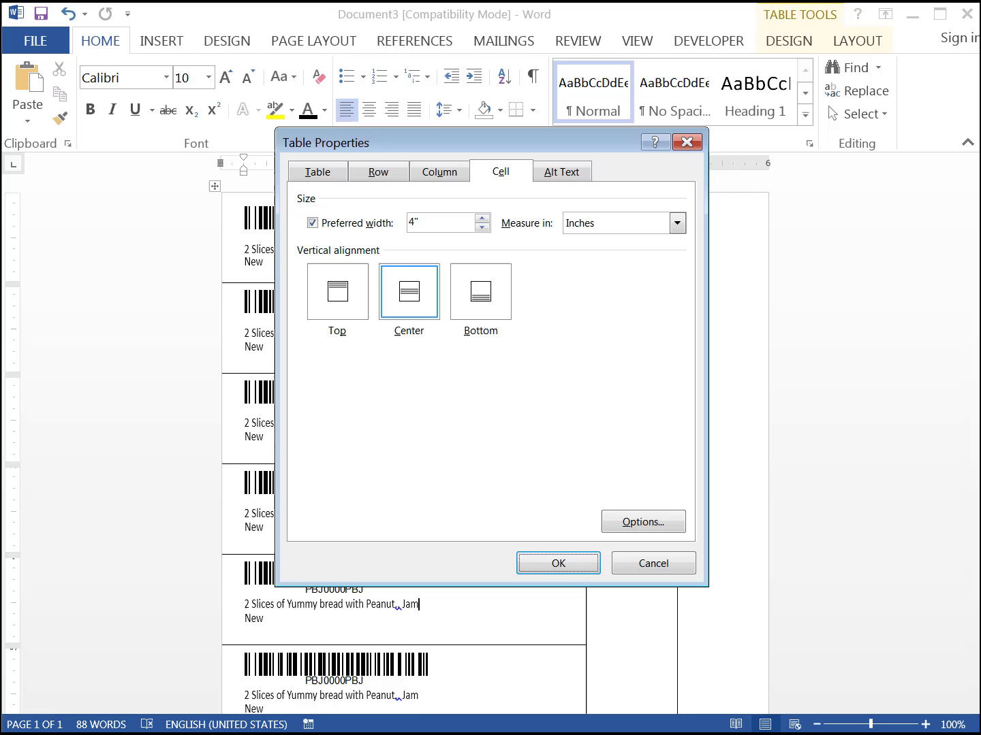
{"action": "left_click", "coordinate": [316, 172]}
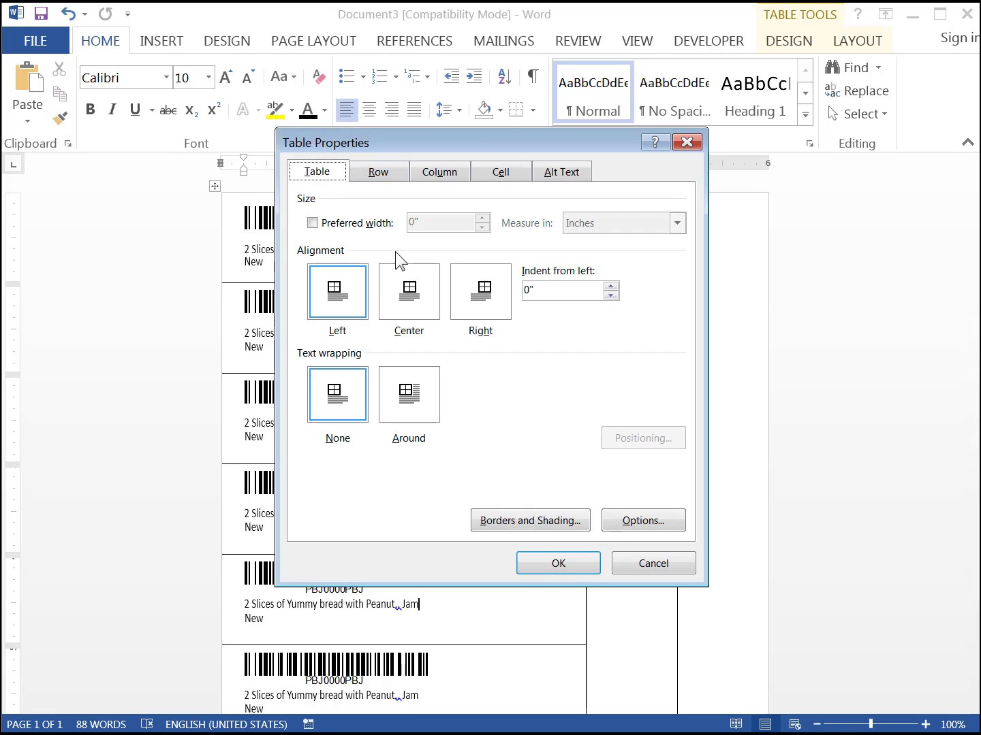
{"action": "left_click", "coordinate": [530, 520]}
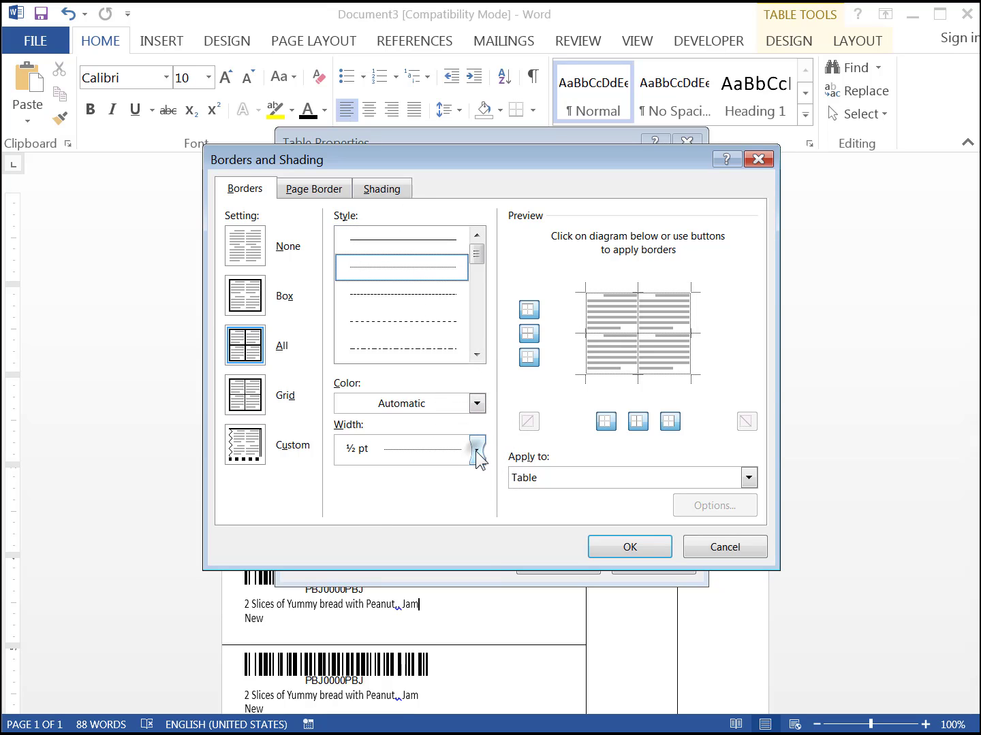
Apply ¾ pt custom borders only between the label rows and confirm
{"action": "left_click", "coordinate": [477, 450]}
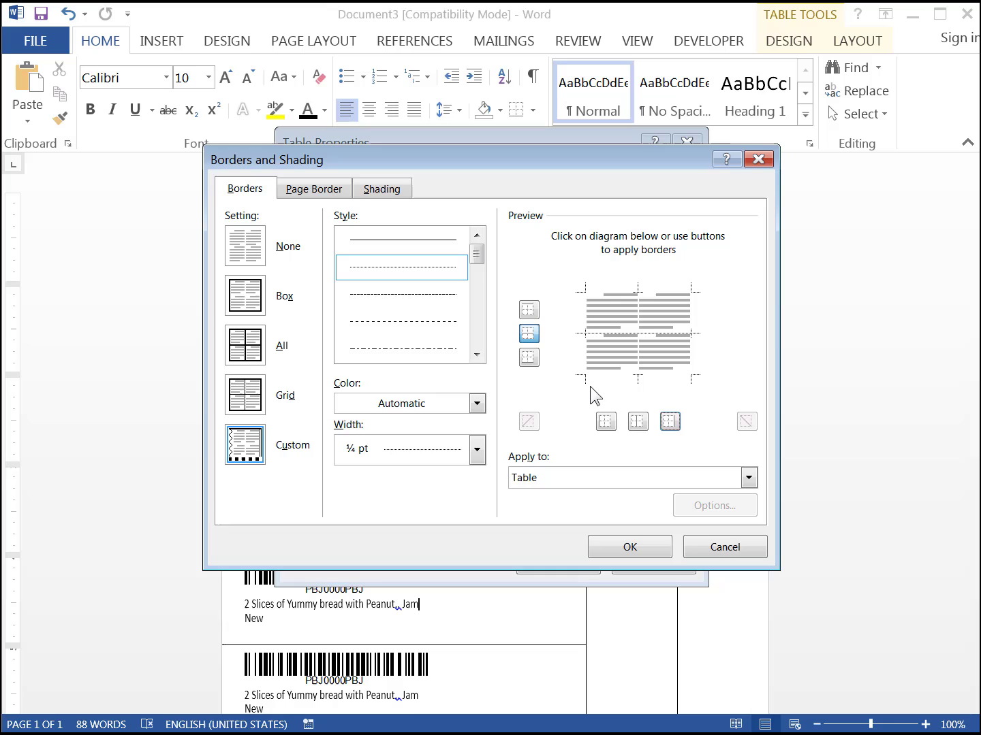
{"action": "left_click", "coordinate": [748, 477]}
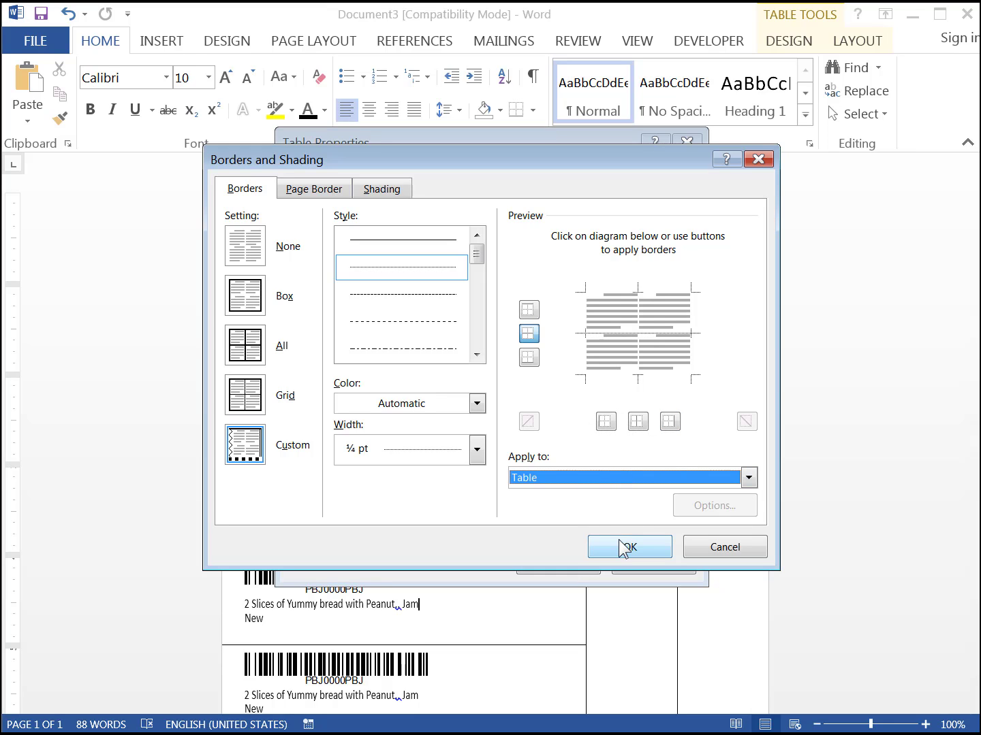
{"action": "left_click", "coordinate": [628, 546]}
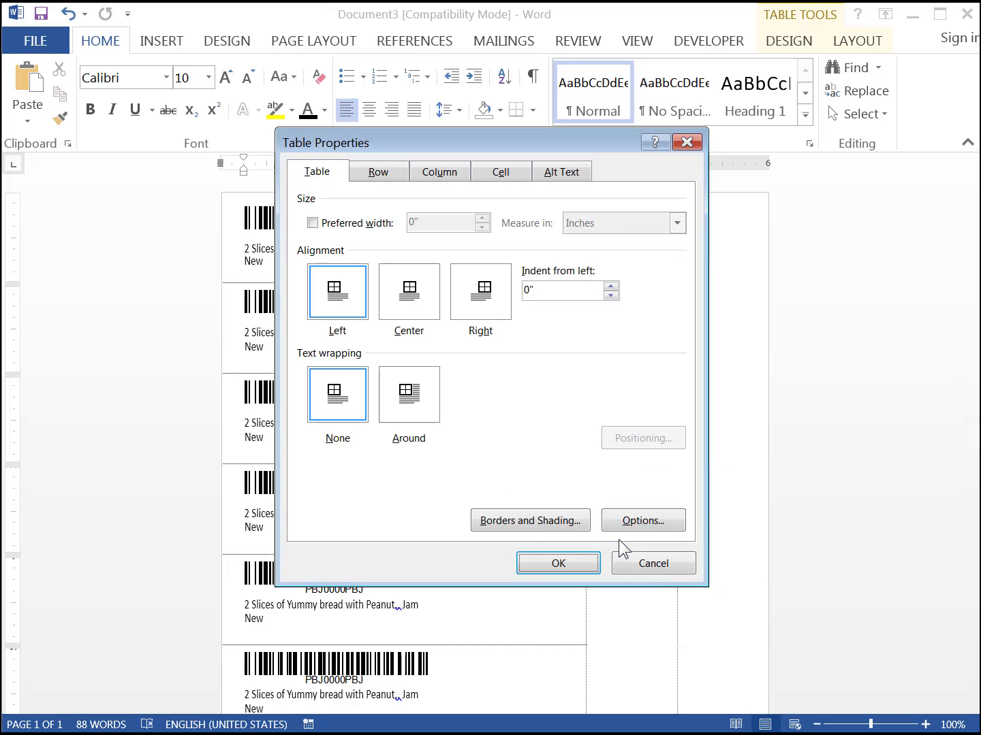
{"action": "left_click", "coordinate": [557, 564]}
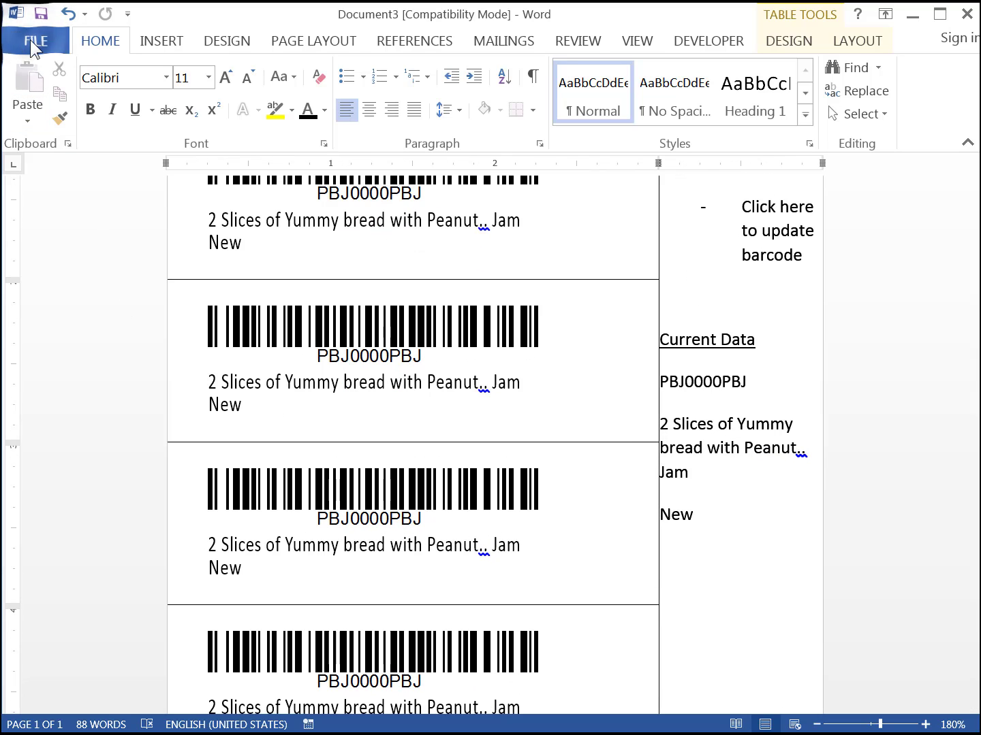
{"action": "left_click", "coordinate": [35, 39]}
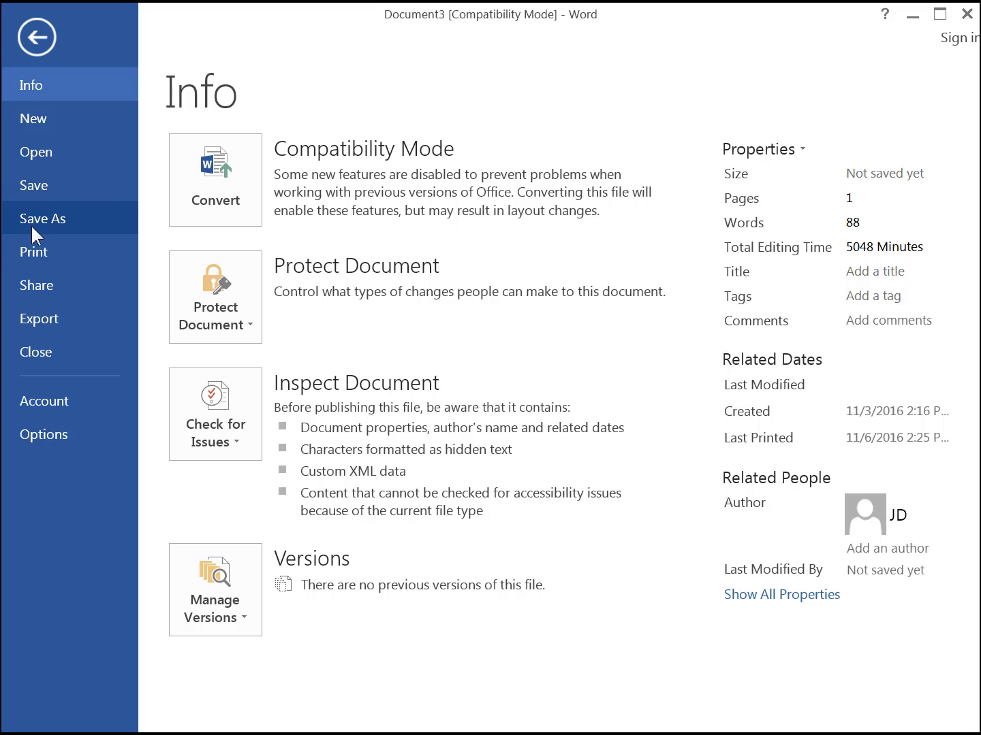
{"action": "left_click", "coordinate": [33, 251]}
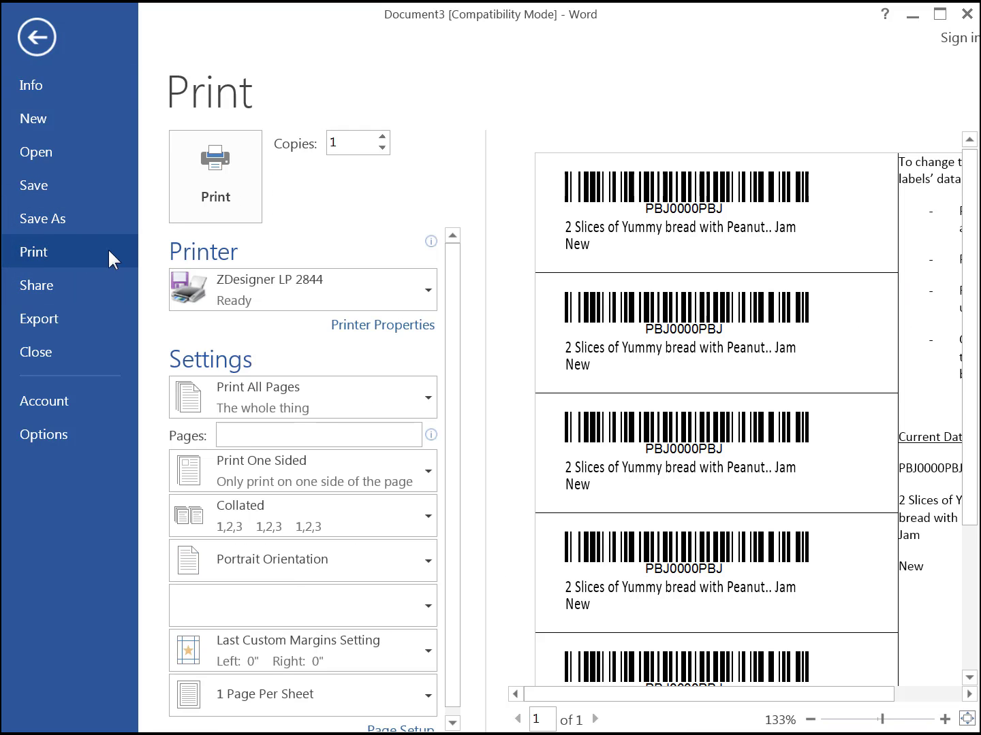
{"action": "mouse_move", "coordinate": [292, 290]}
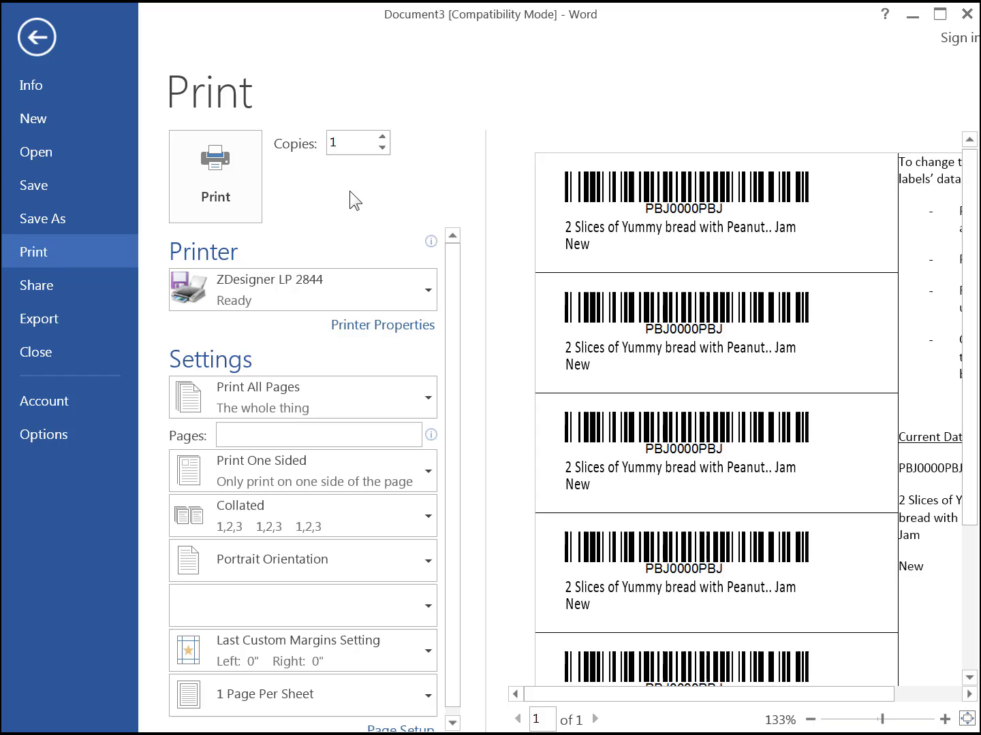
{"action": "left_click", "coordinate": [381, 136]}
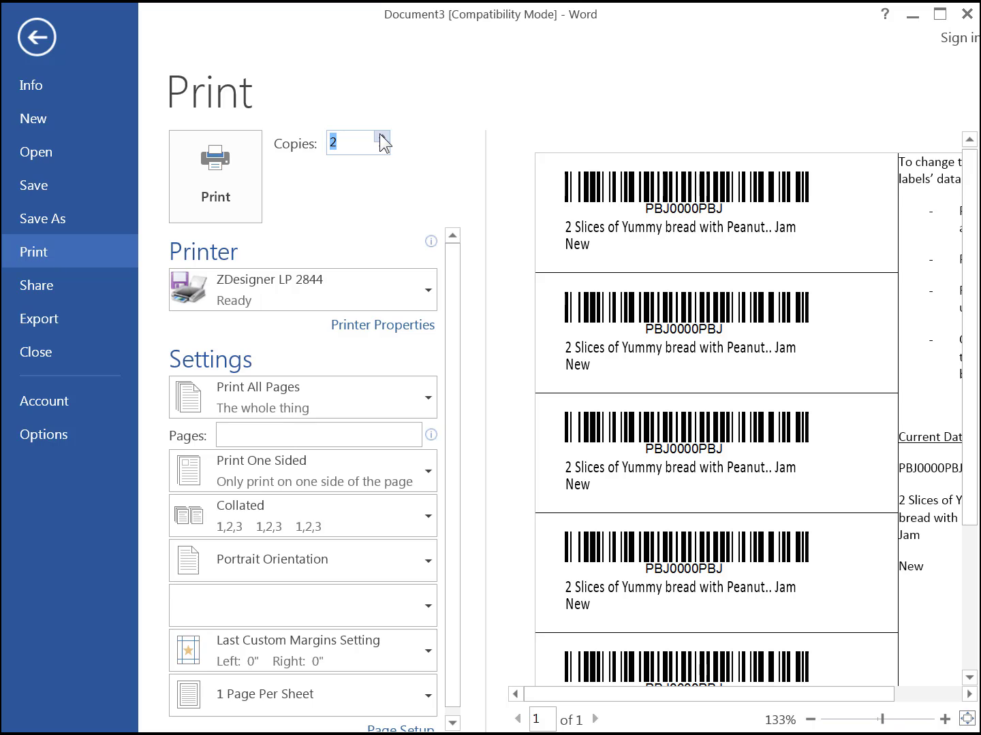
{"action": "mouse_move", "coordinate": [306, 193]}
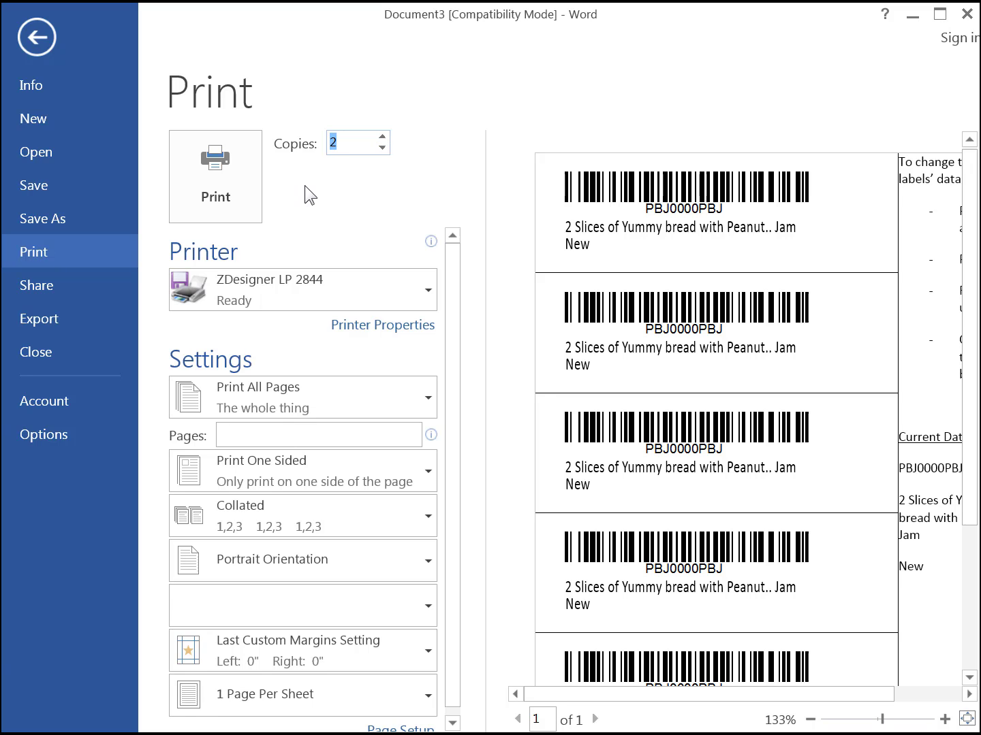
{"action": "left_click", "coordinate": [215, 177]}
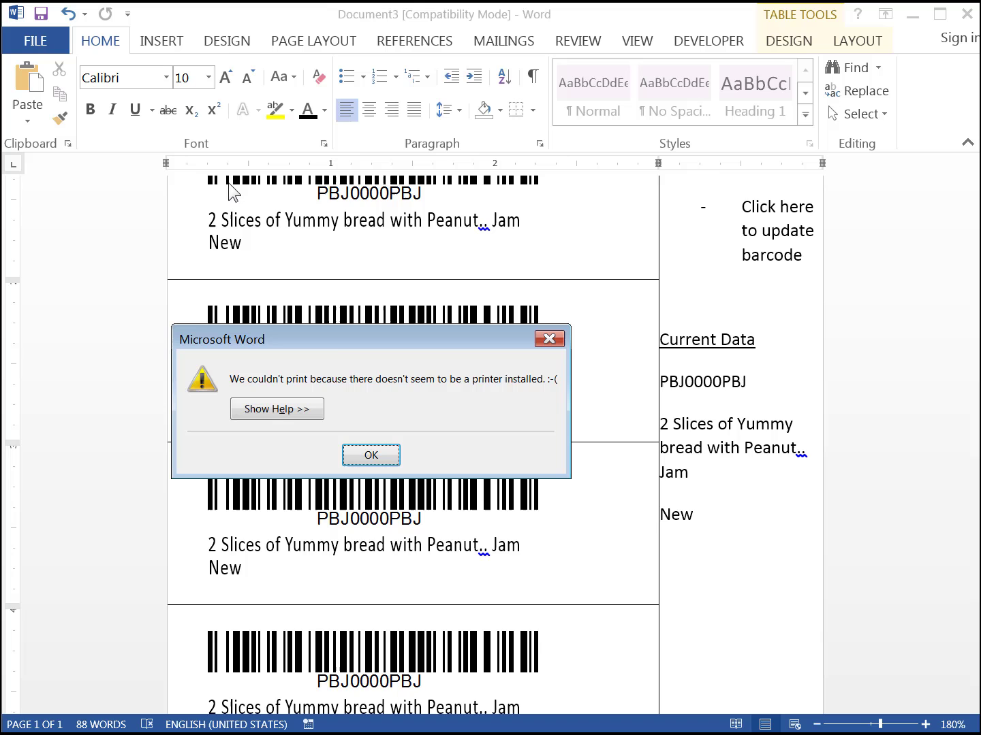
{"action": "left_click", "coordinate": [370, 454]}
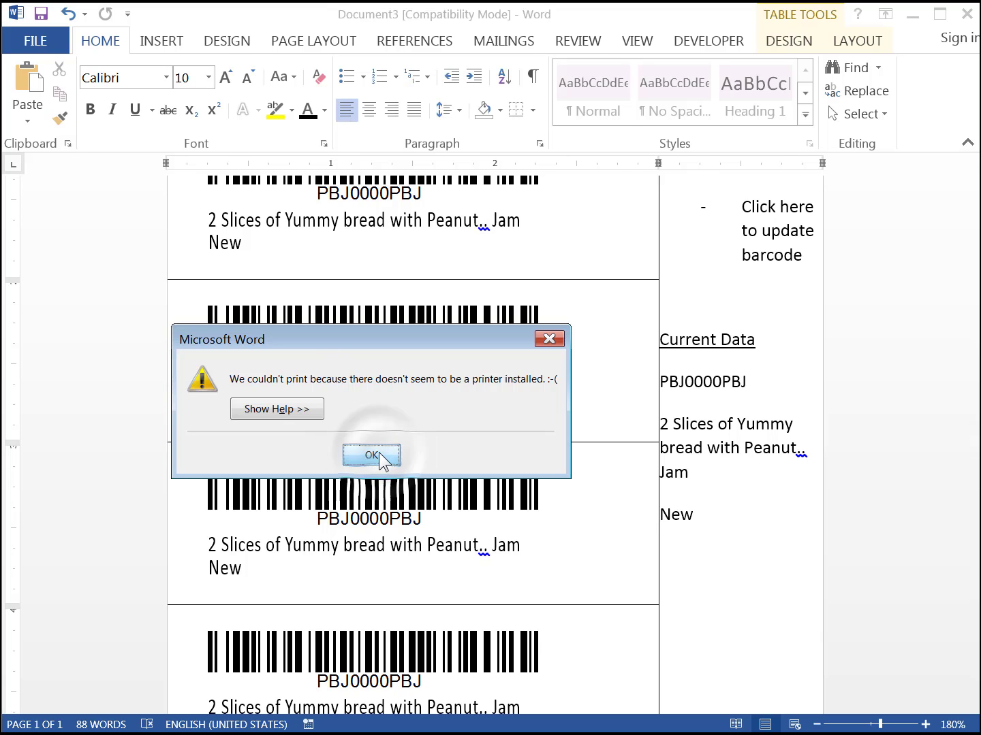
{"action": "left_click", "coordinate": [370, 455]}
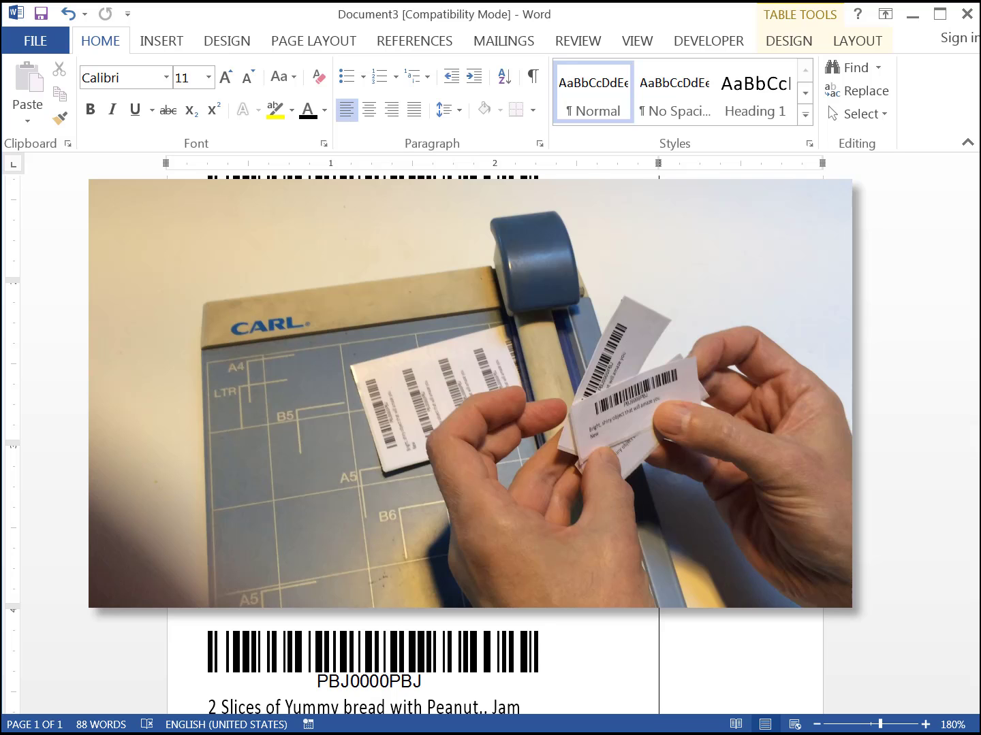
{"action": "scroll", "scroll_direction": "down", "scroll_amount": 3}
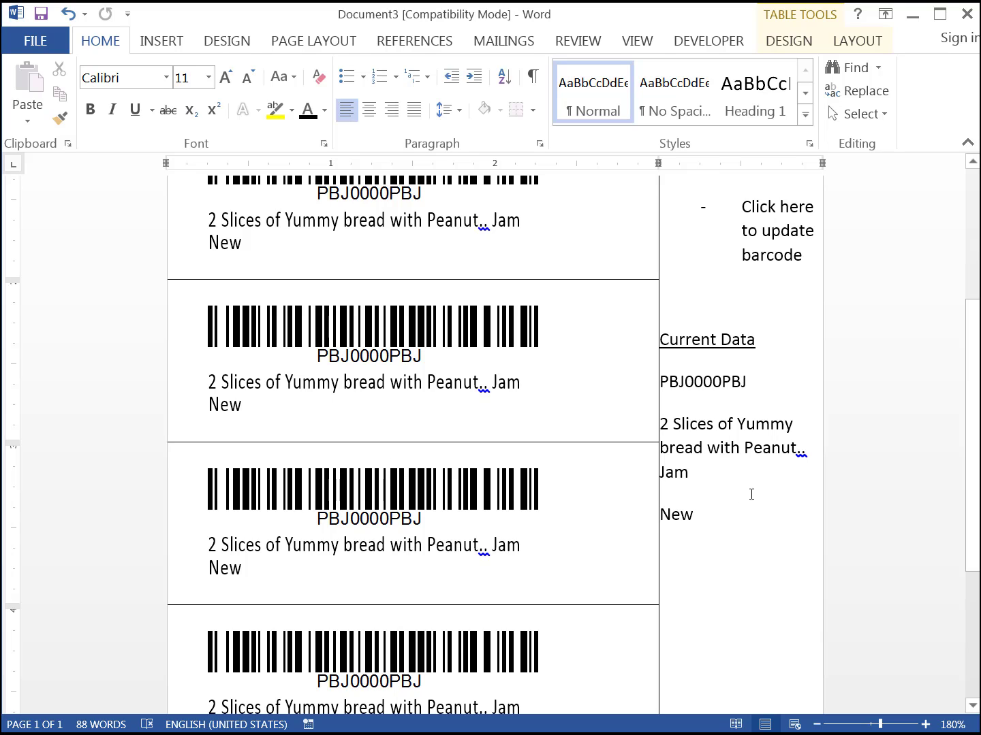
{"action": "mouse_move", "coordinate": [762, 184]}
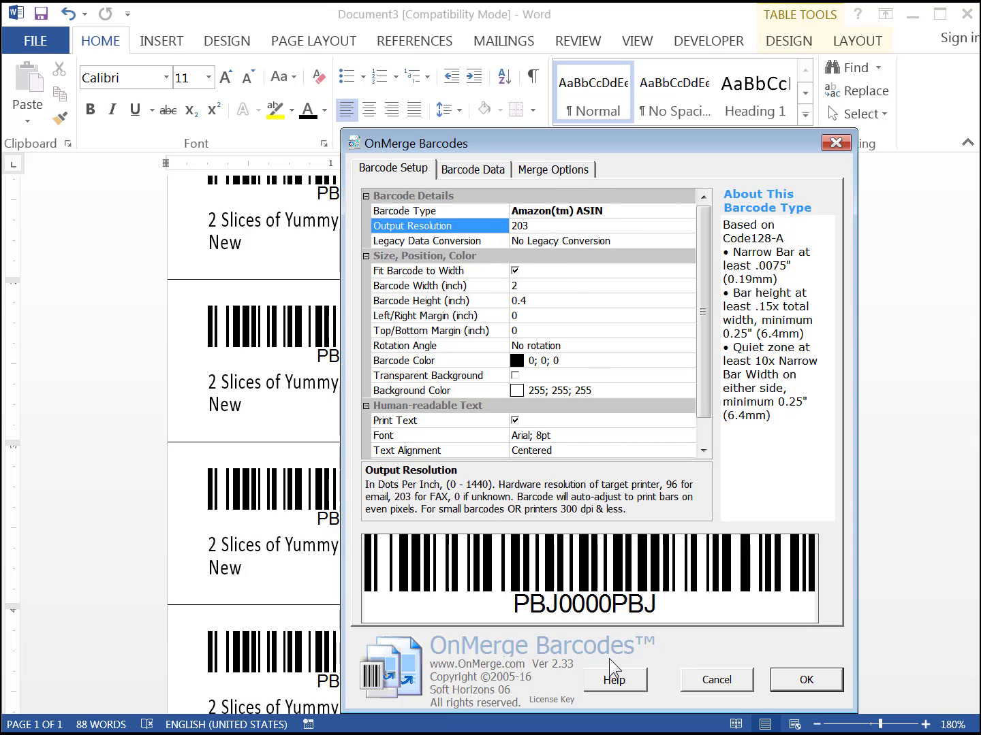
{"action": "left_click", "coordinate": [806, 679]}
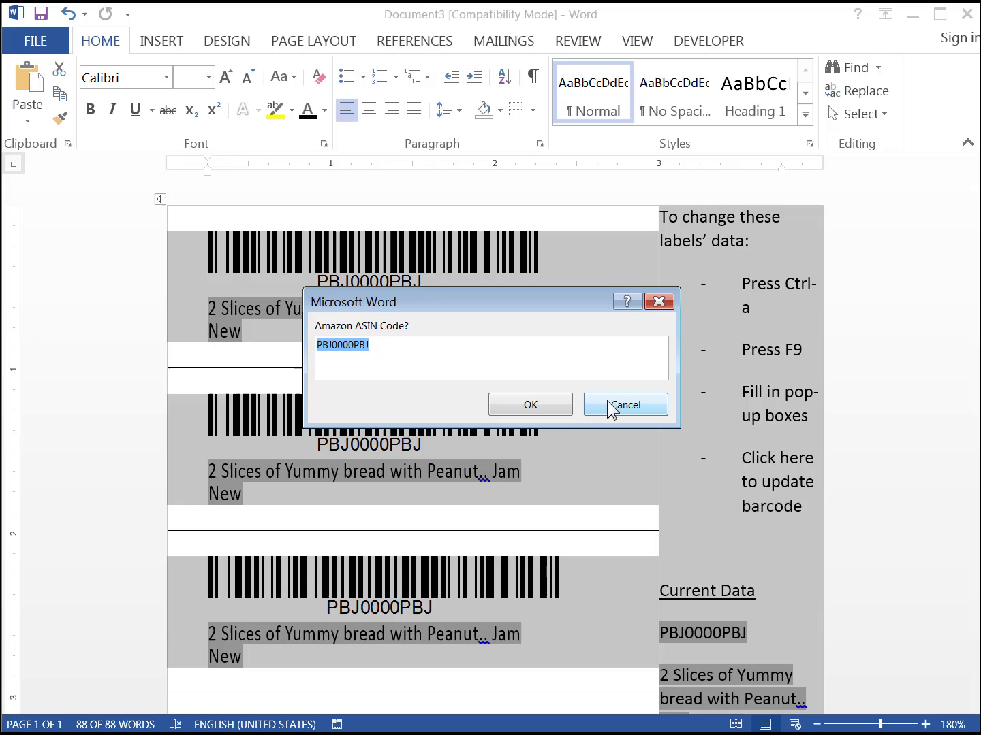
Answer the refresh prompts with code CHEESE0000, description Cheese Sandwich and condition New
{"action": "type", "text": "CHEESE"}
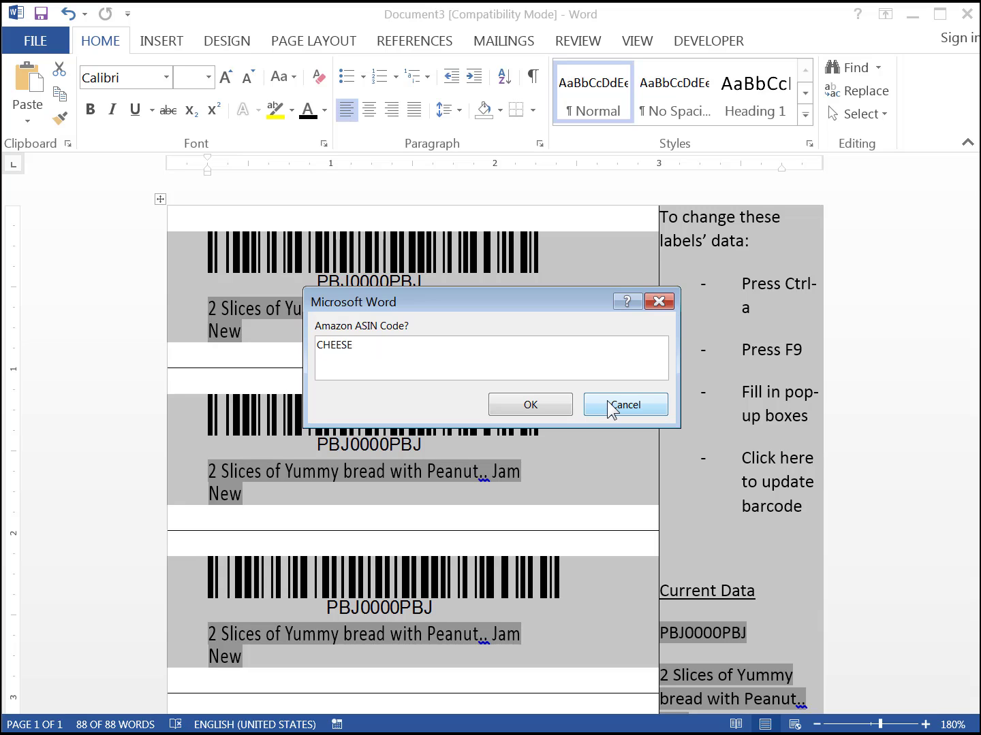
{"action": "type", "text": "0000"}
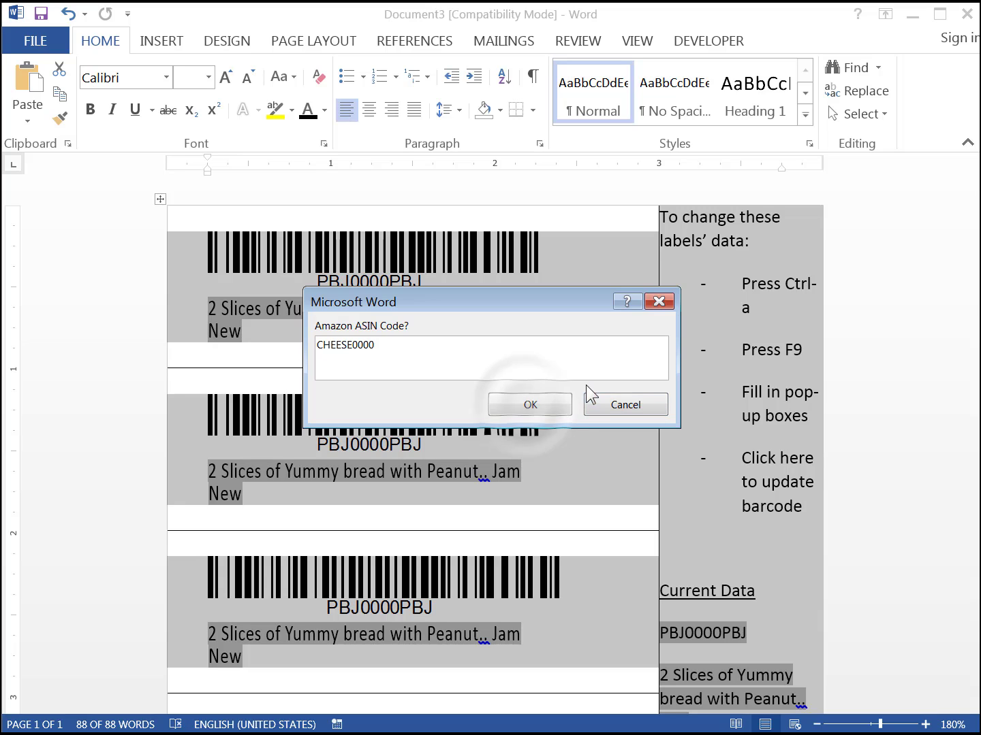
{"action": "left_click", "coordinate": [530, 403]}
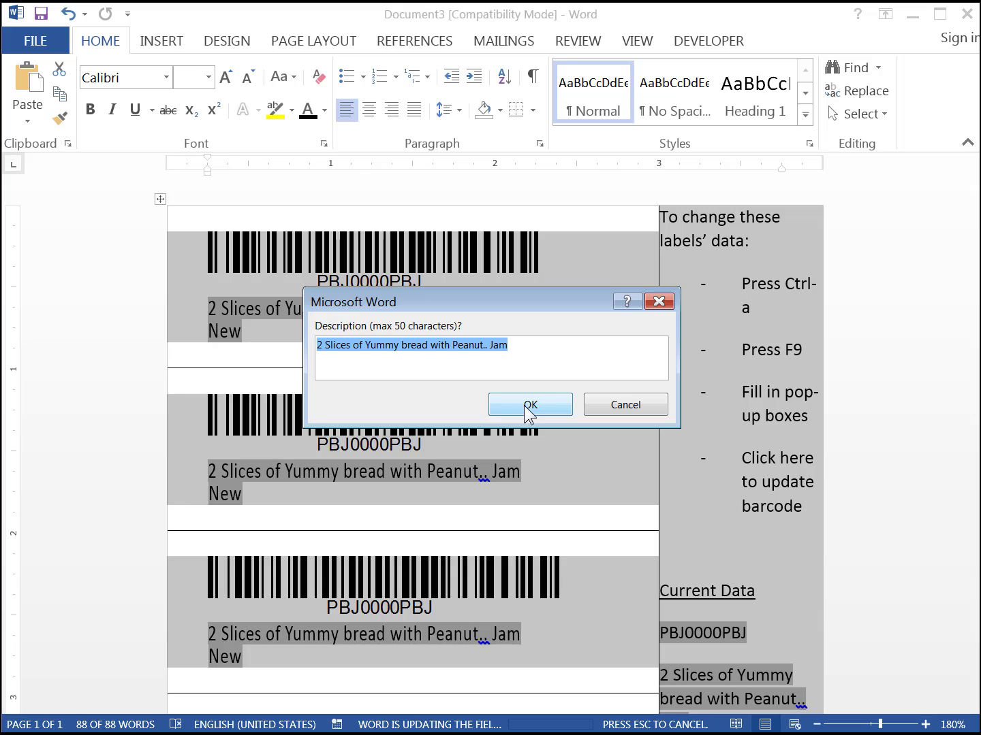
{"action": "type", "text": "Cheese Sand"}
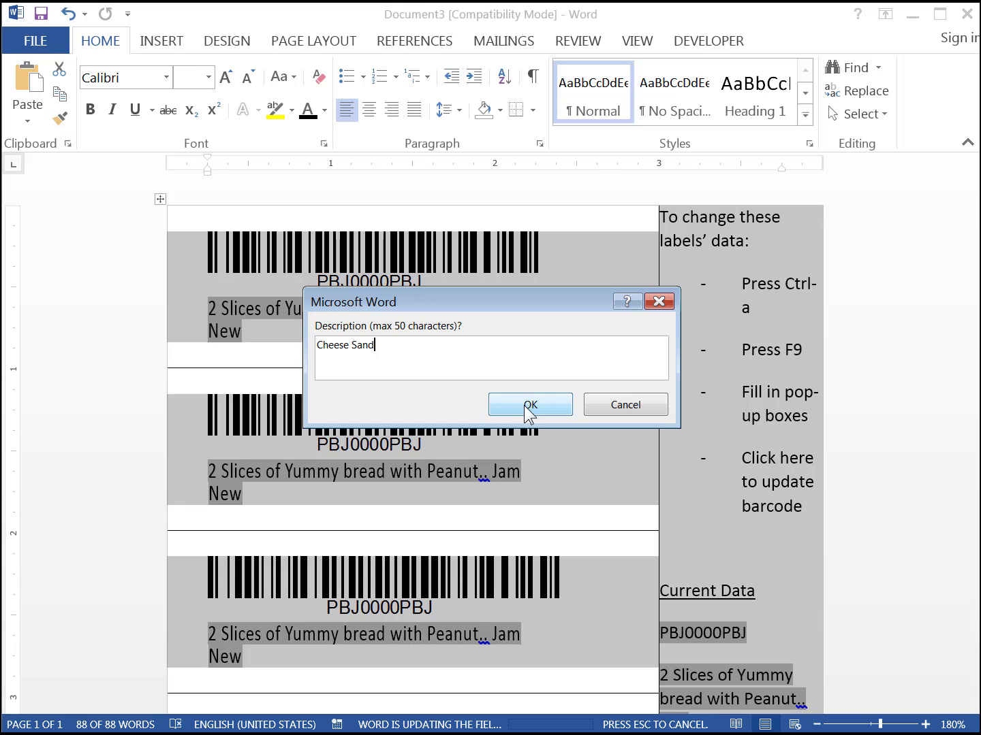
{"action": "type", "text": "wich"}
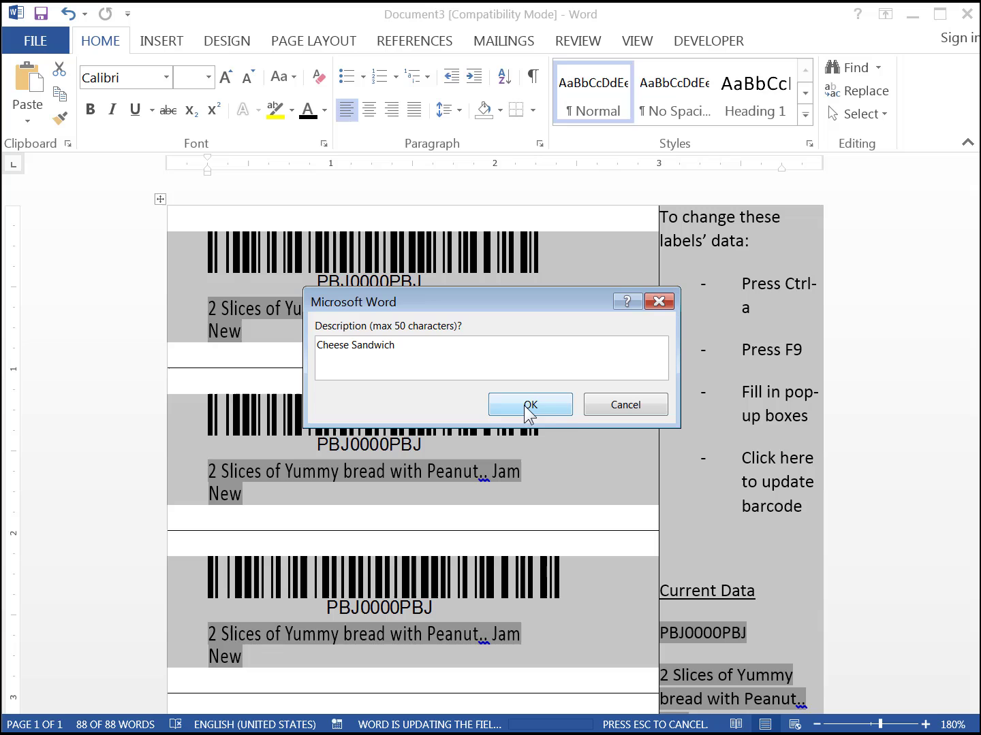
{"action": "left_click", "coordinate": [530, 404]}
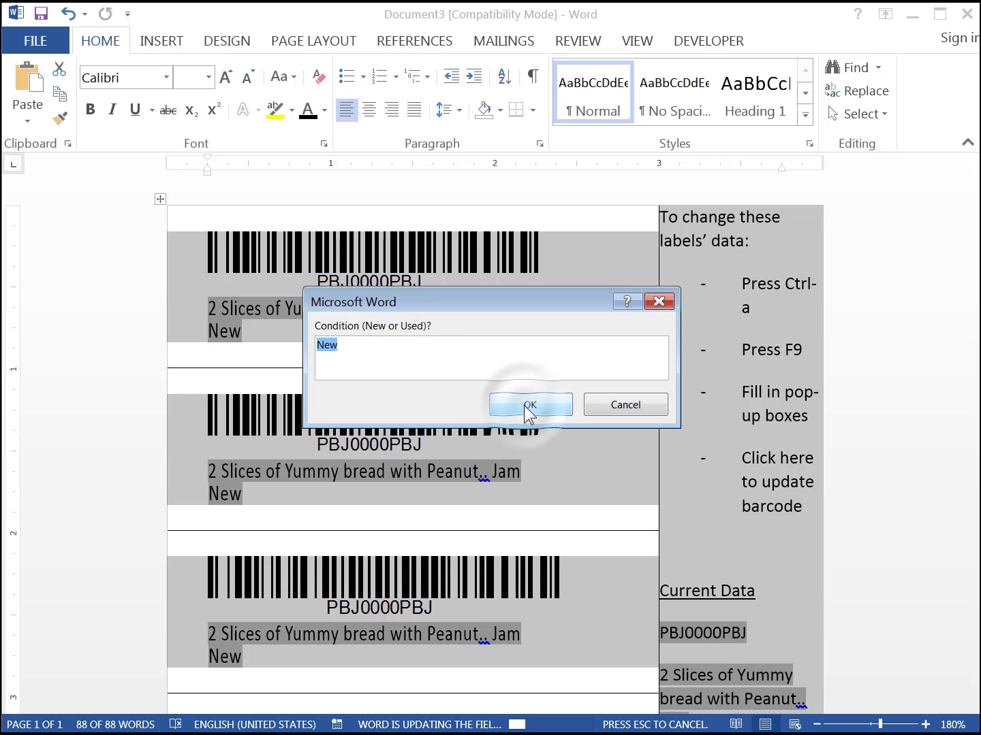
{"action": "left_click", "coordinate": [532, 403]}
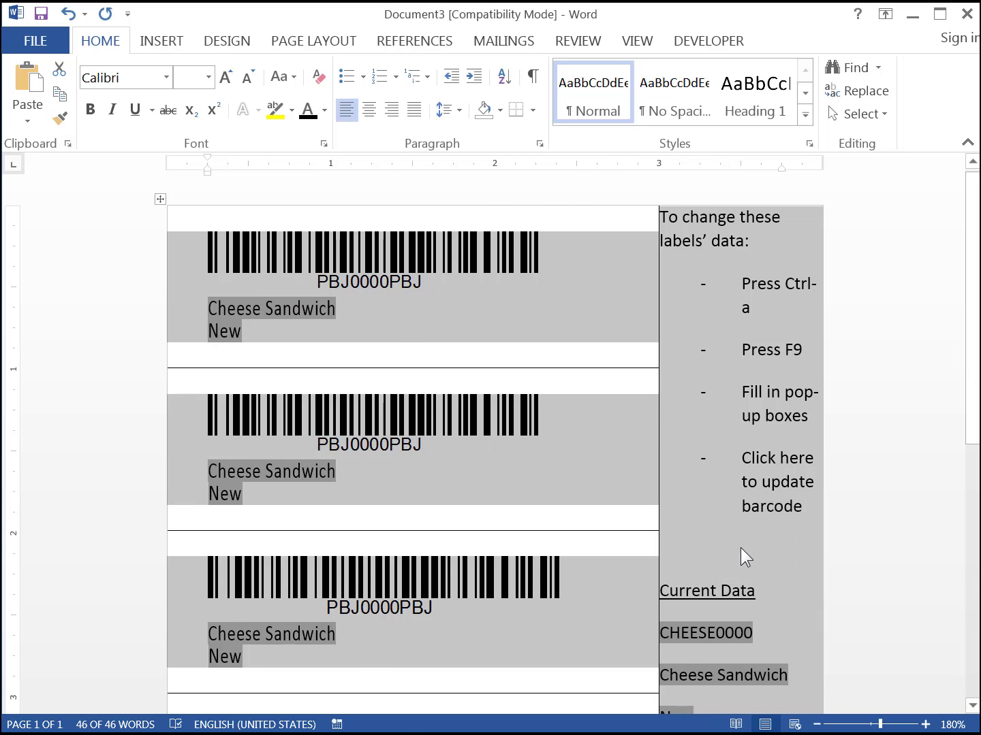